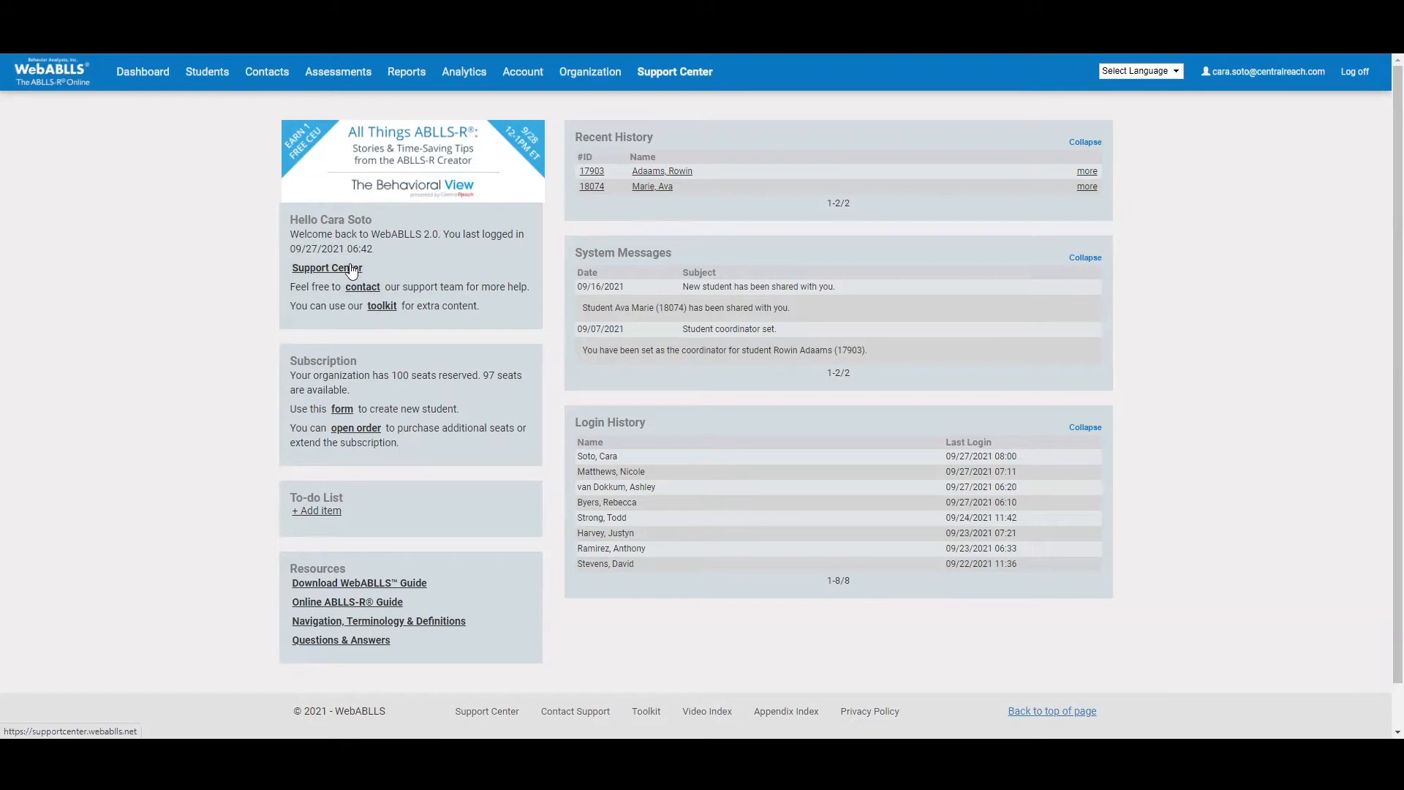
Visit the Support Center, then the Toolkit with every ABLLS-R Appendix document listed
click(326, 268)
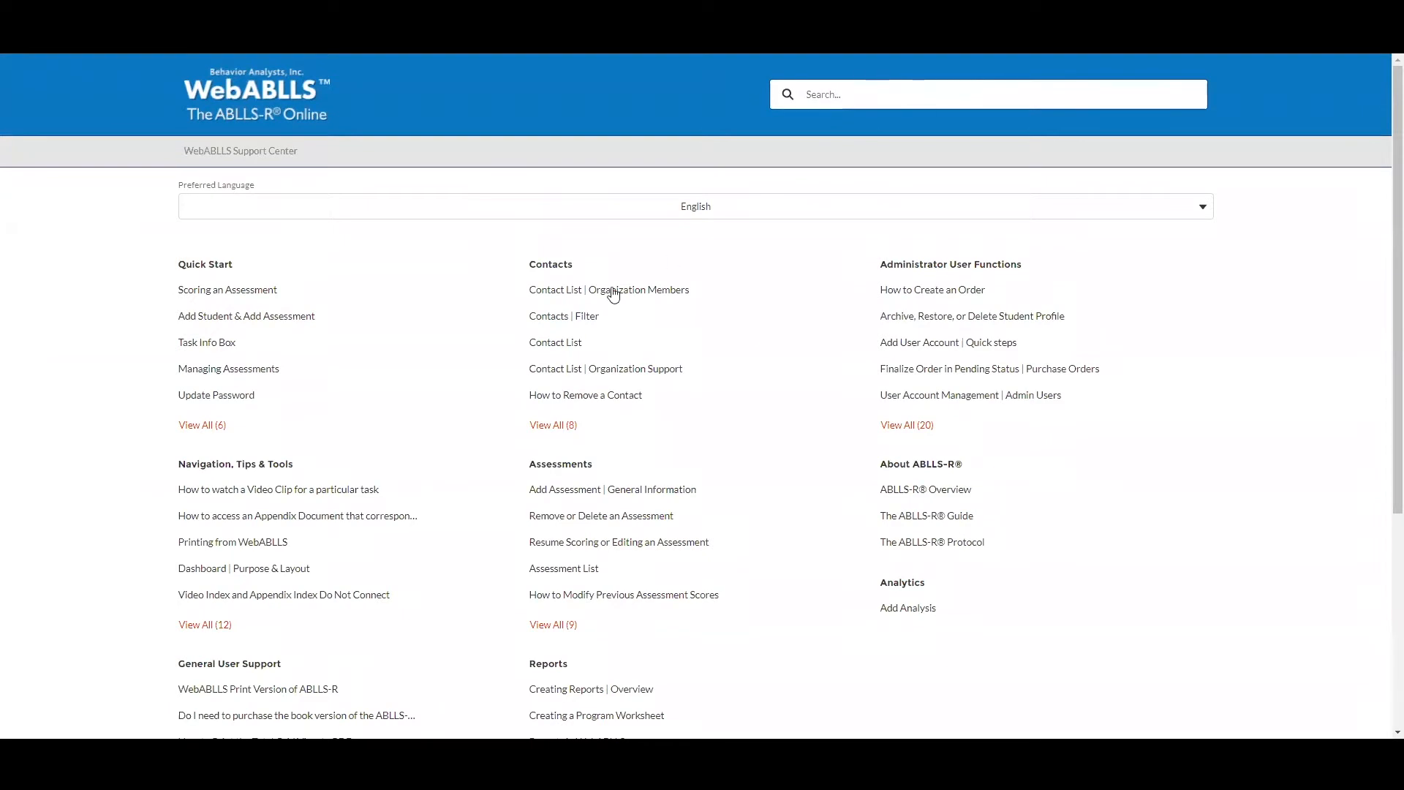
scroll(down, 3)
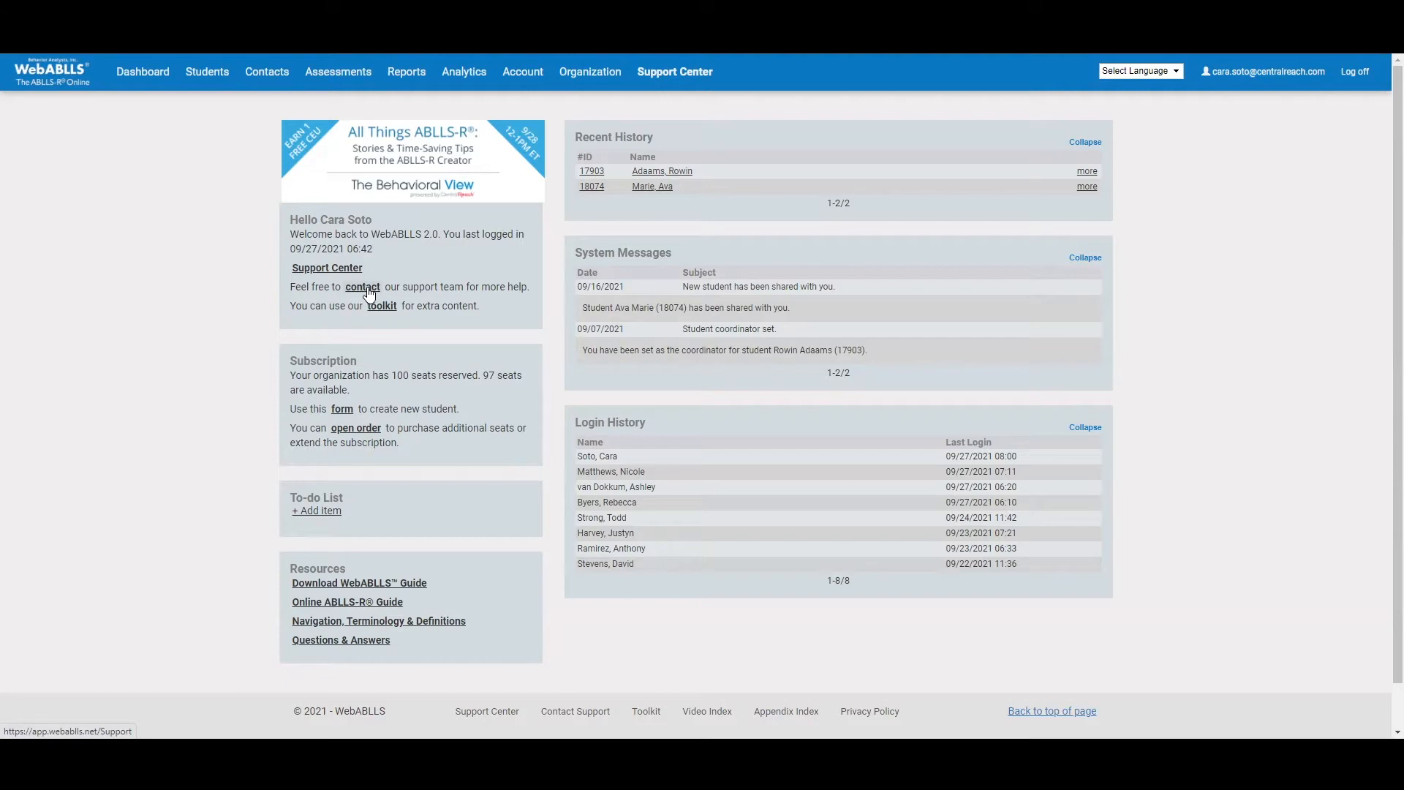
mouse_move(380, 306)
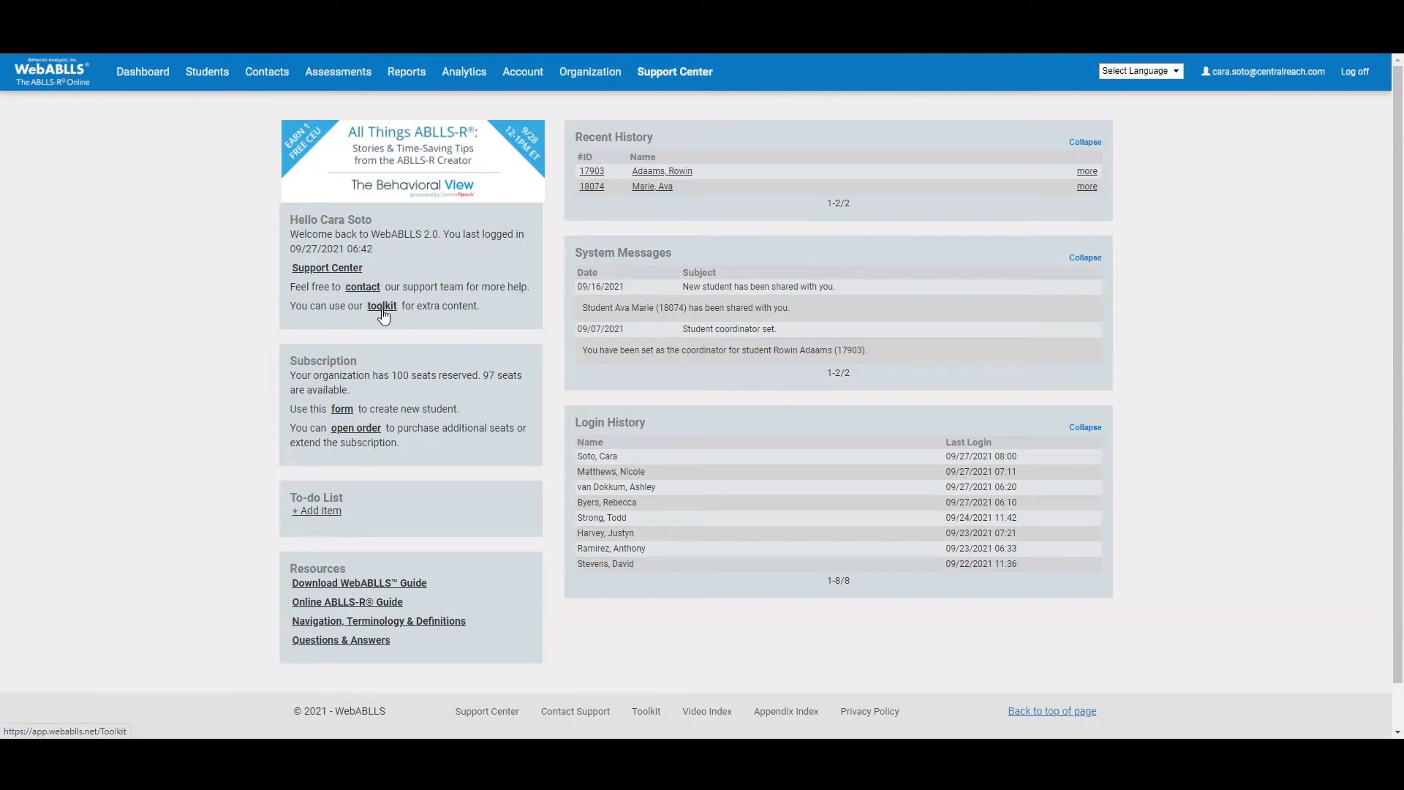
click(381, 305)
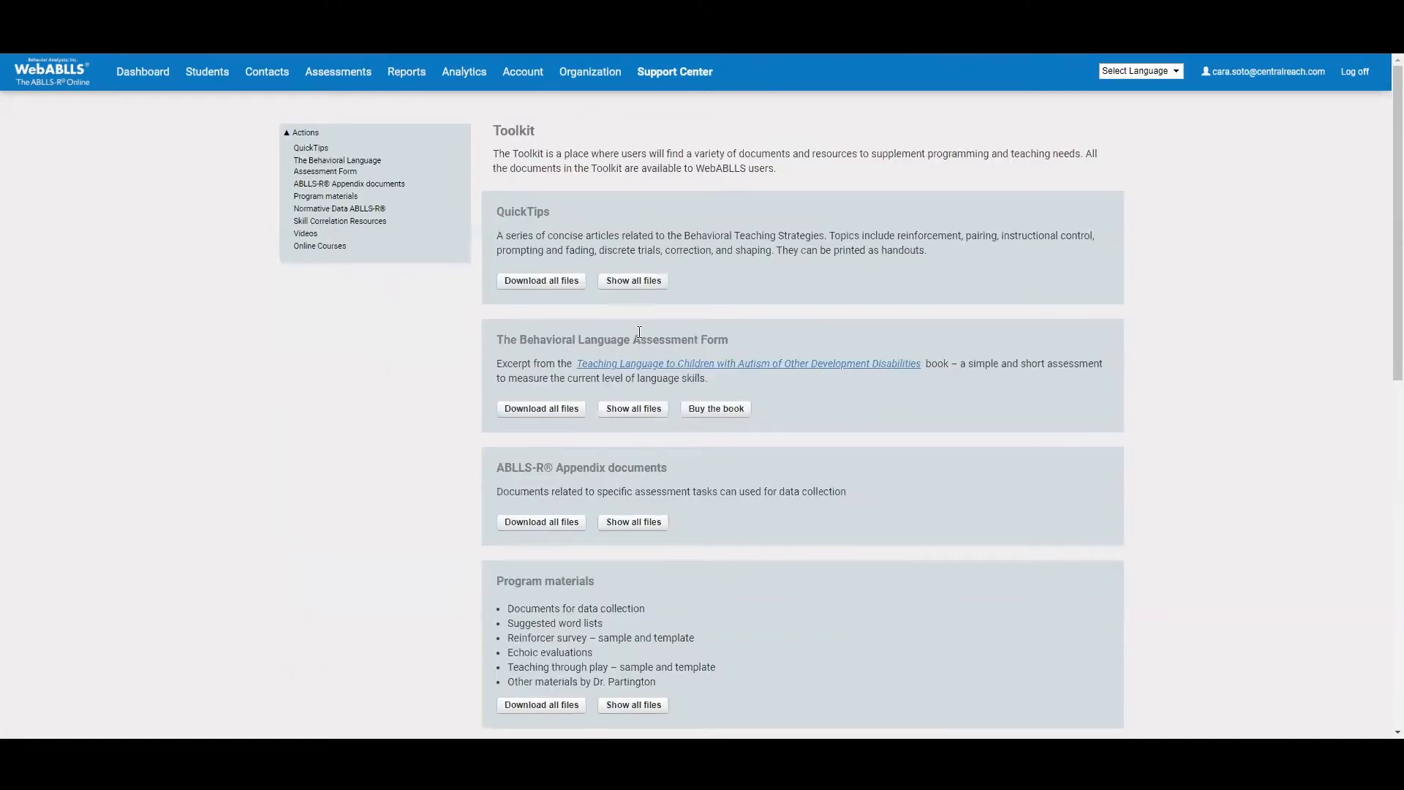
mouse_move(697, 294)
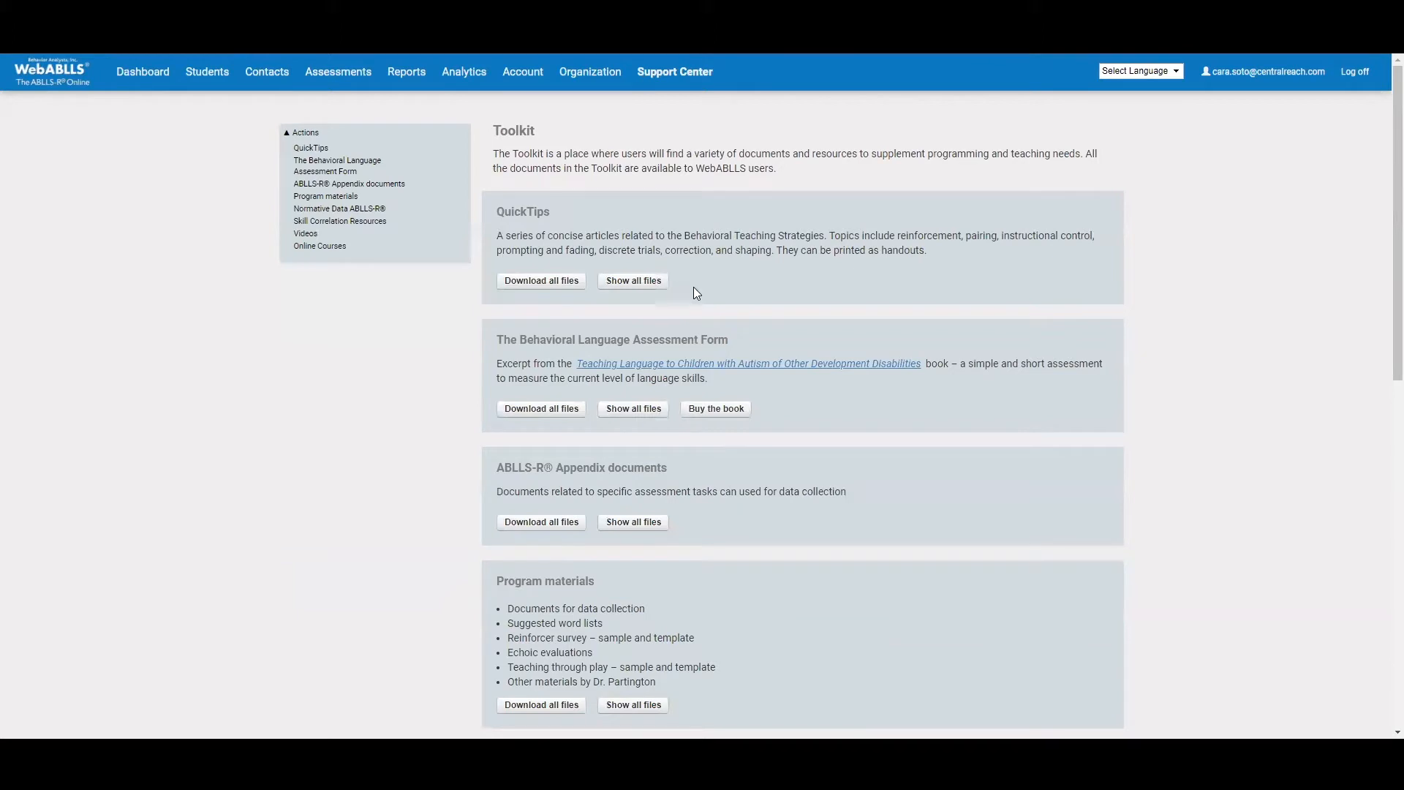
scroll(down, 3)
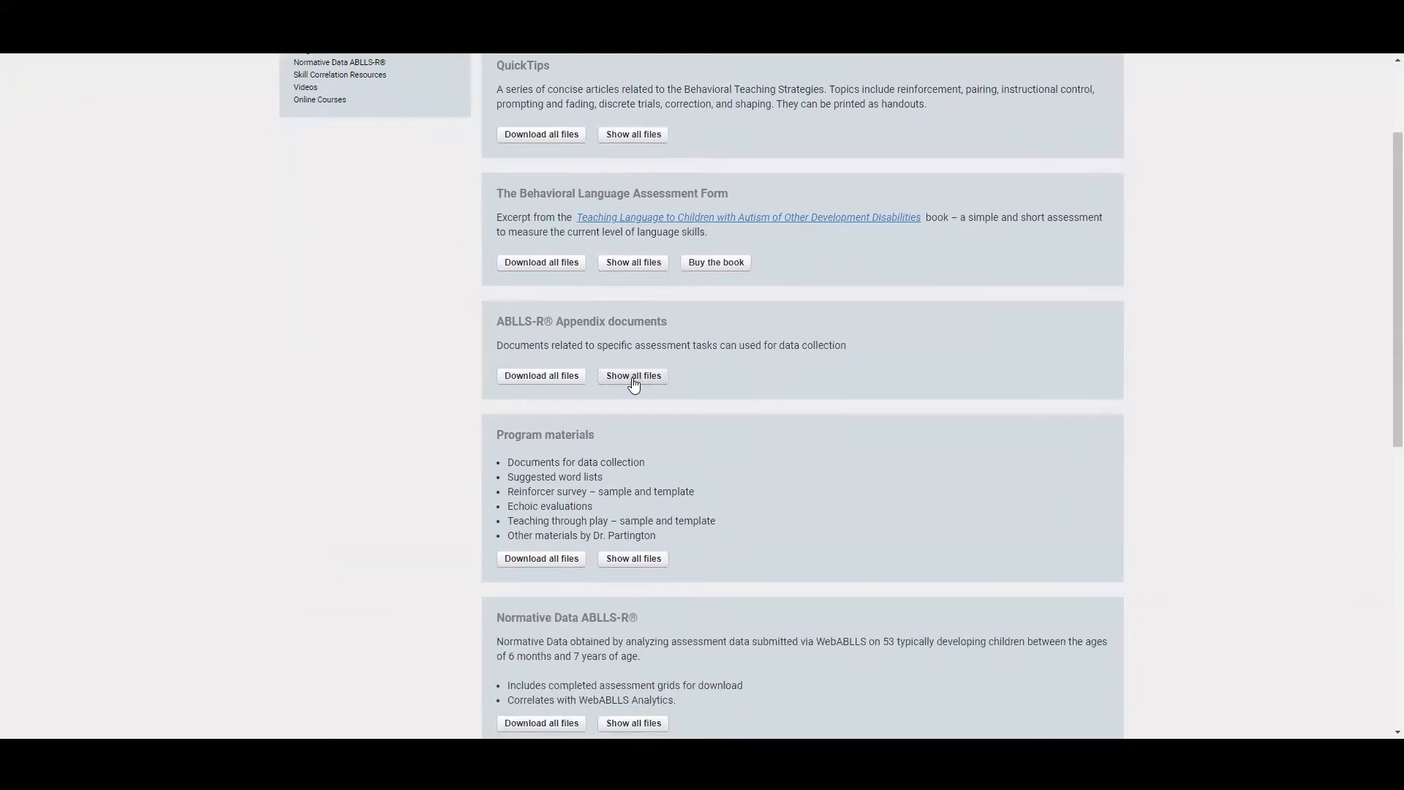
click(631, 376)
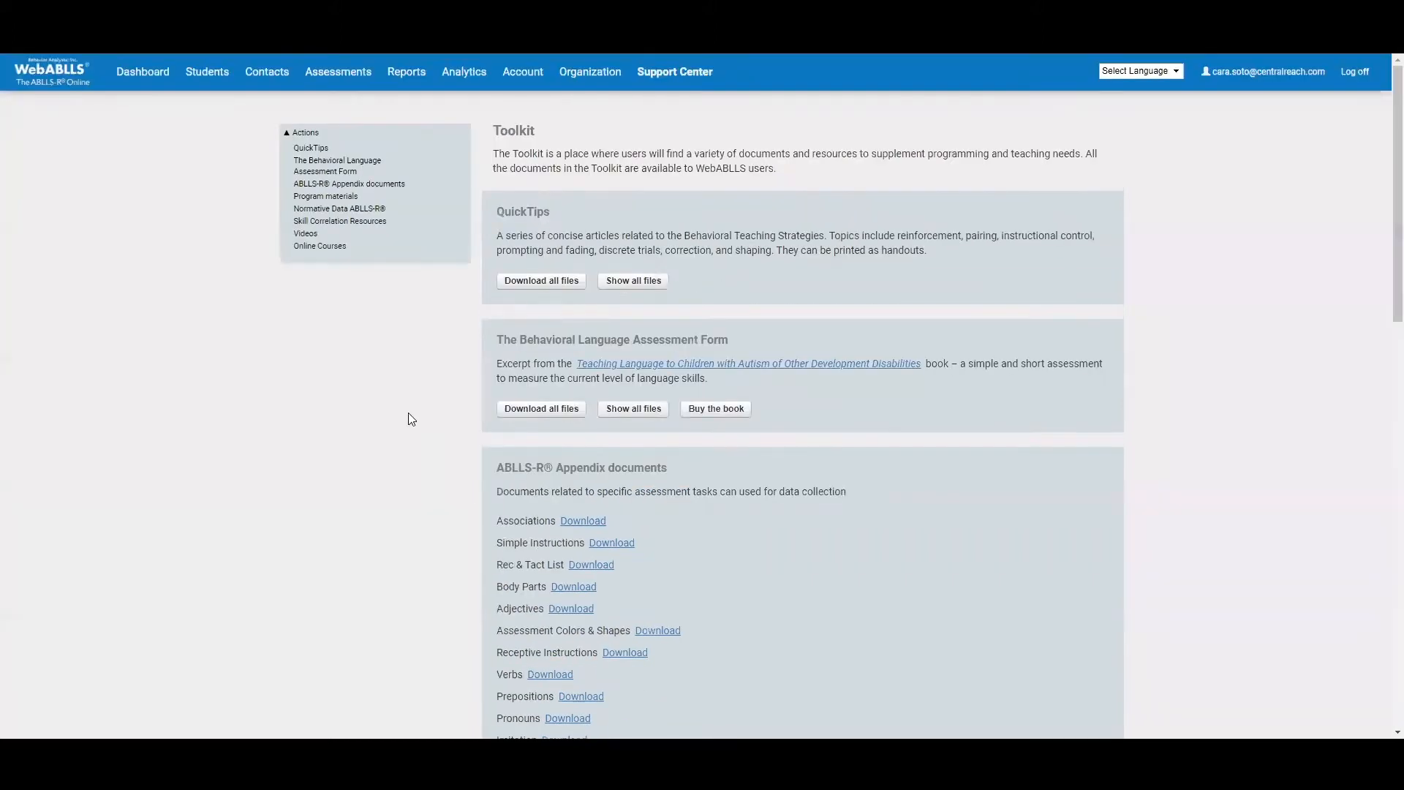
Go back to the dashboard home page from the toolkit
click(142, 72)
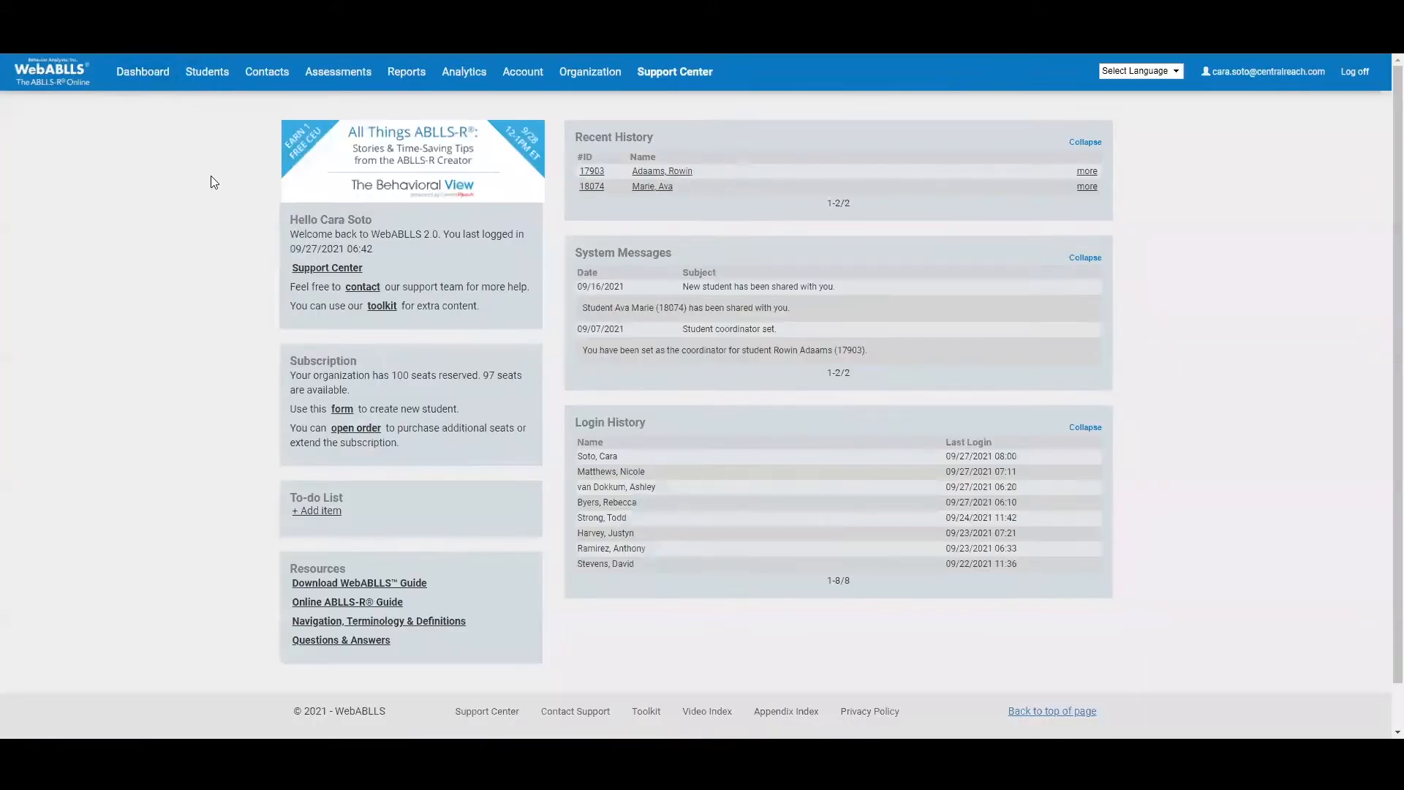
mouse_move(1166, 92)
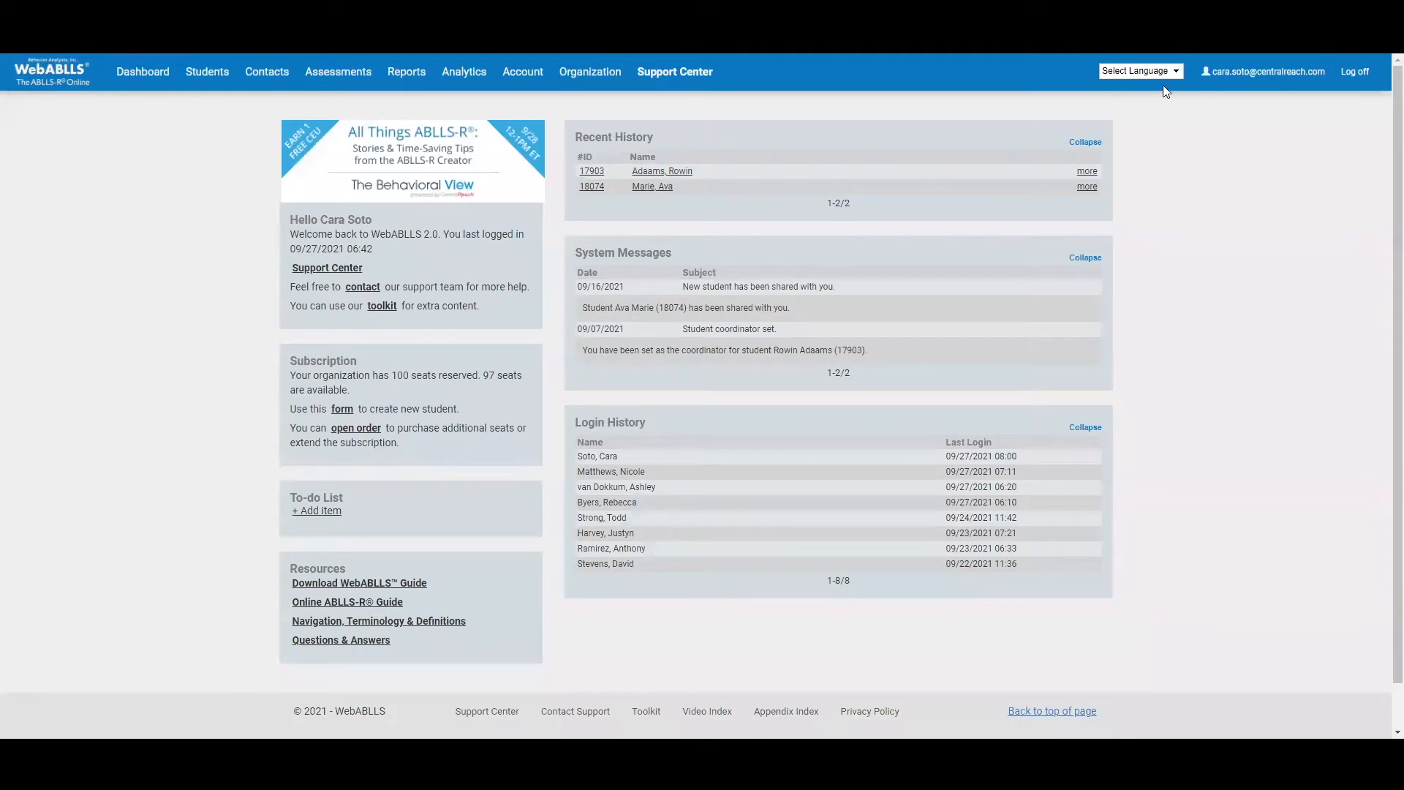
click(1139, 71)
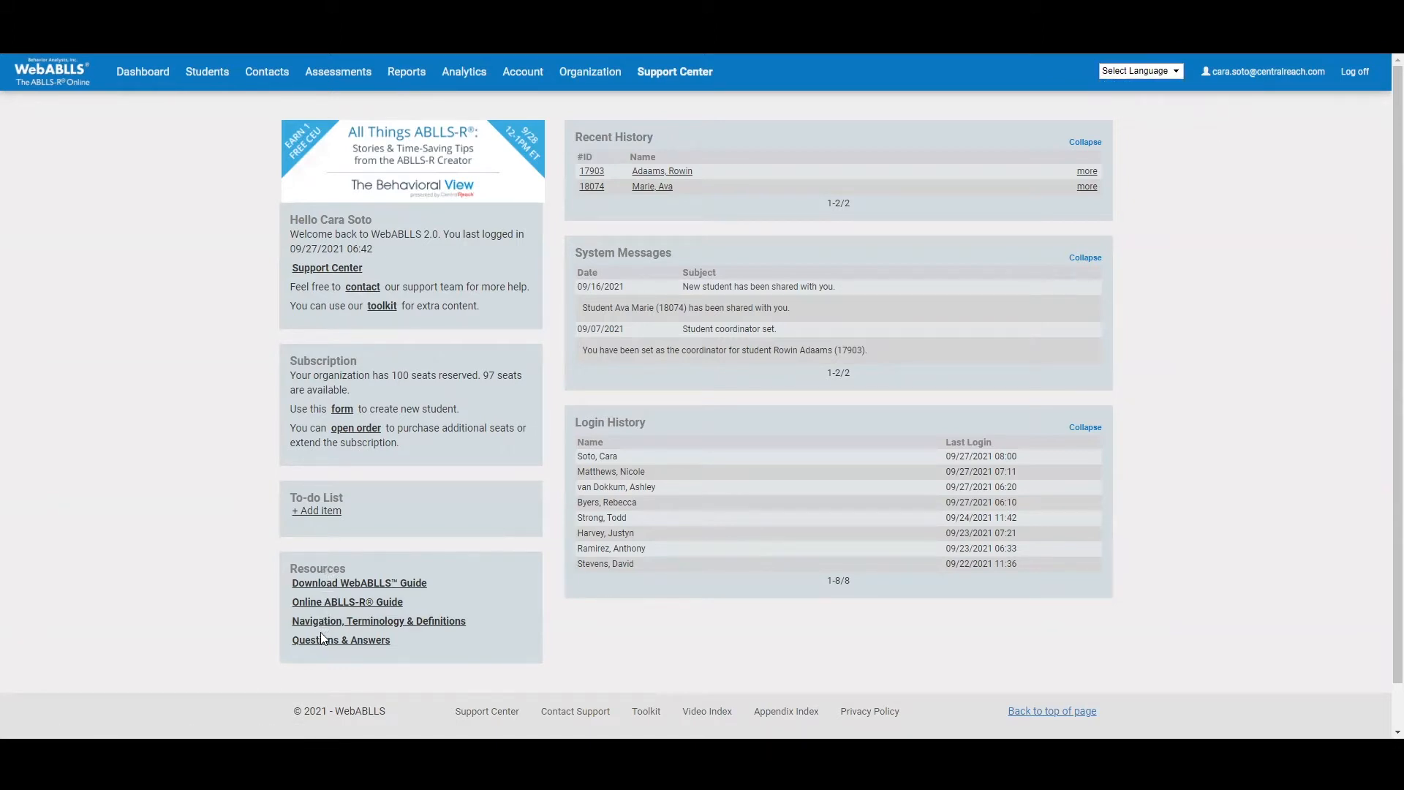
mouse_move(348, 601)
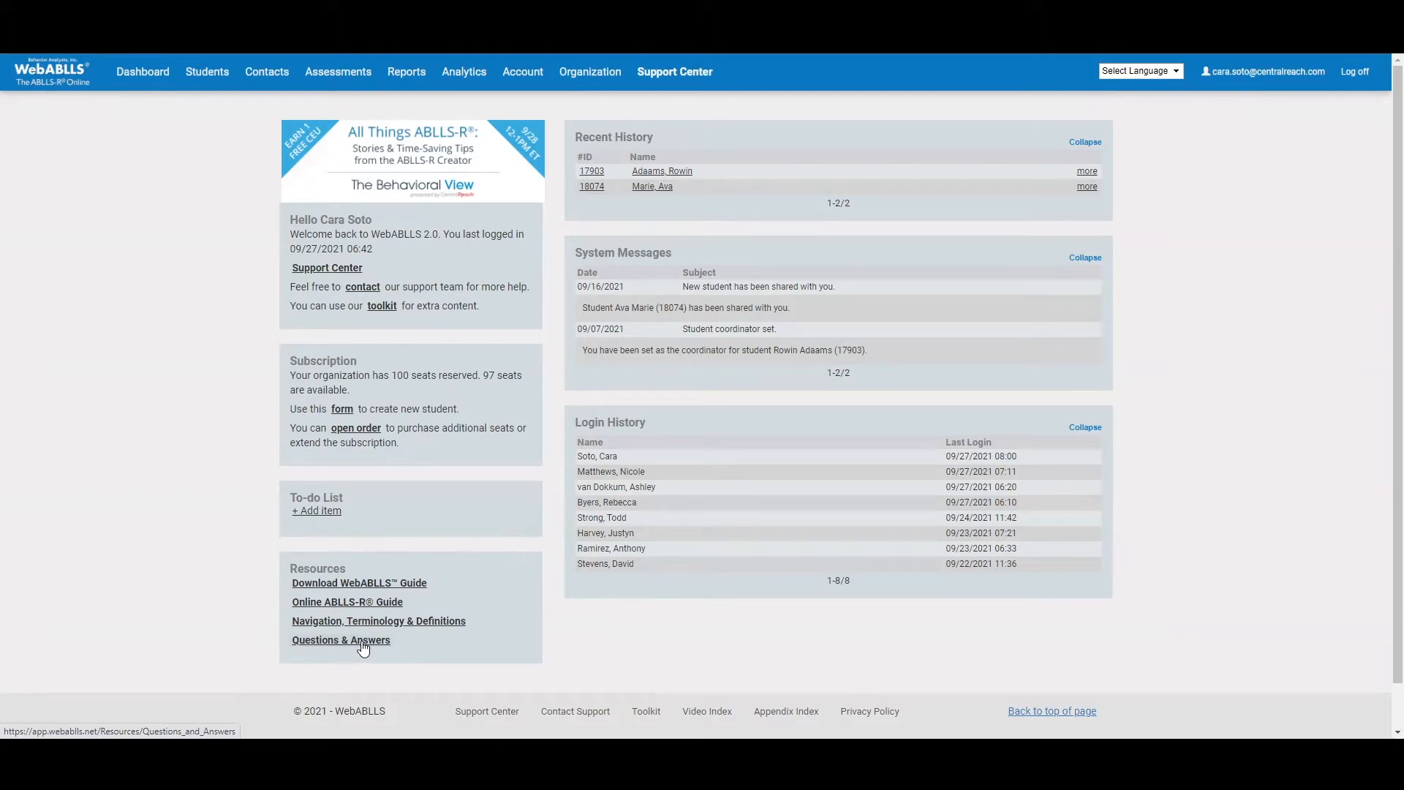
mouse_move(207, 72)
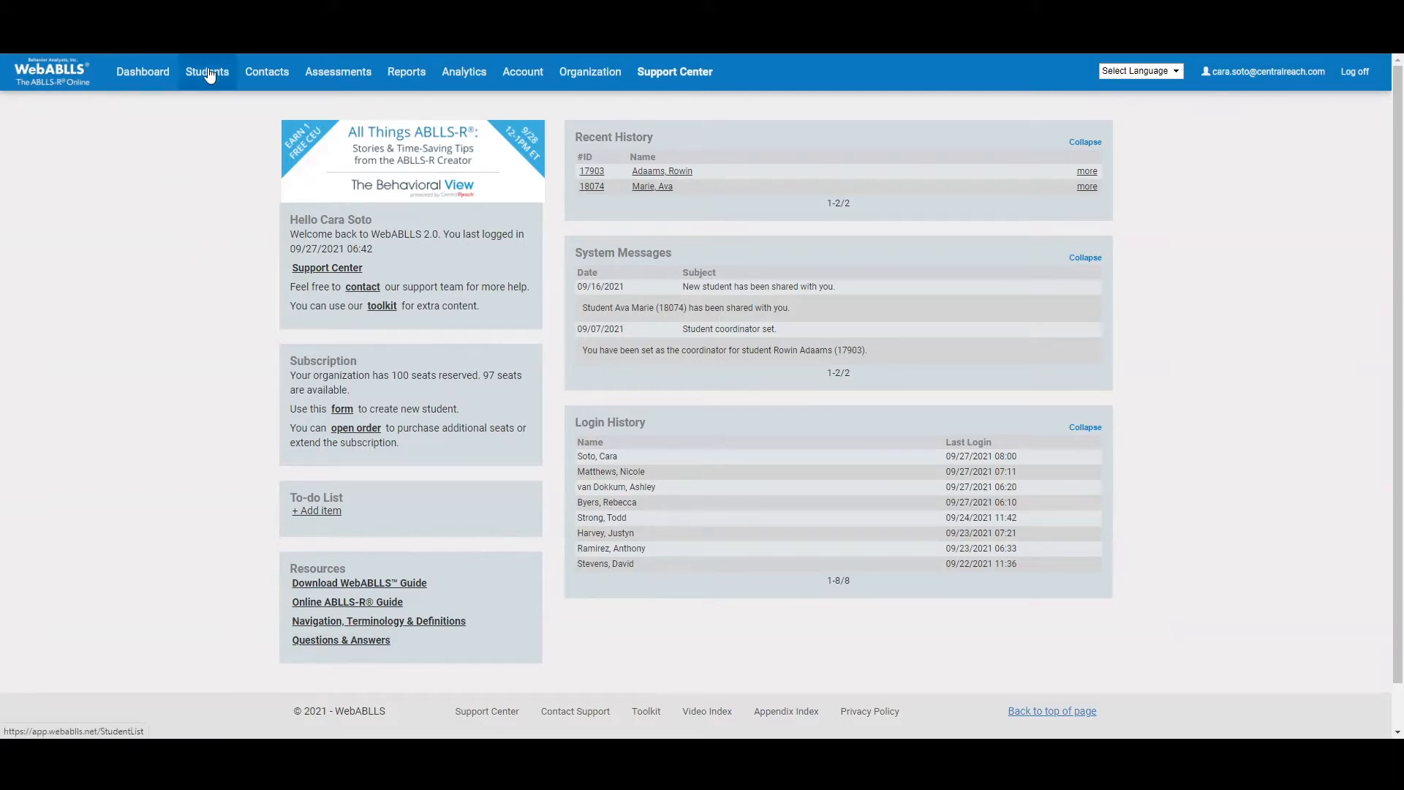
Bring up the Students list and enter the first student's summary page
click(207, 72)
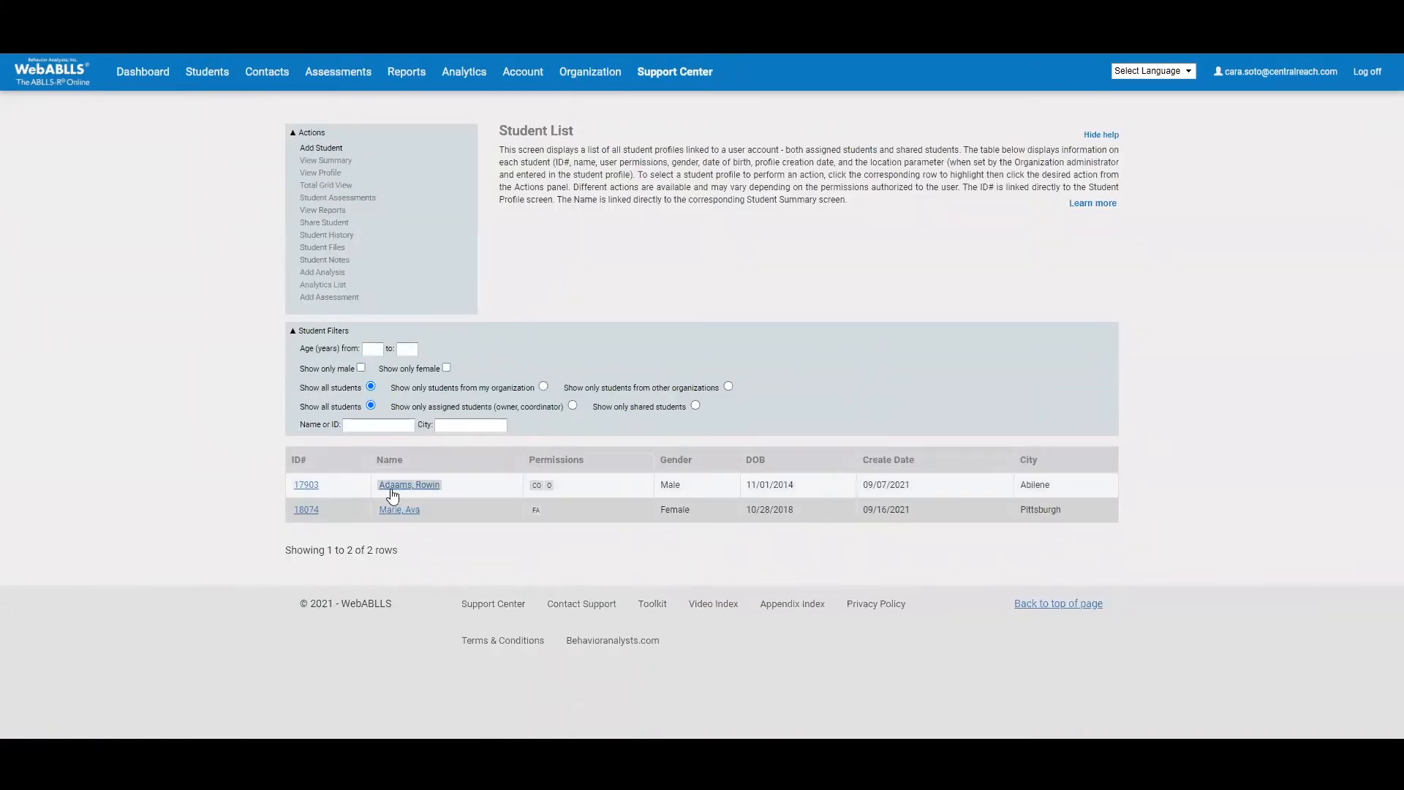
mouse_move(408, 484)
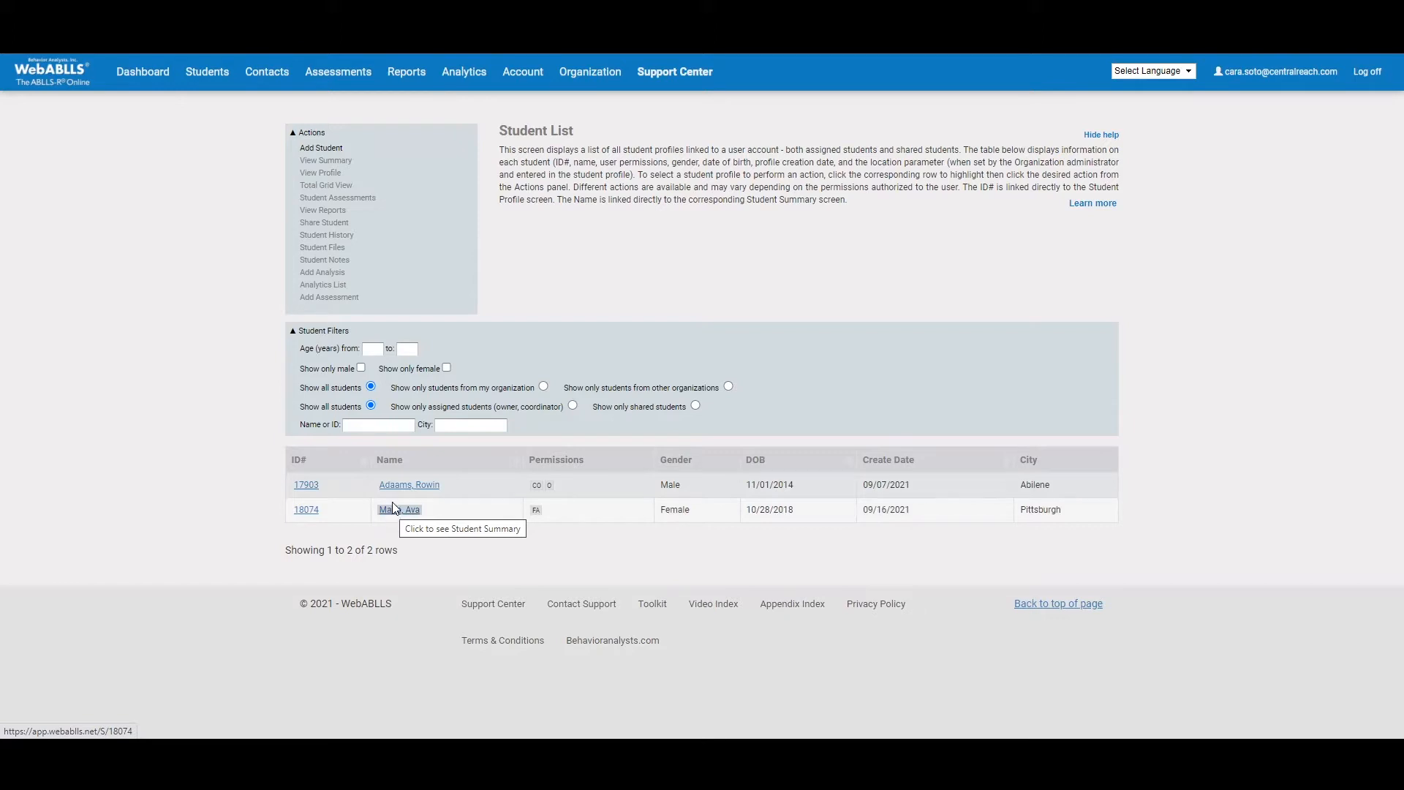
click(408, 484)
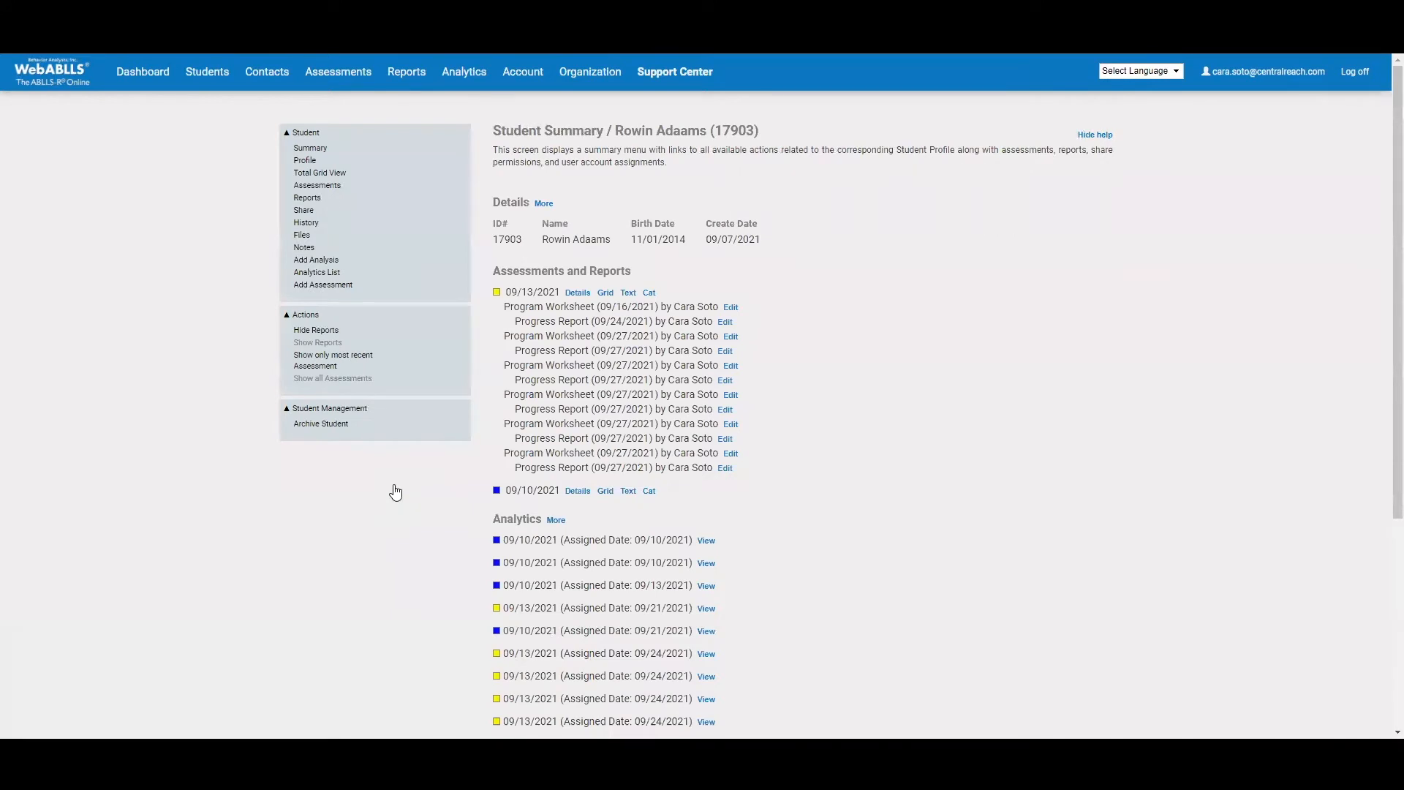
mouse_move(397, 491)
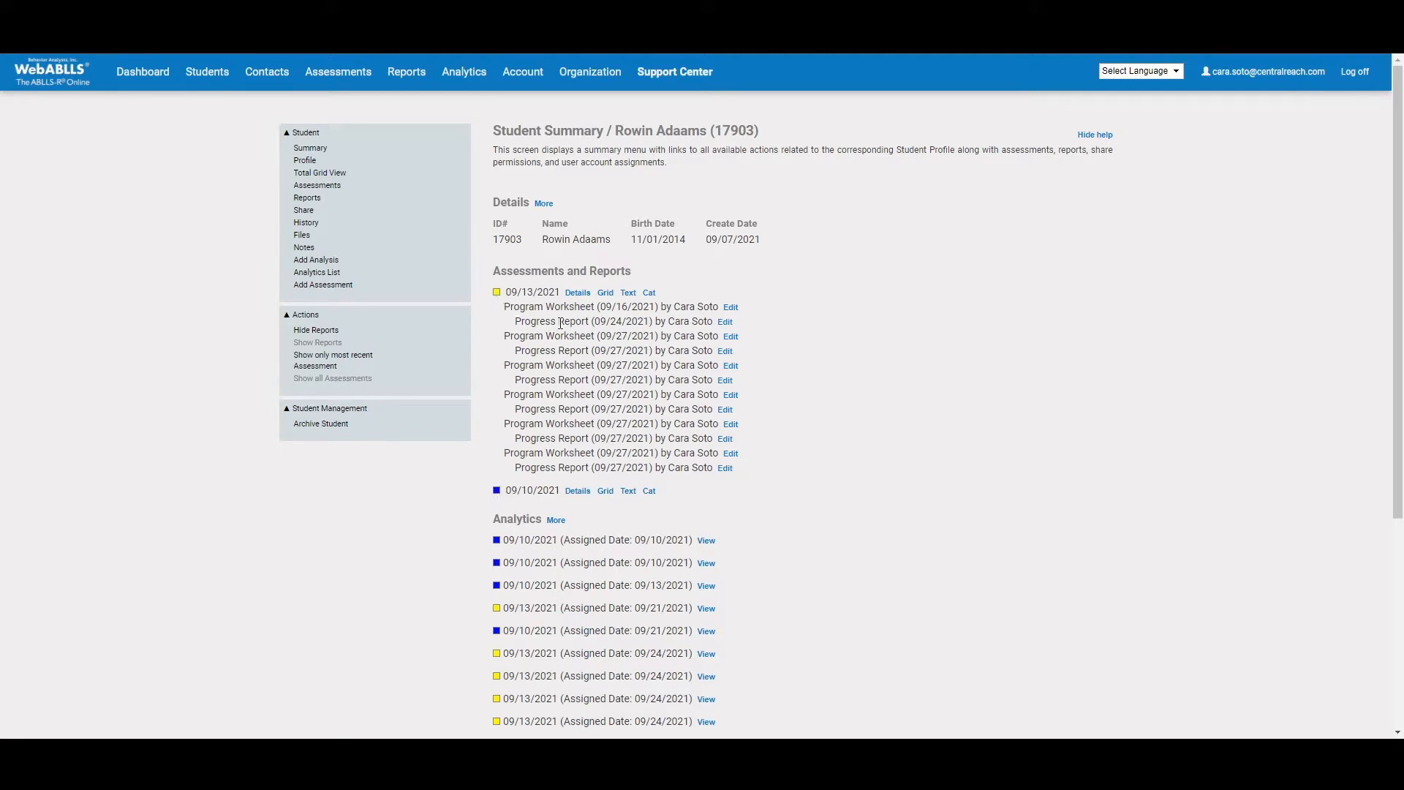
mouse_move(572, 379)
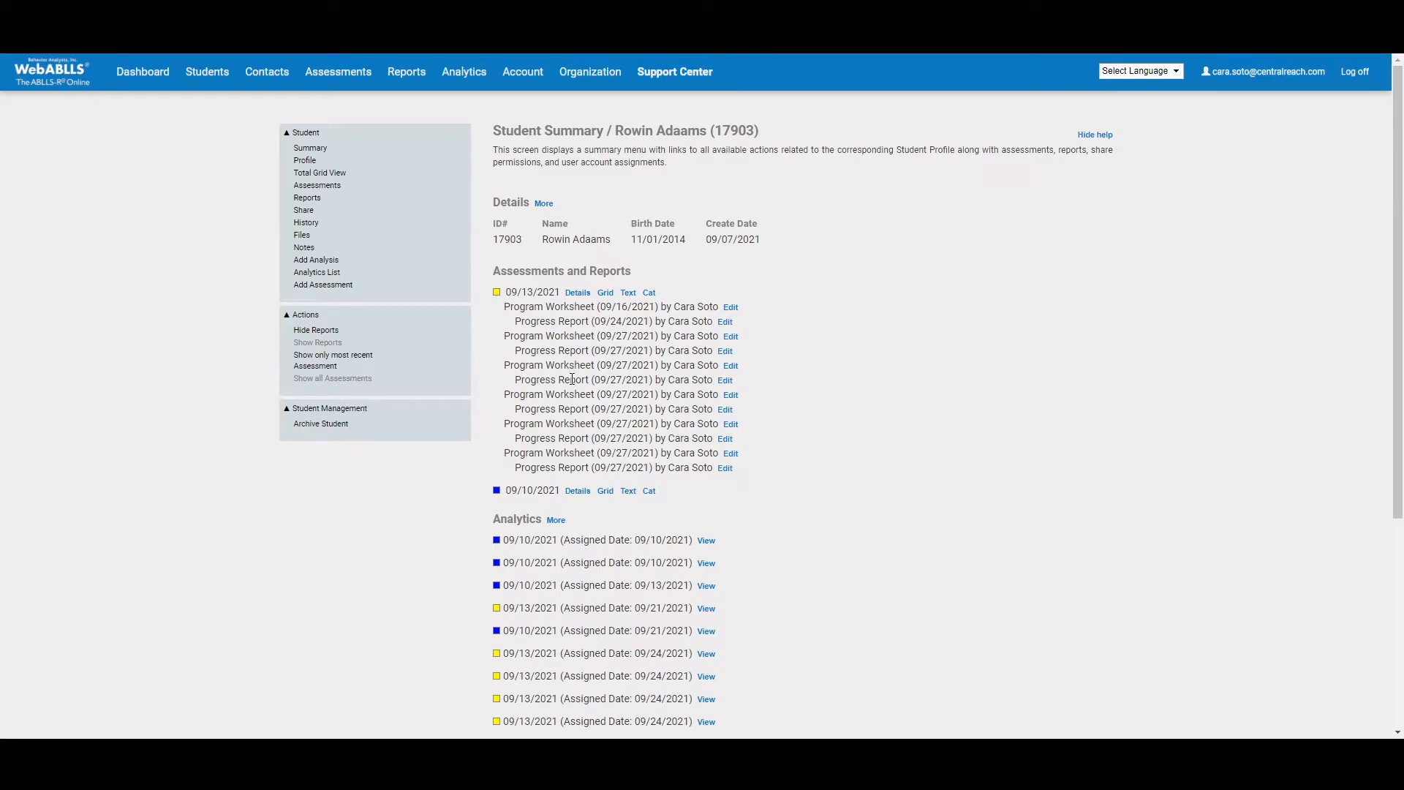
mouse_move(567, 540)
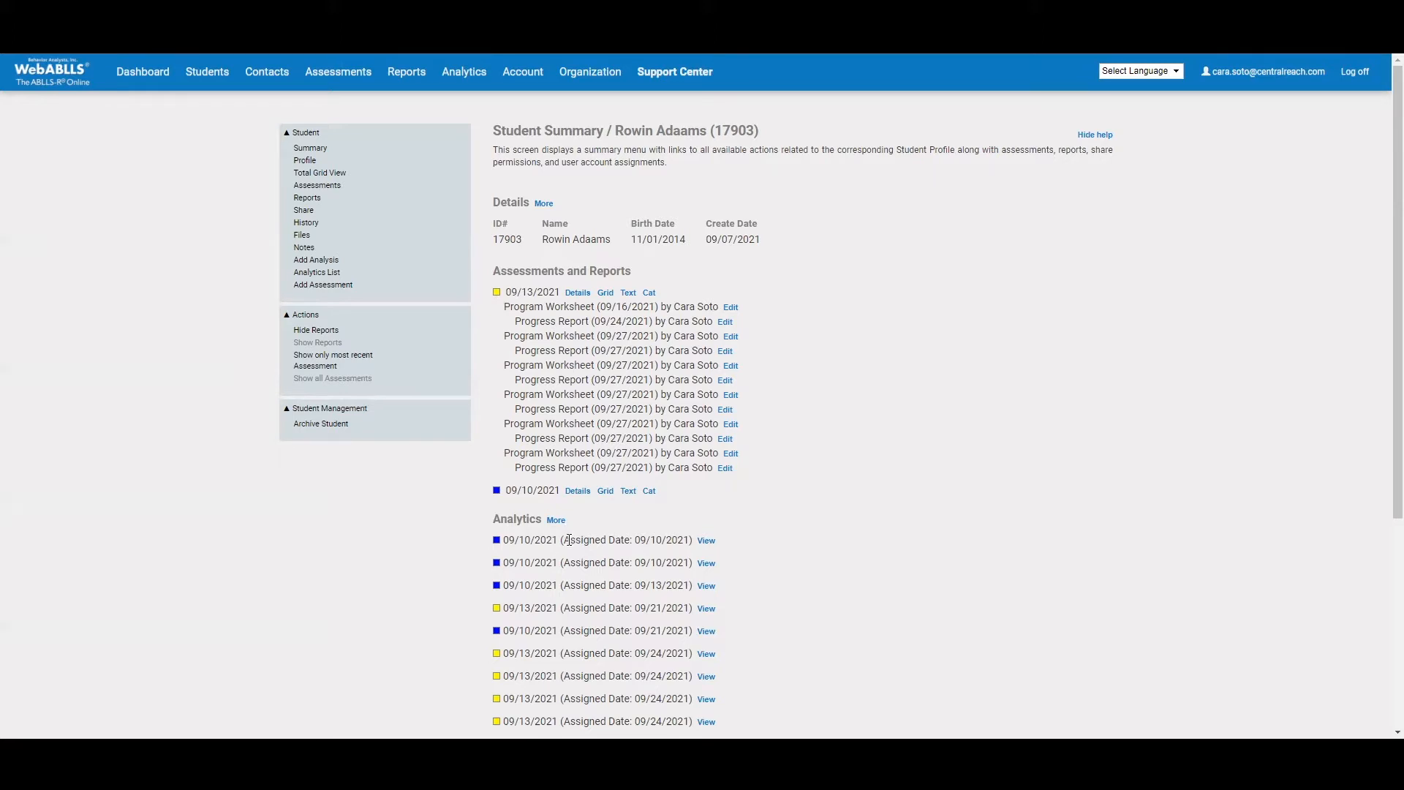
mouse_move(553, 699)
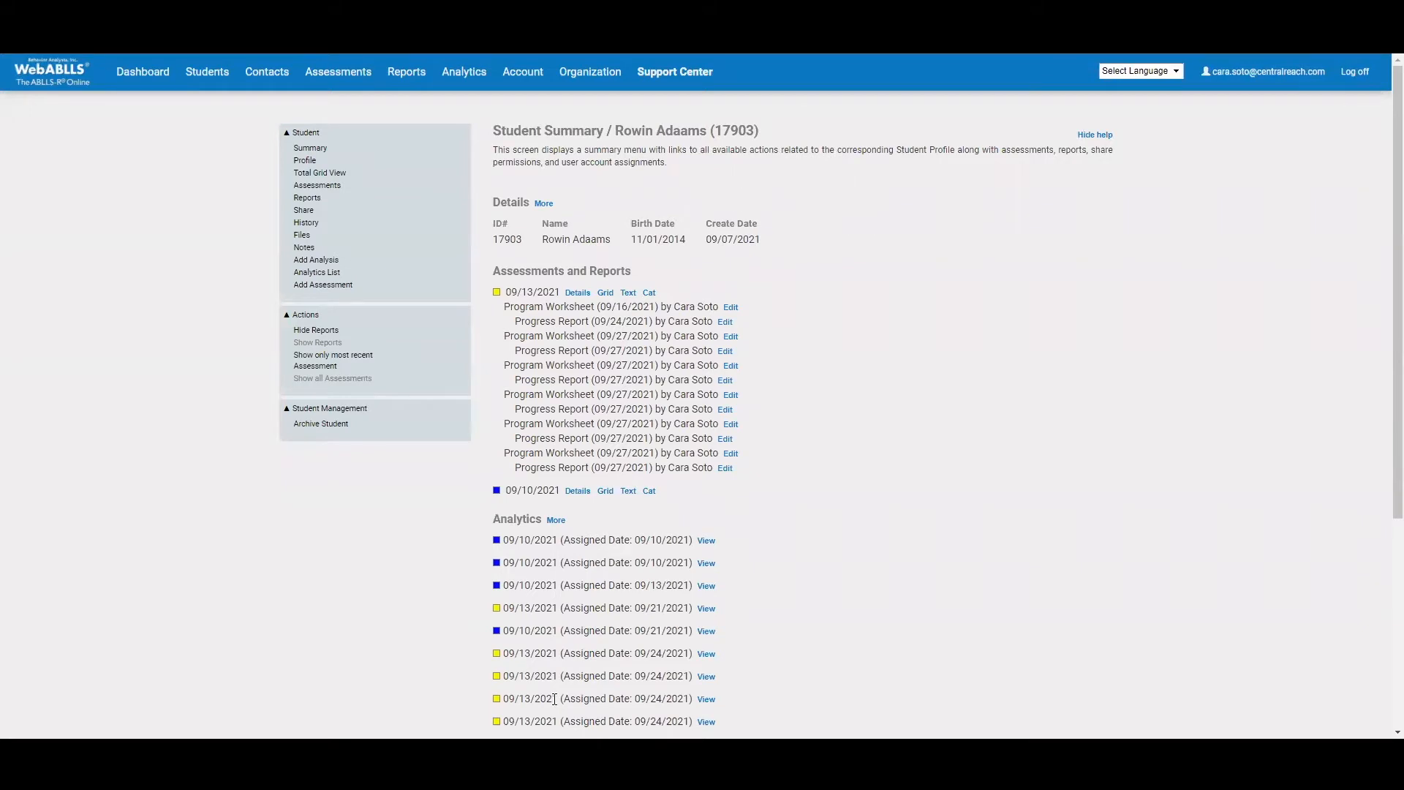
mouse_move(553, 697)
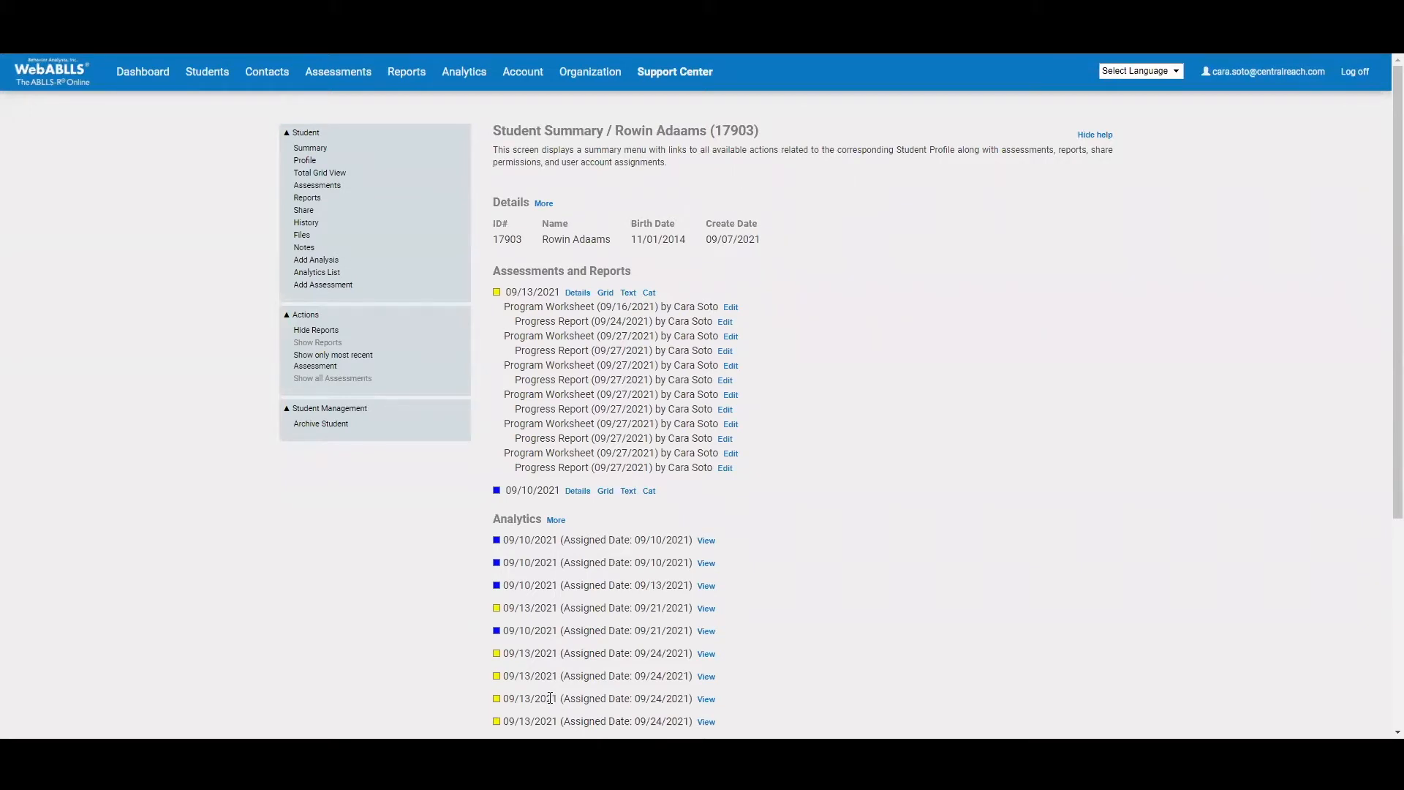
mouse_move(628, 306)
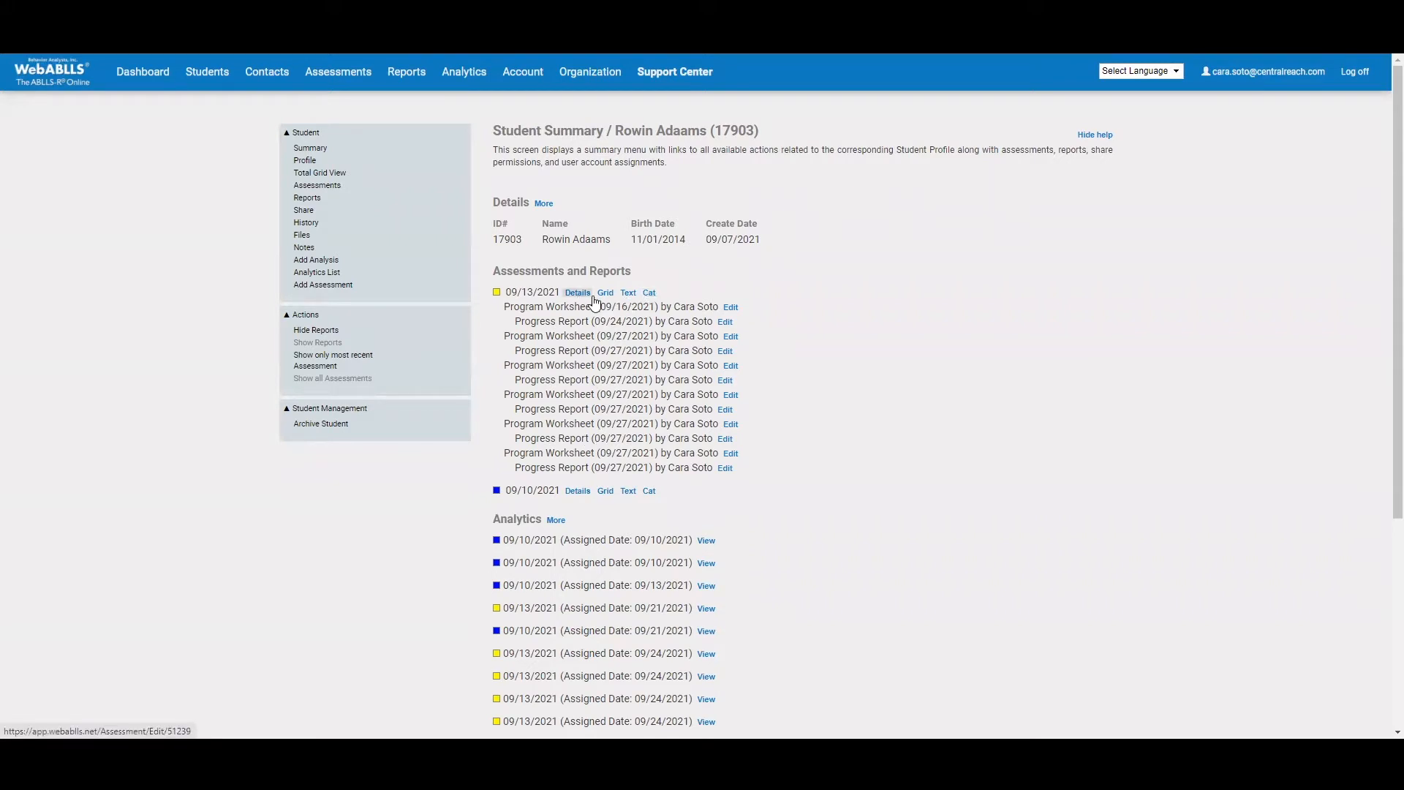
click(604, 293)
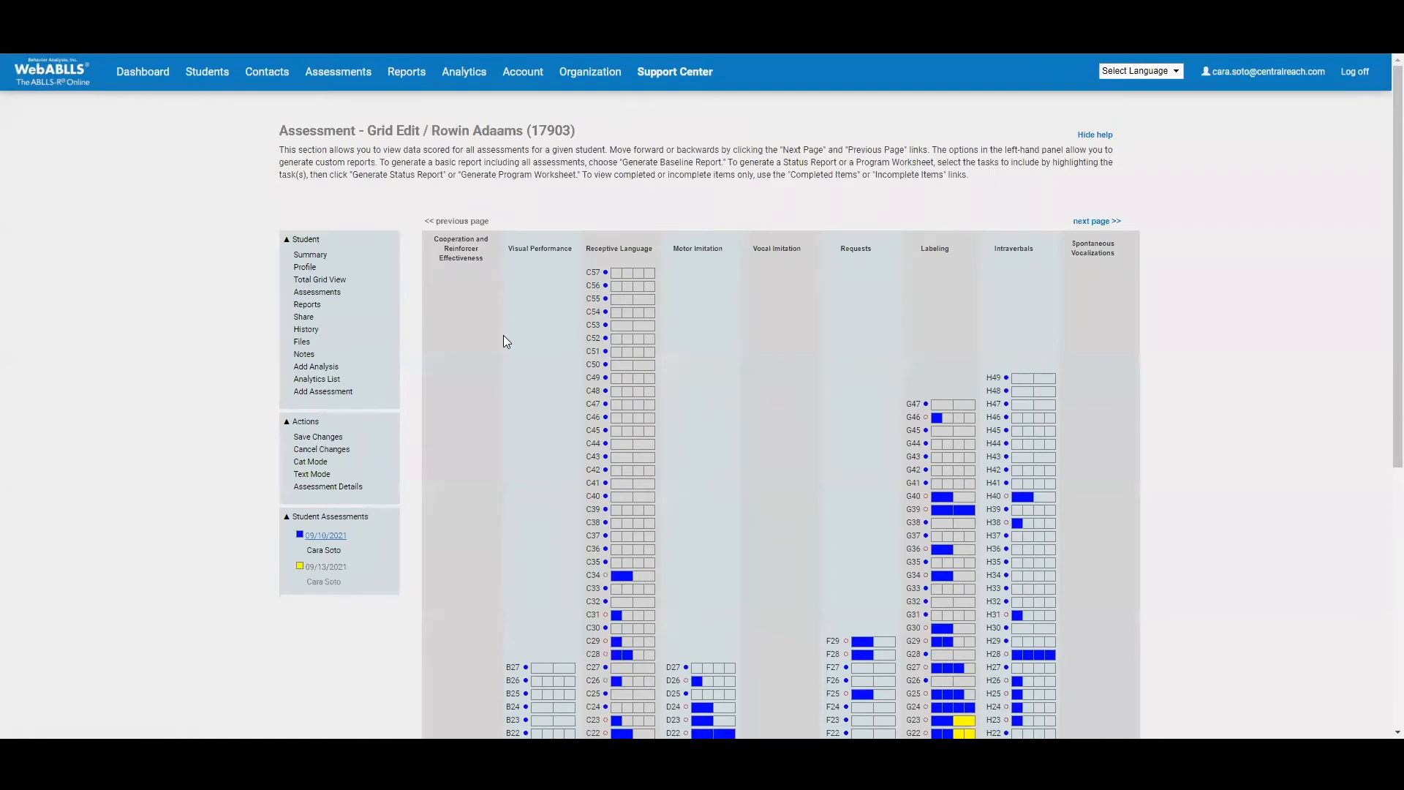
scroll(down, 3)
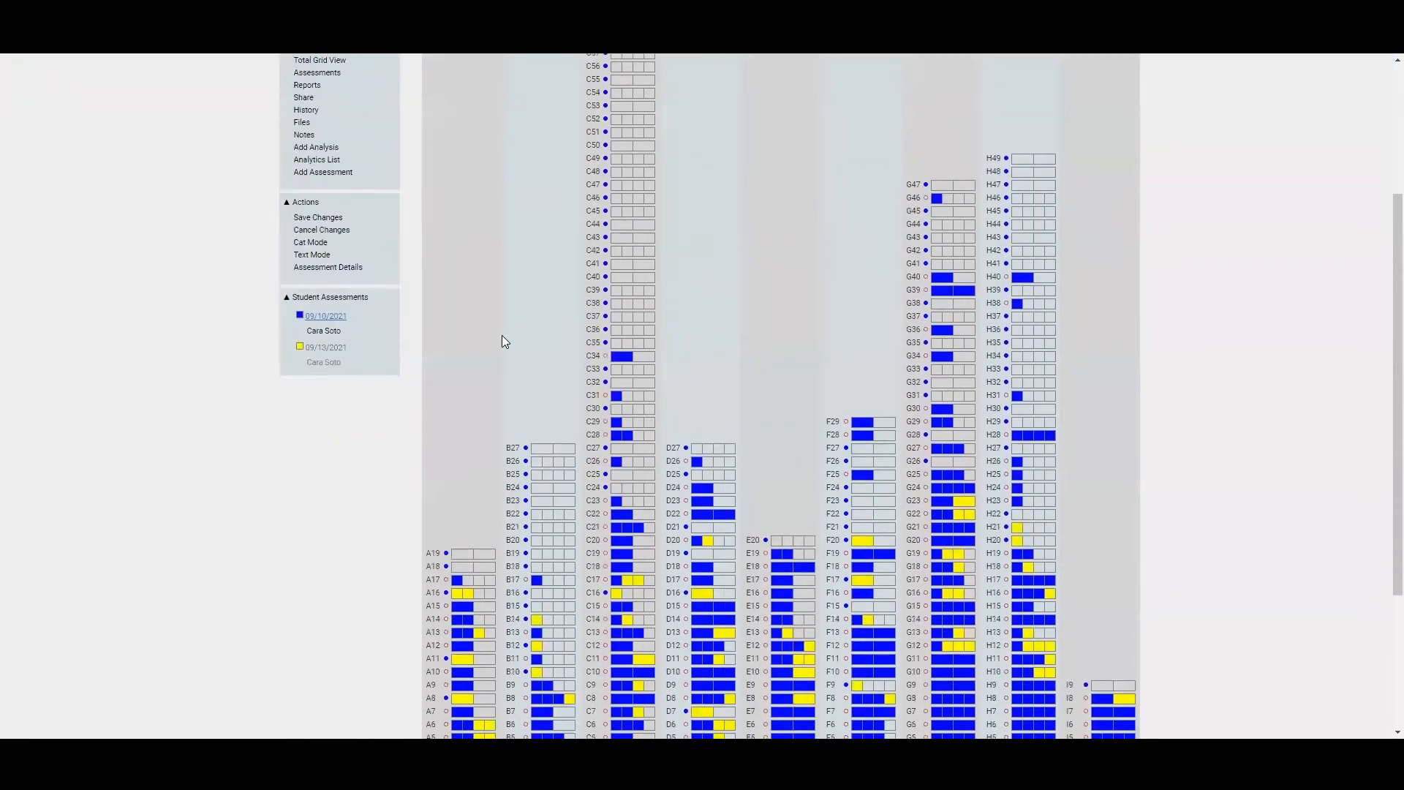
scroll(down, 3)
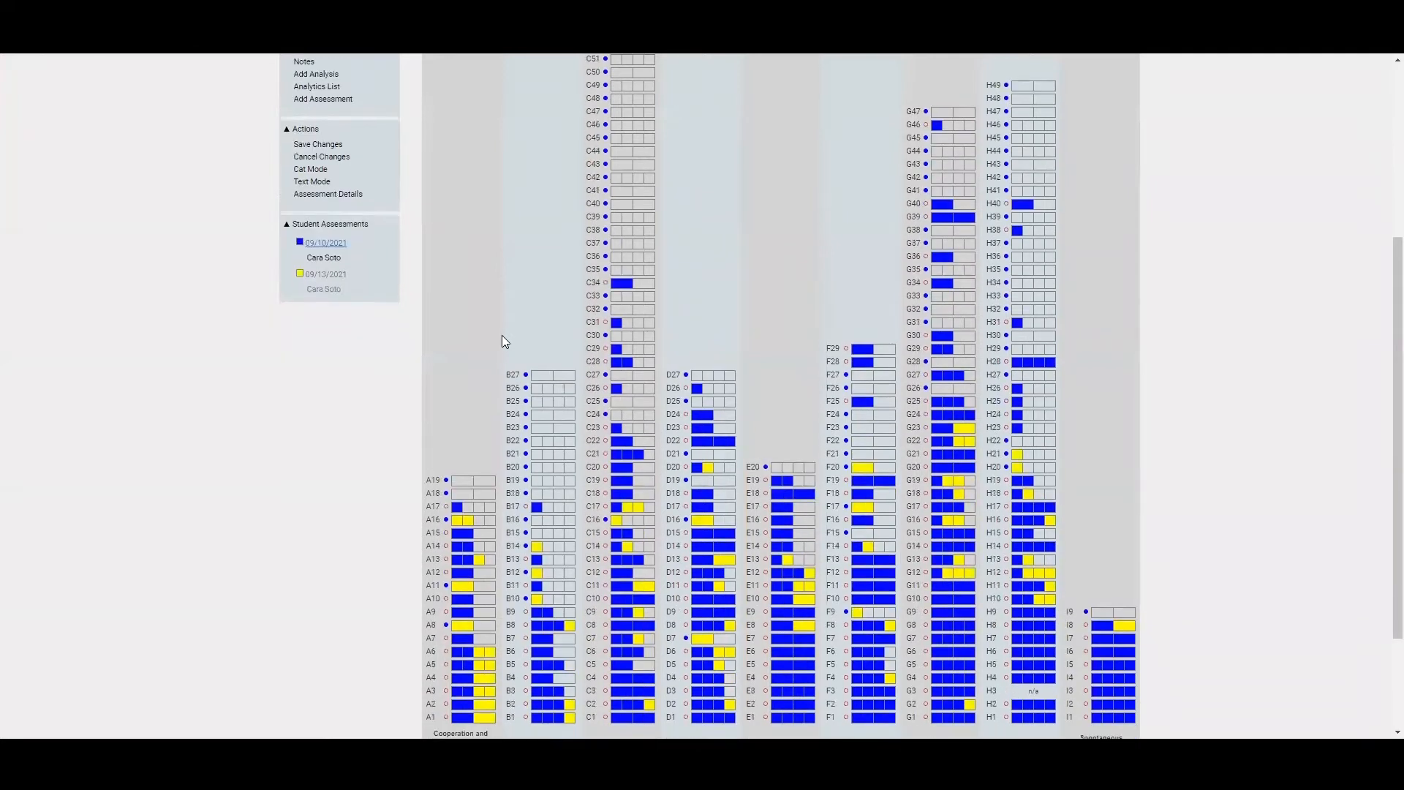
scroll(down, 3)
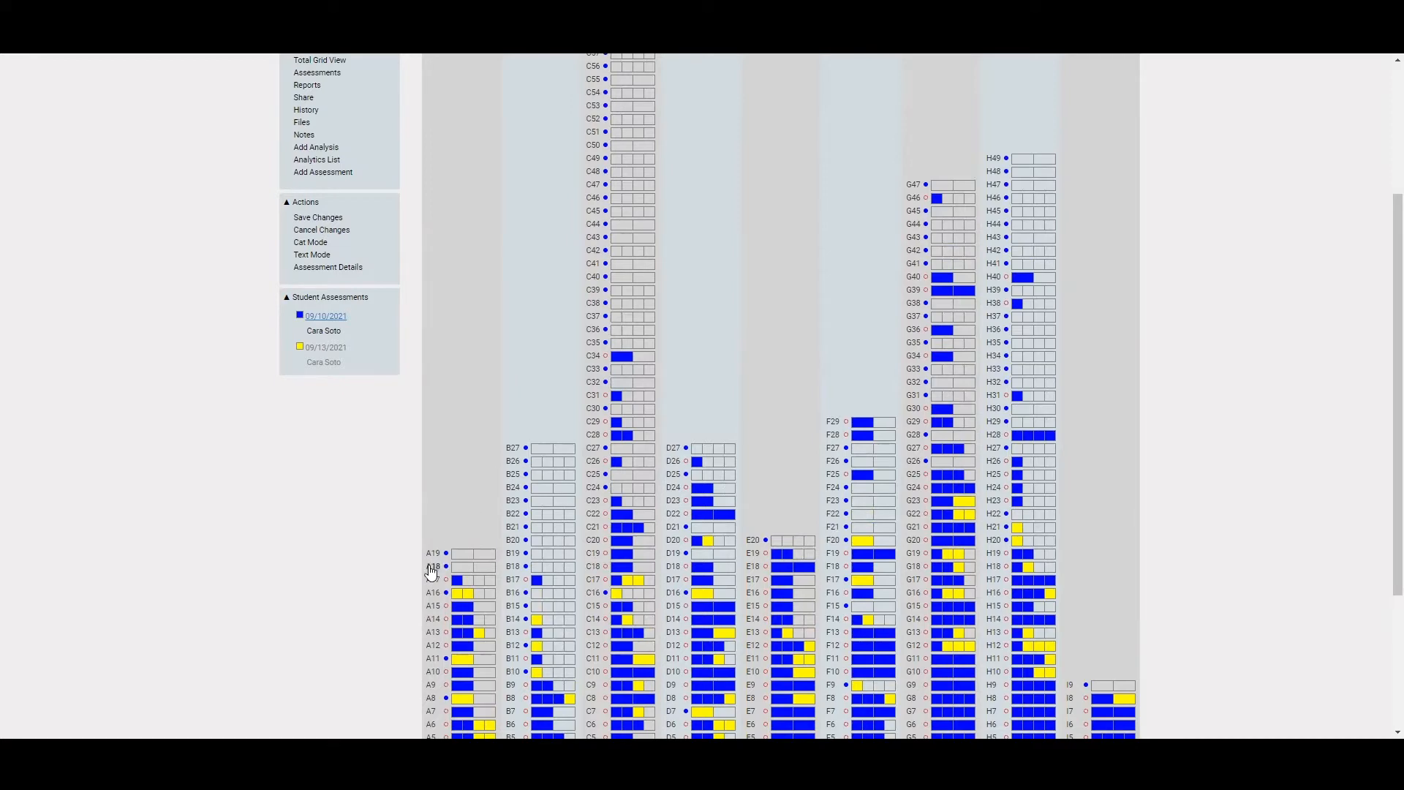
click(465, 566)
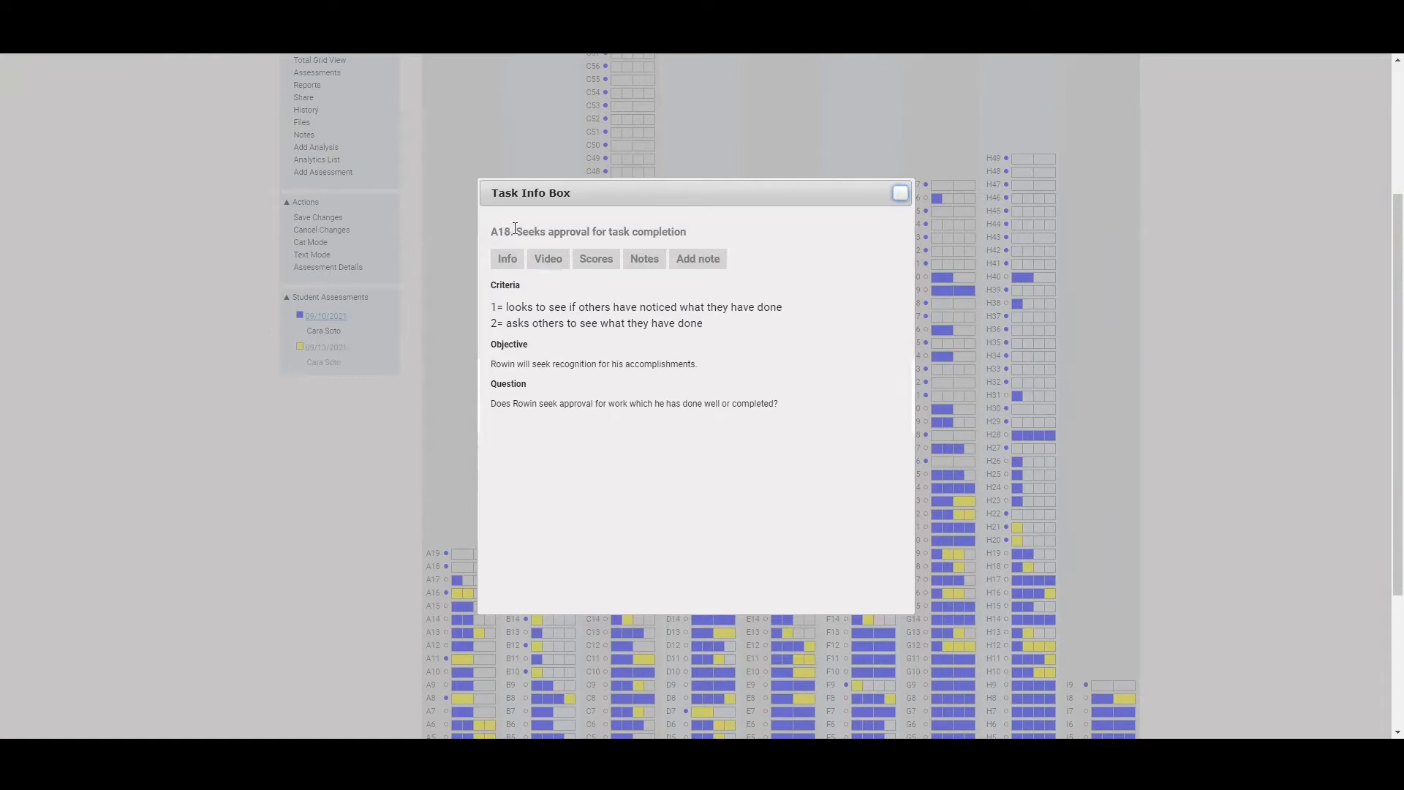
mouse_move(687, 240)
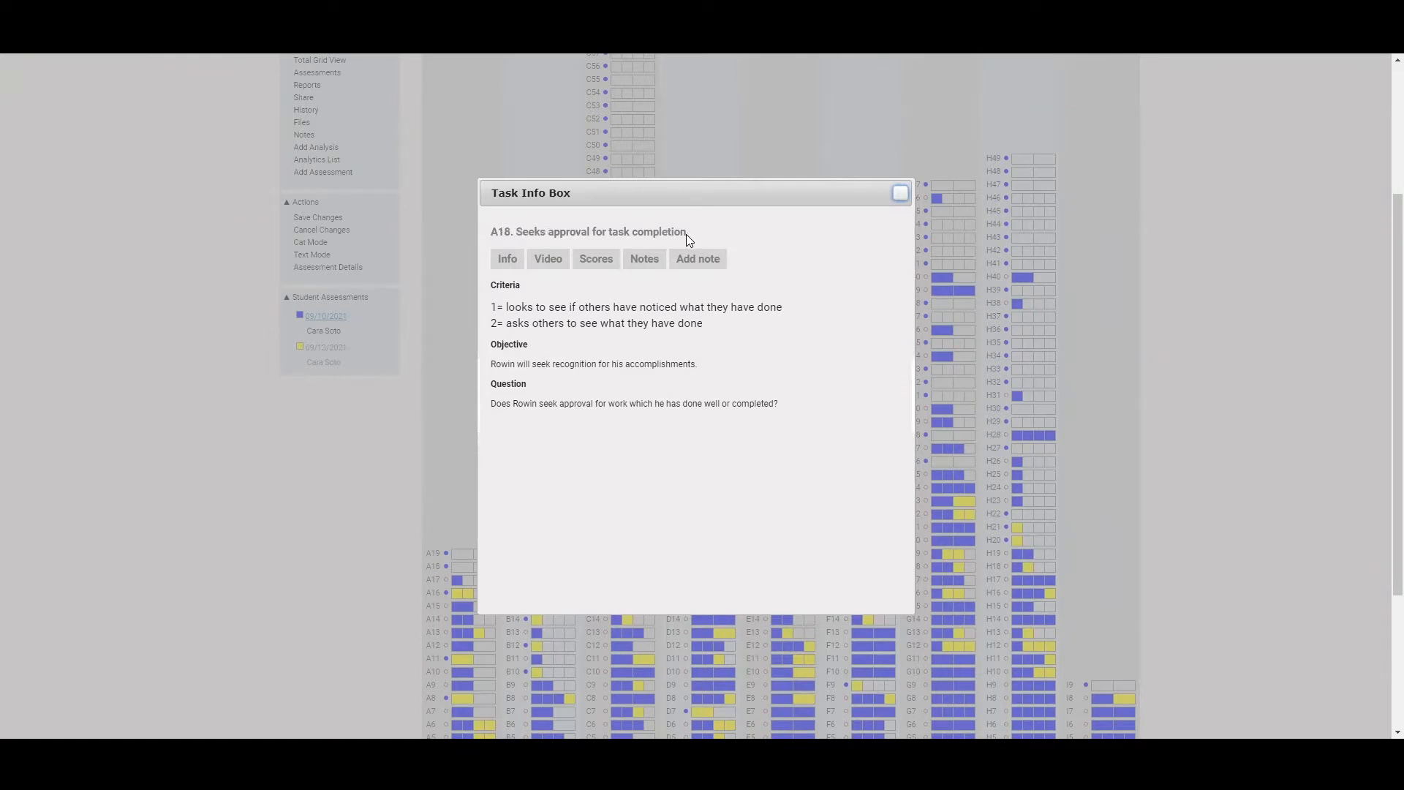
mouse_move(585, 329)
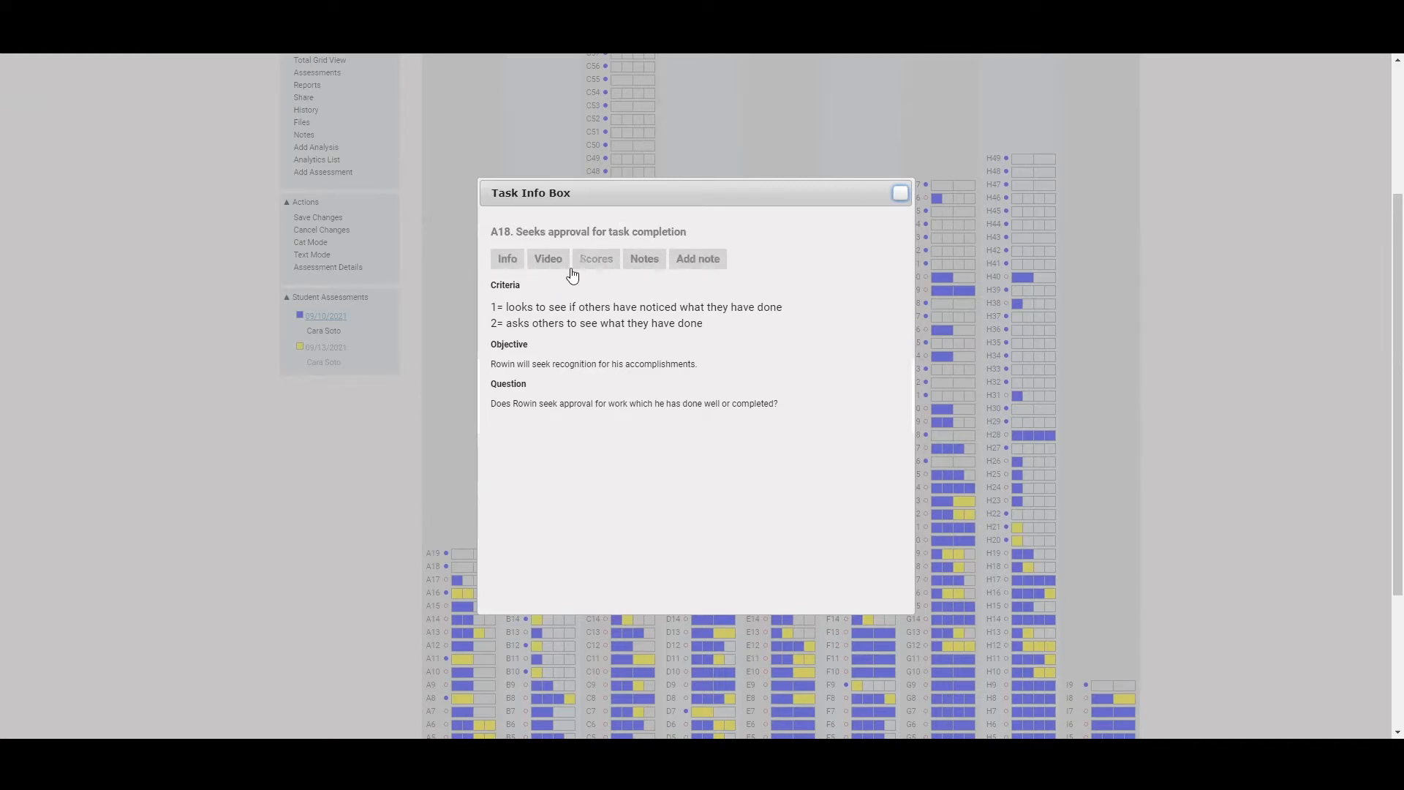
click(548, 257)
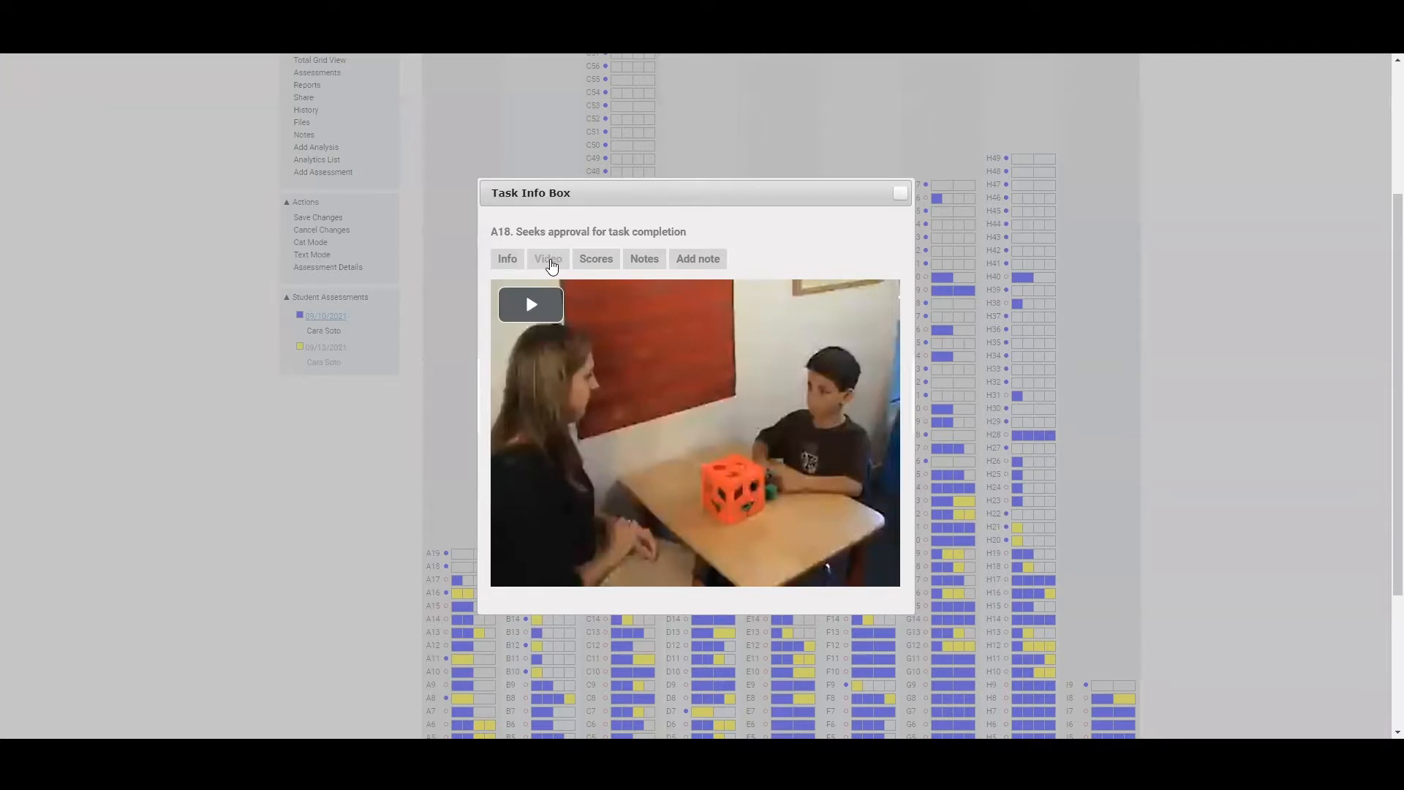
mouse_move(595, 259)
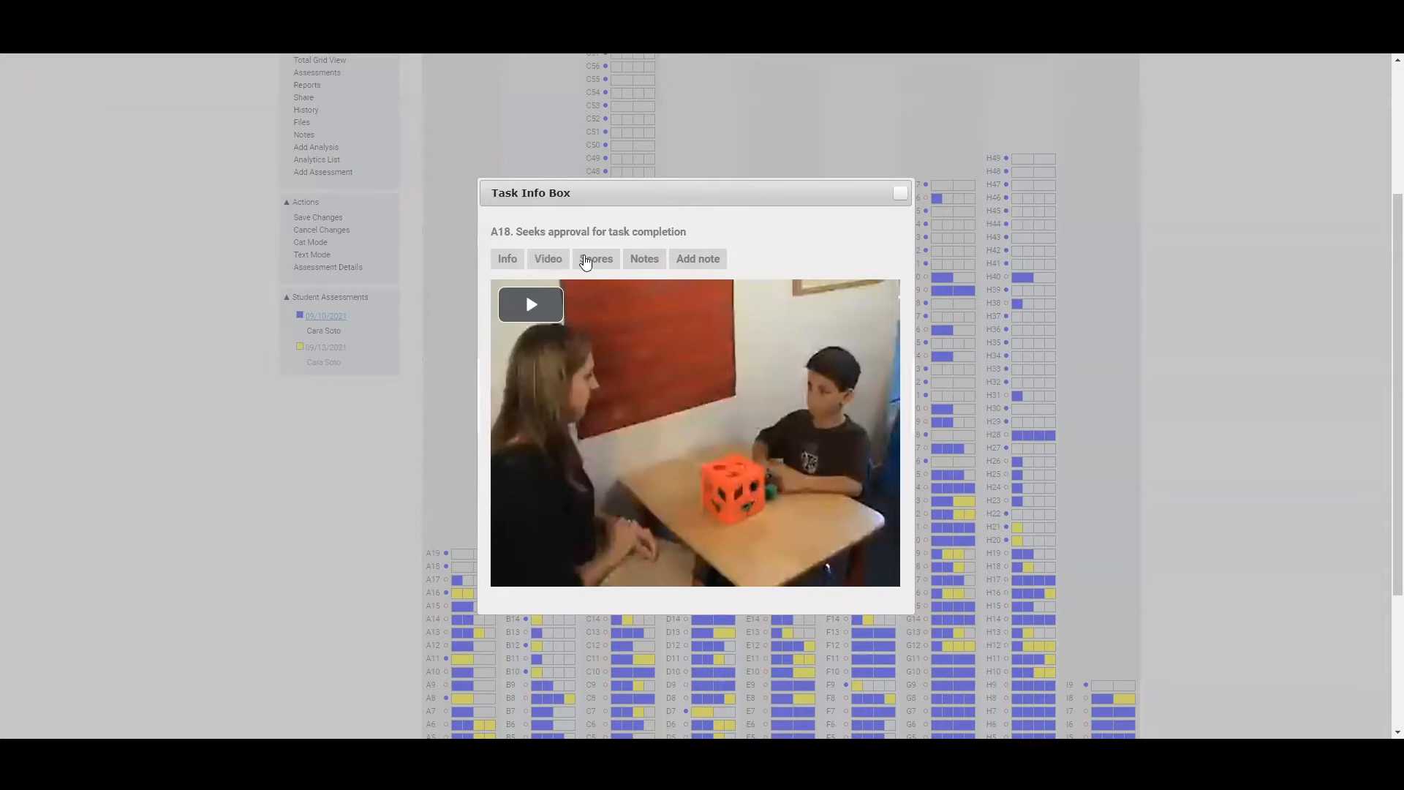
click(900, 192)
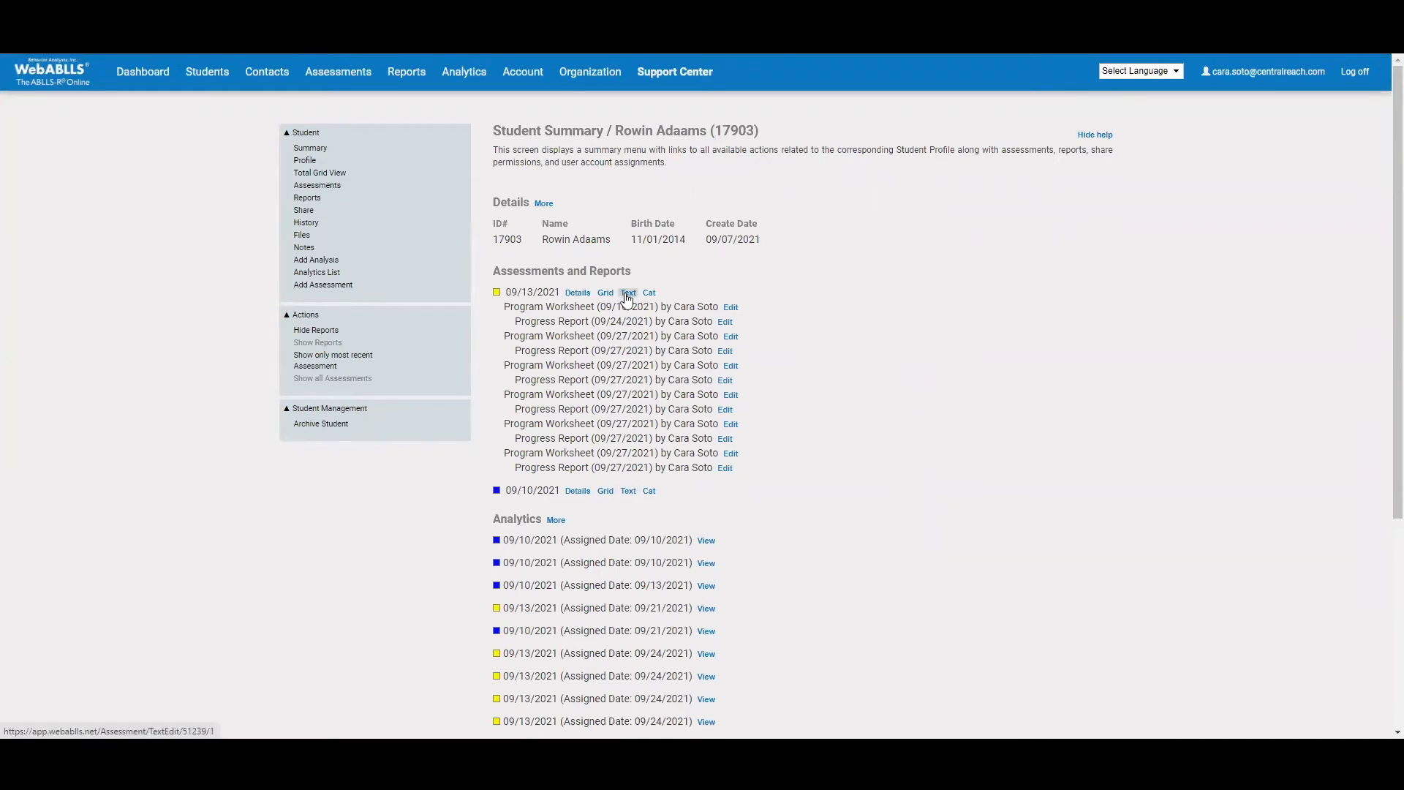
View the 09/13/2021 assessment as a text listing and look through its tasks
click(628, 293)
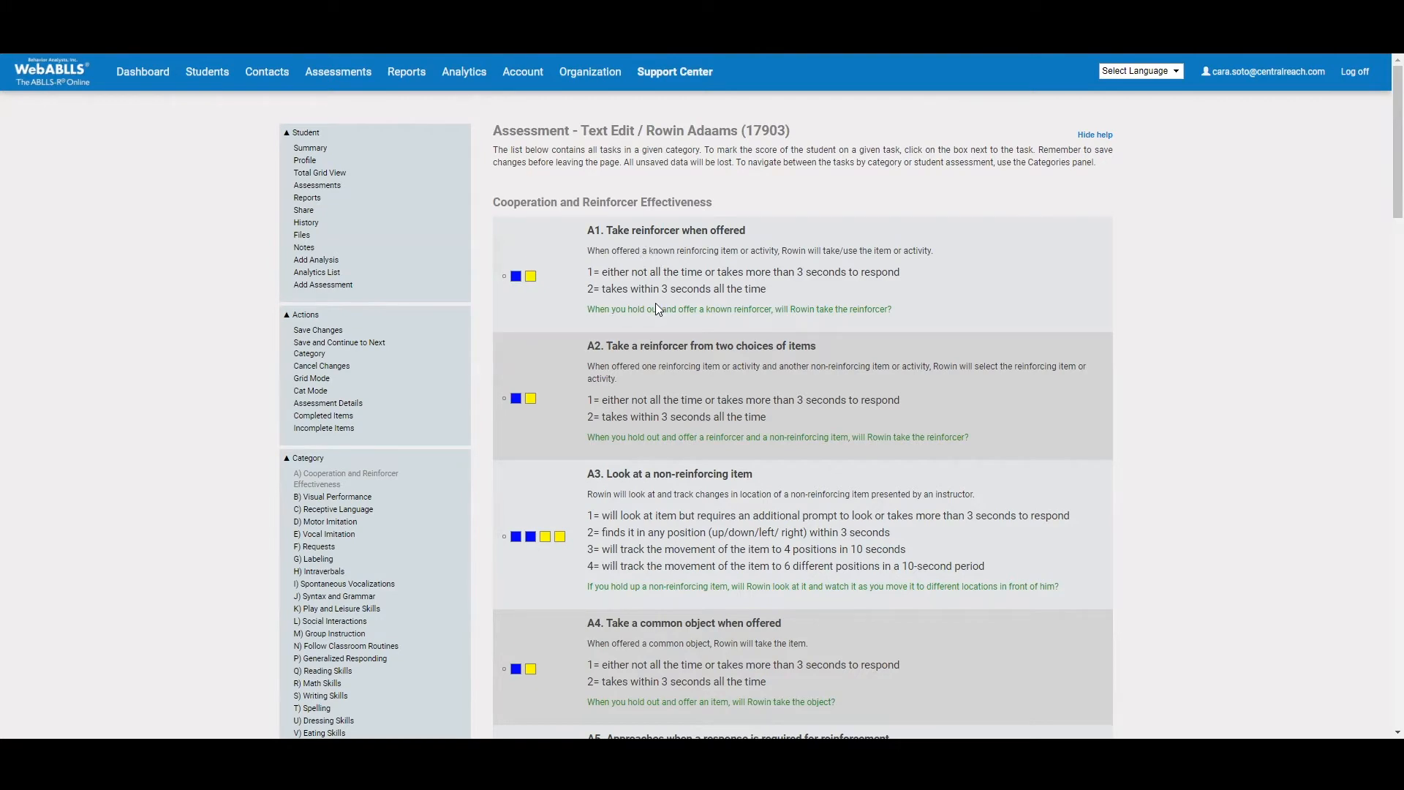
scroll(down, 3)
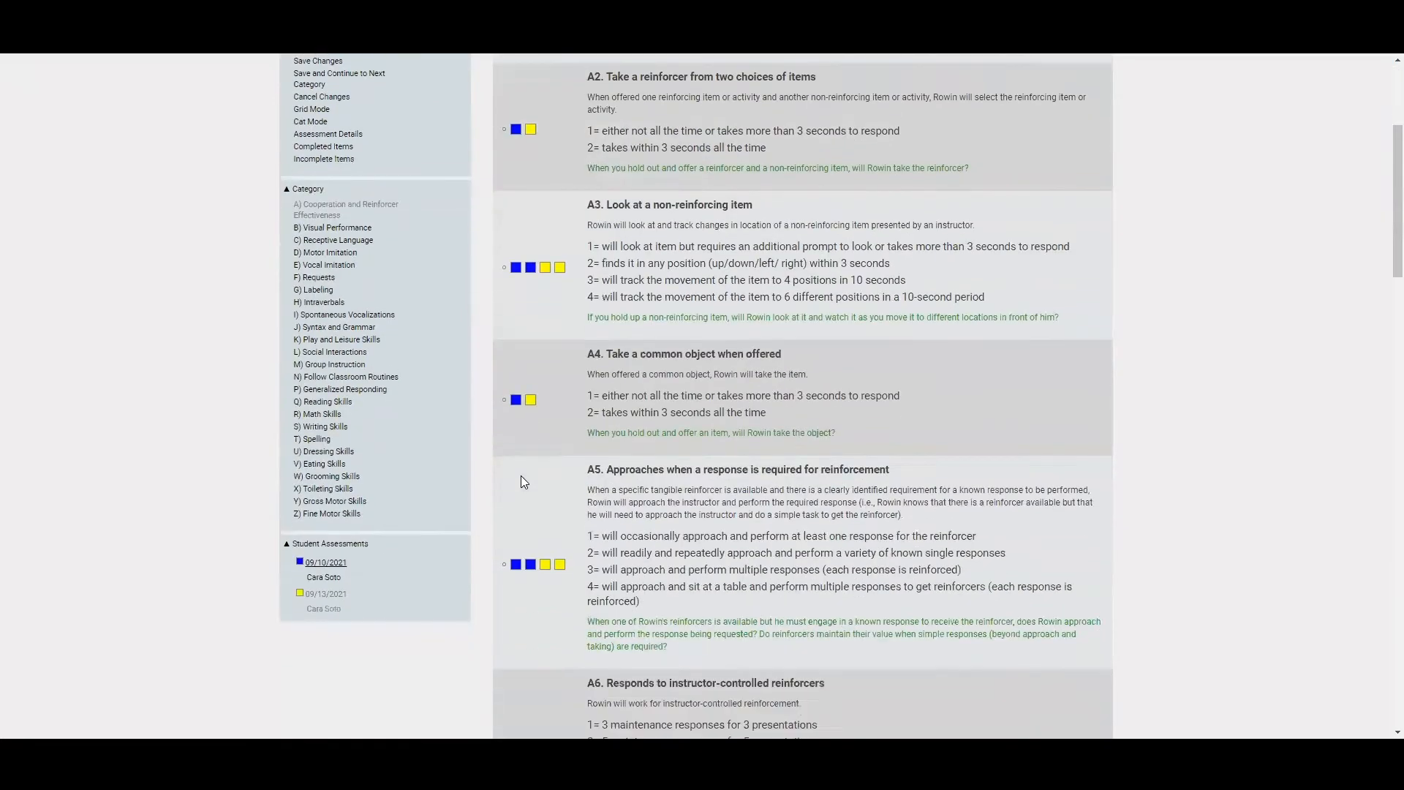
scroll(down, 3)
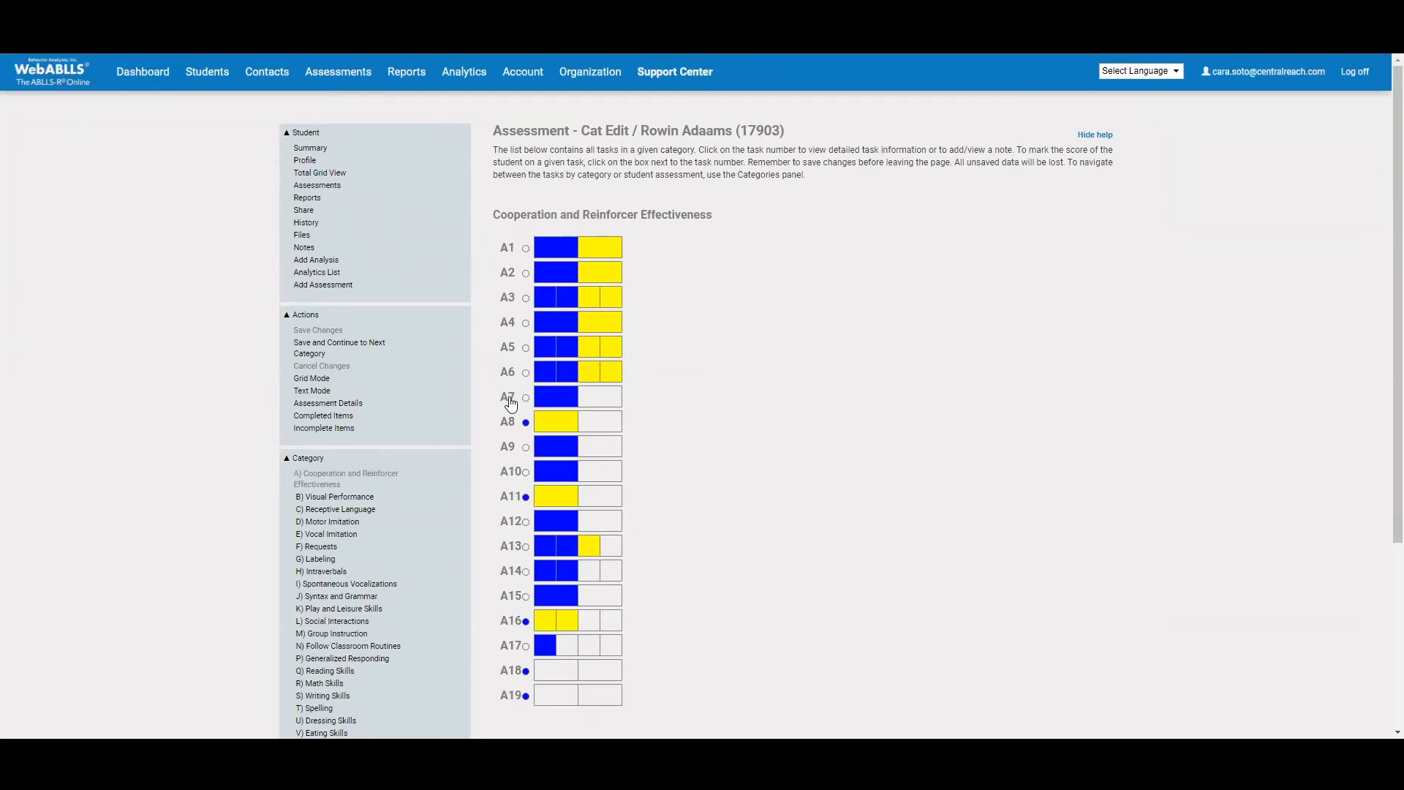
Raise task A8 to a full score on the second assessment and save the change
click(507, 396)
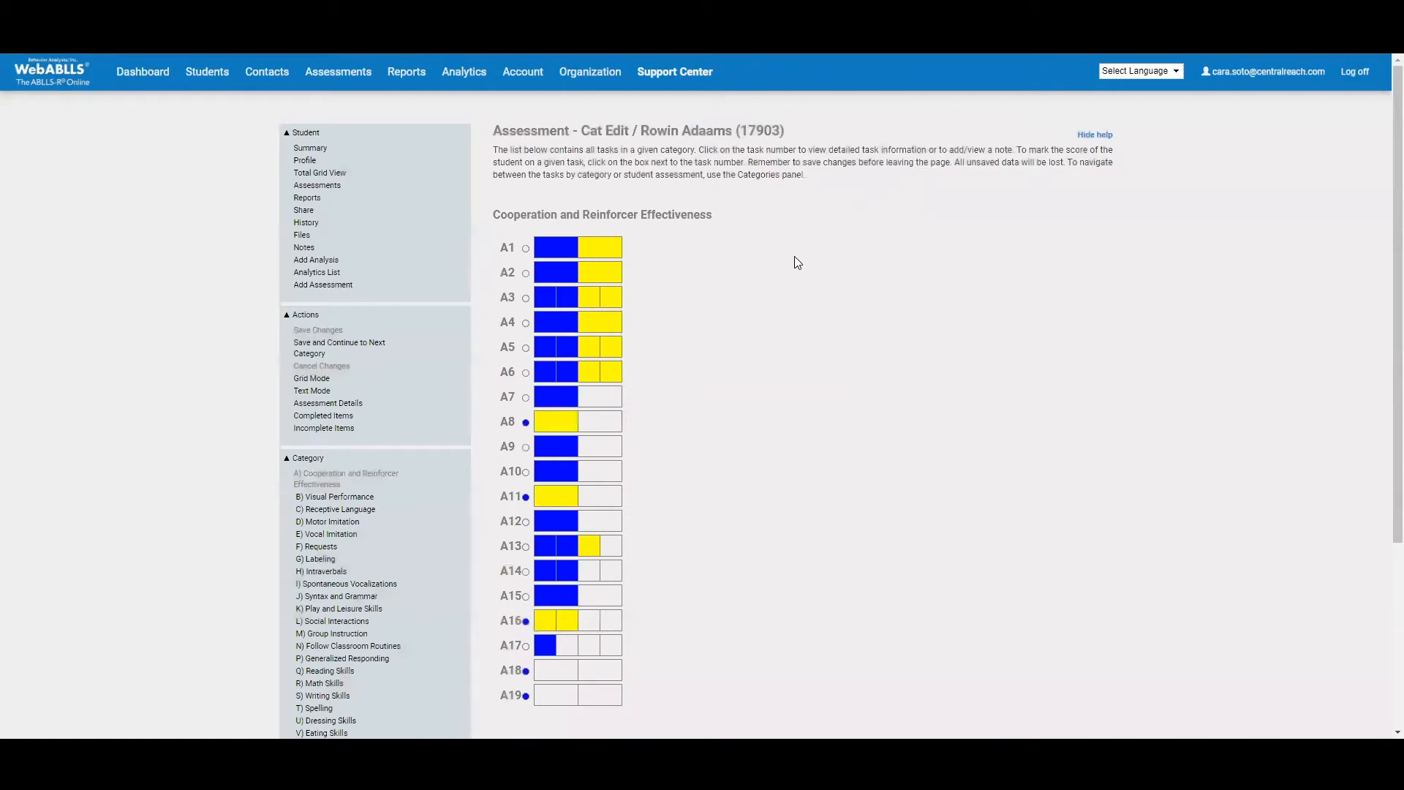
click(602, 421)
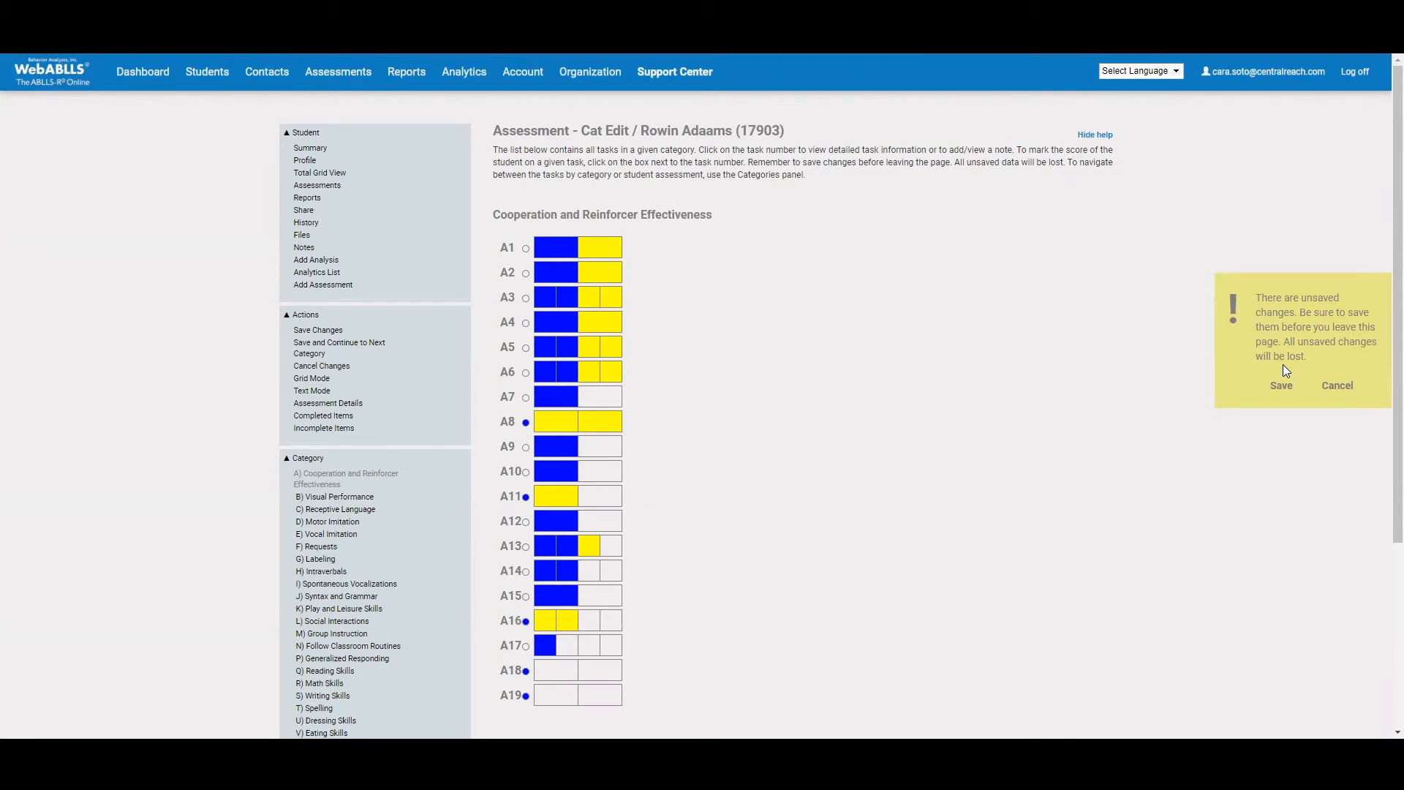
mouse_move(1281, 389)
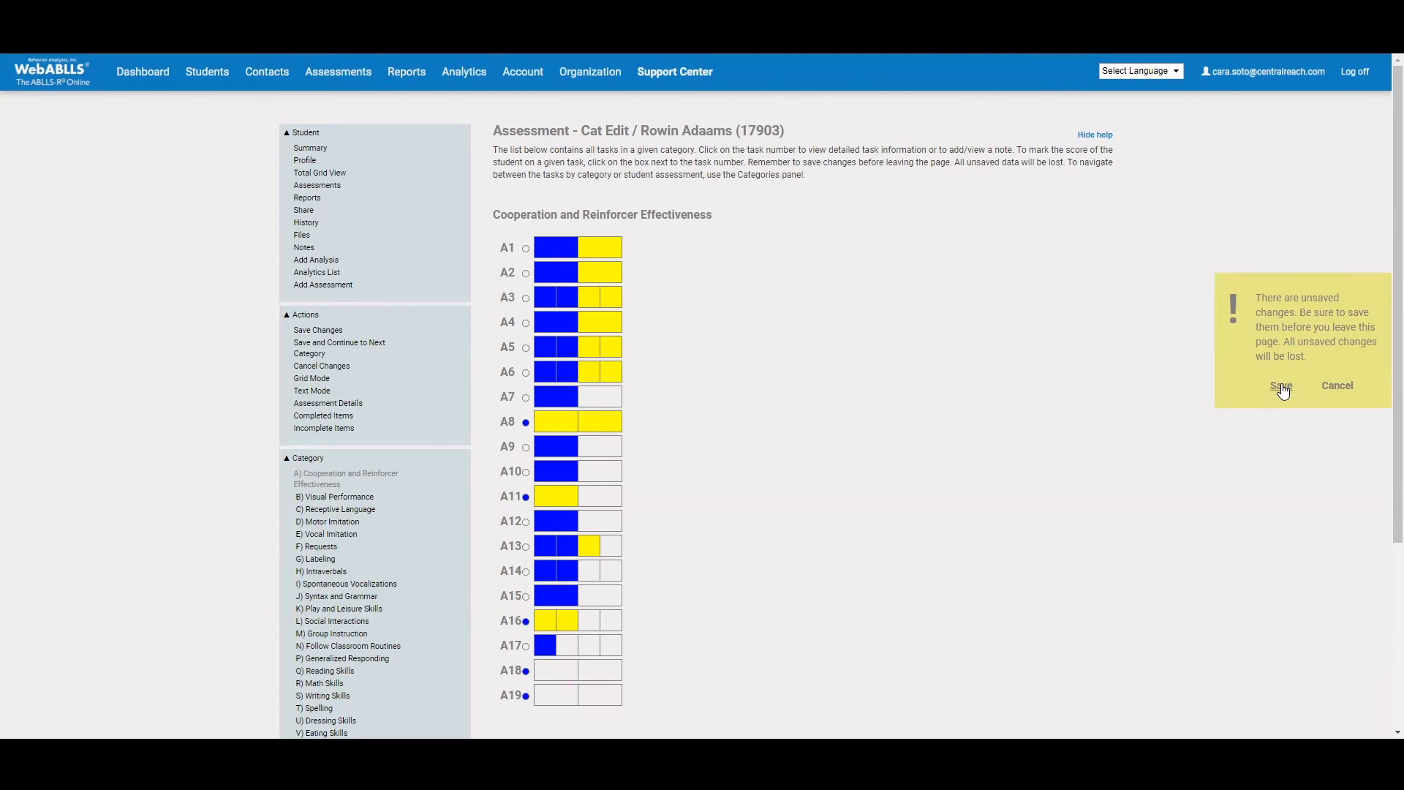
click(1279, 387)
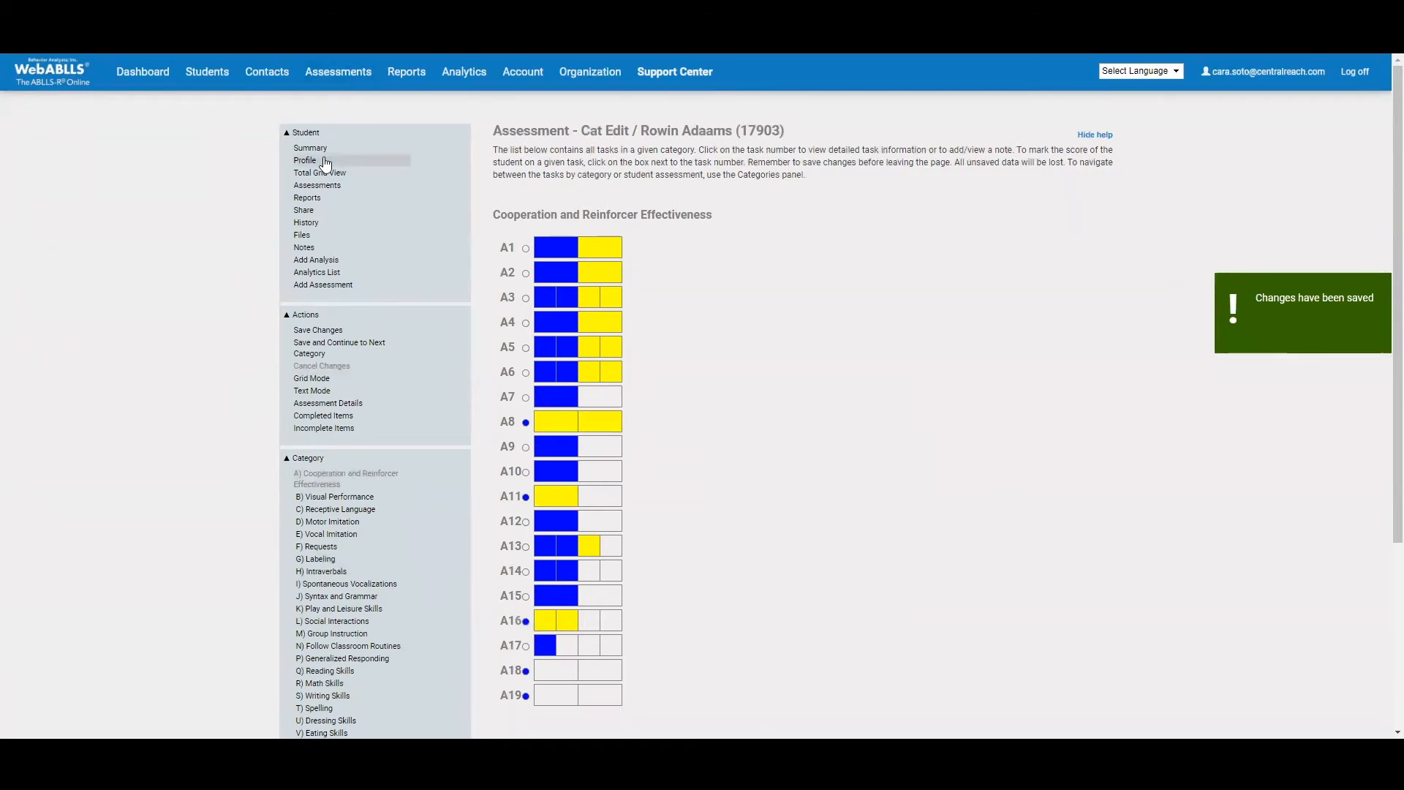
mouse_move(320, 172)
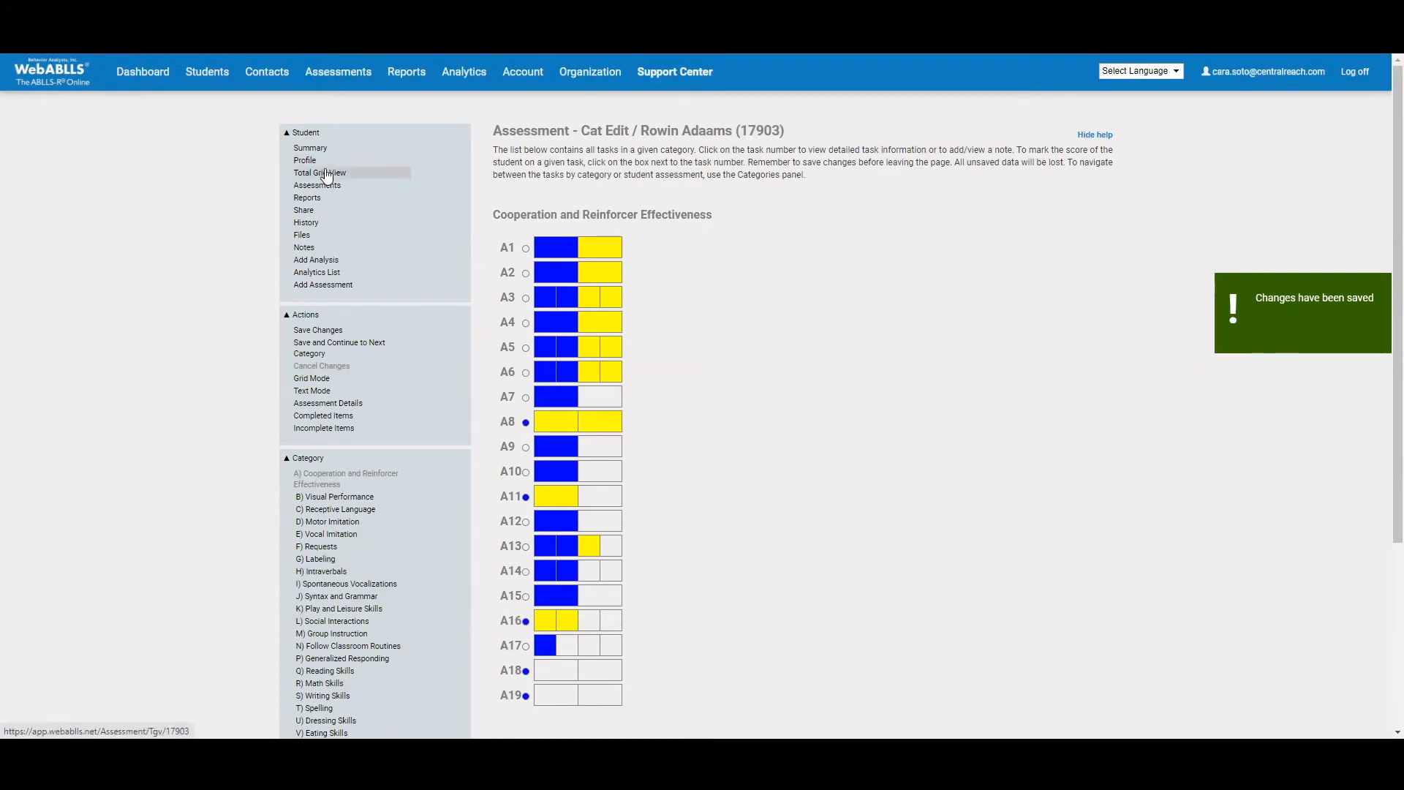
In the total grid view, pick tasks A18, A19, B15 and B16 for the worksheet
click(320, 173)
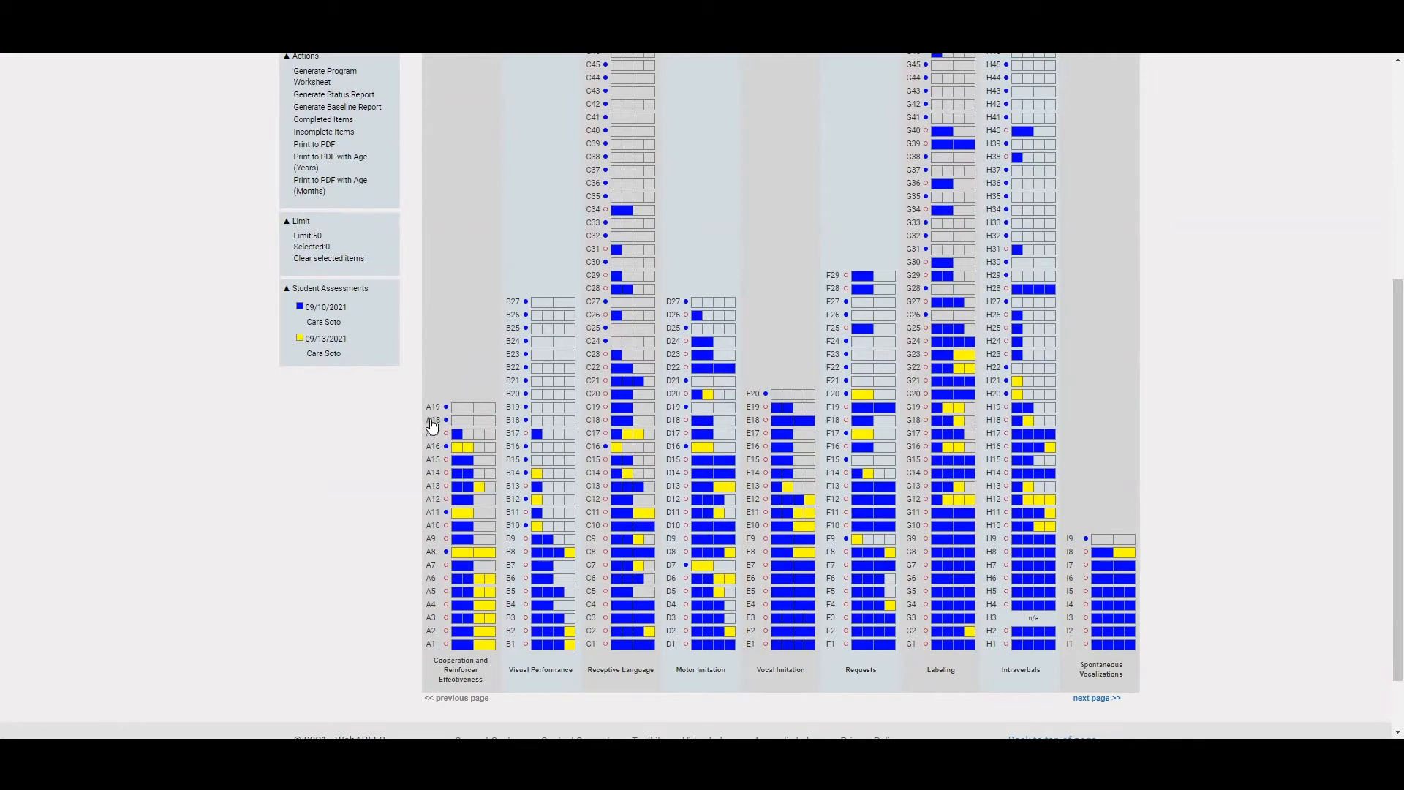
click(474, 419)
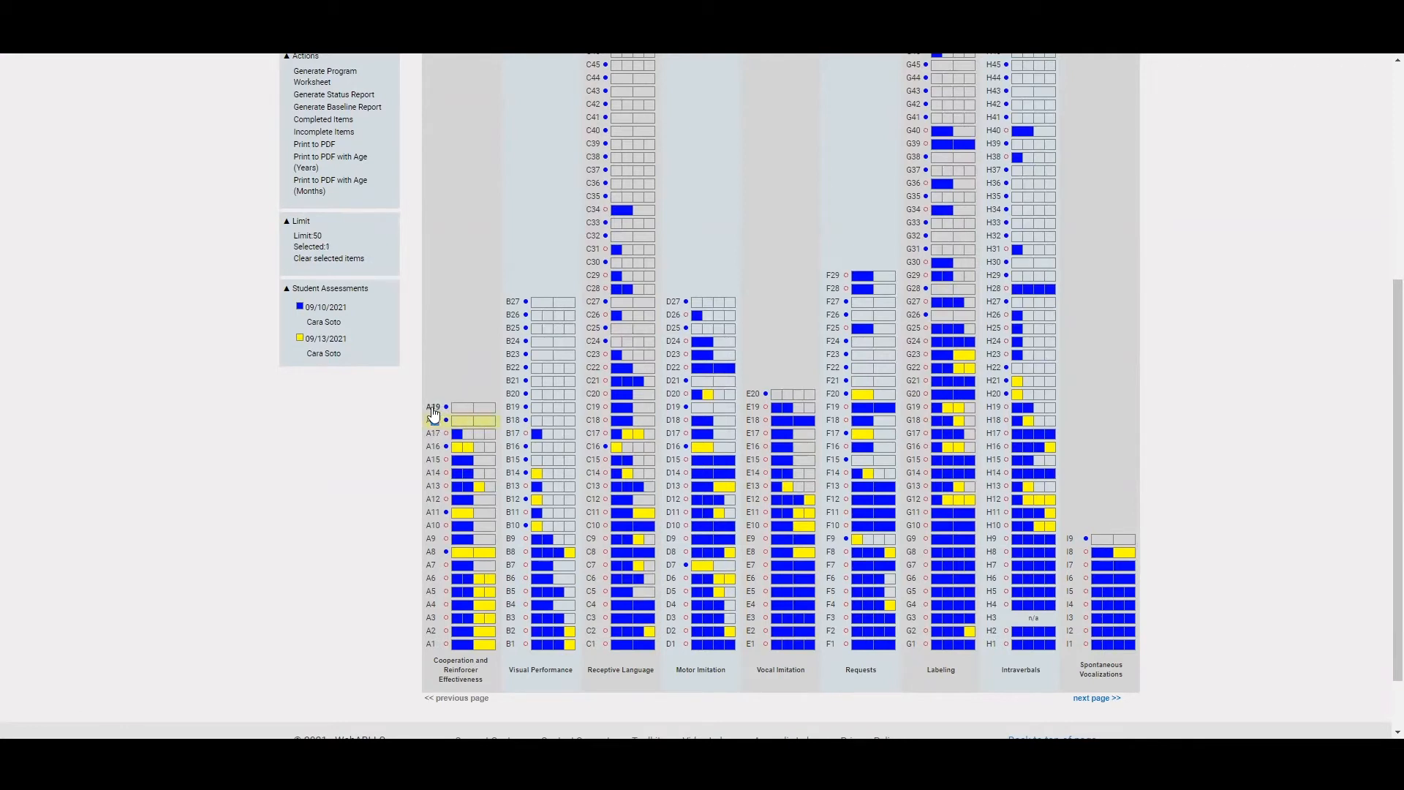
click(433, 406)
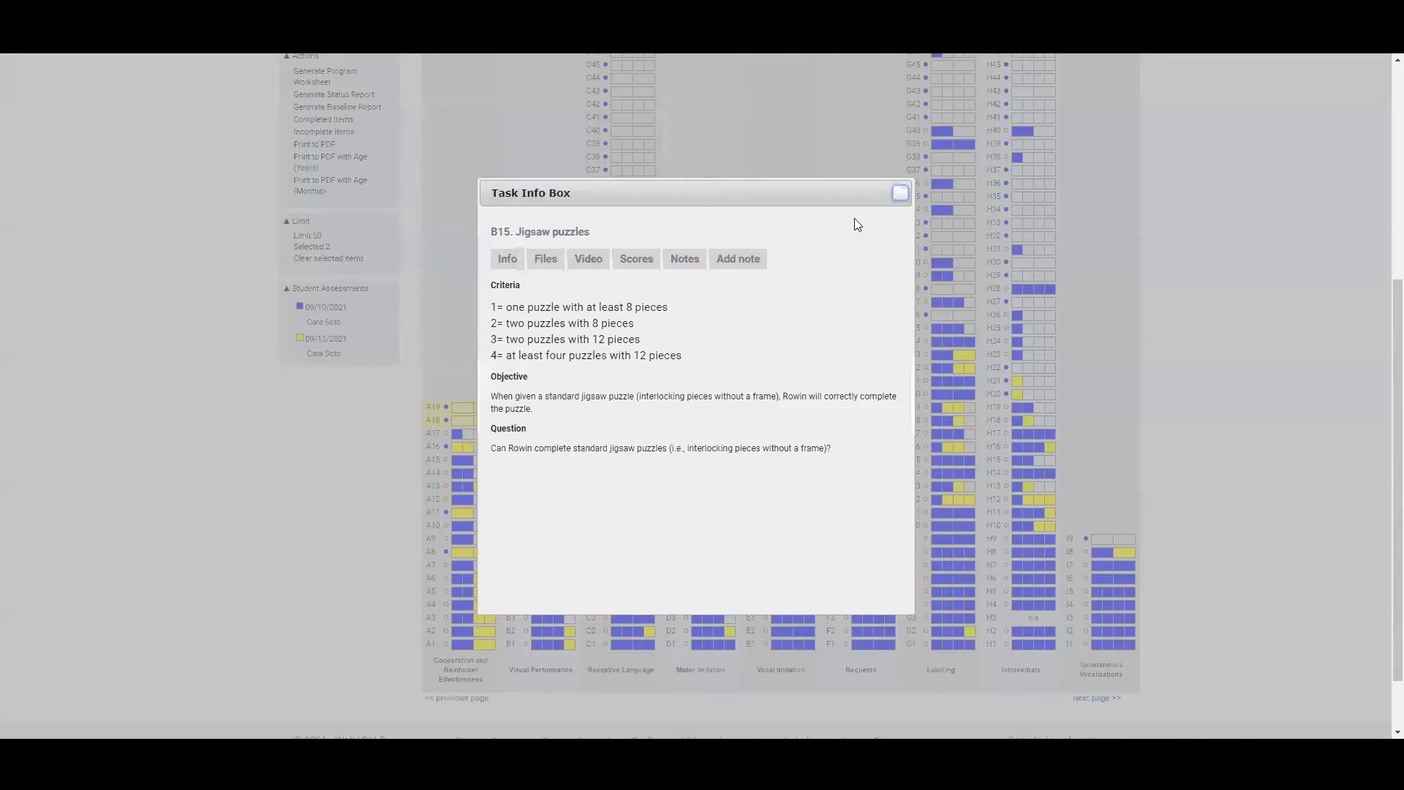
click(899, 192)
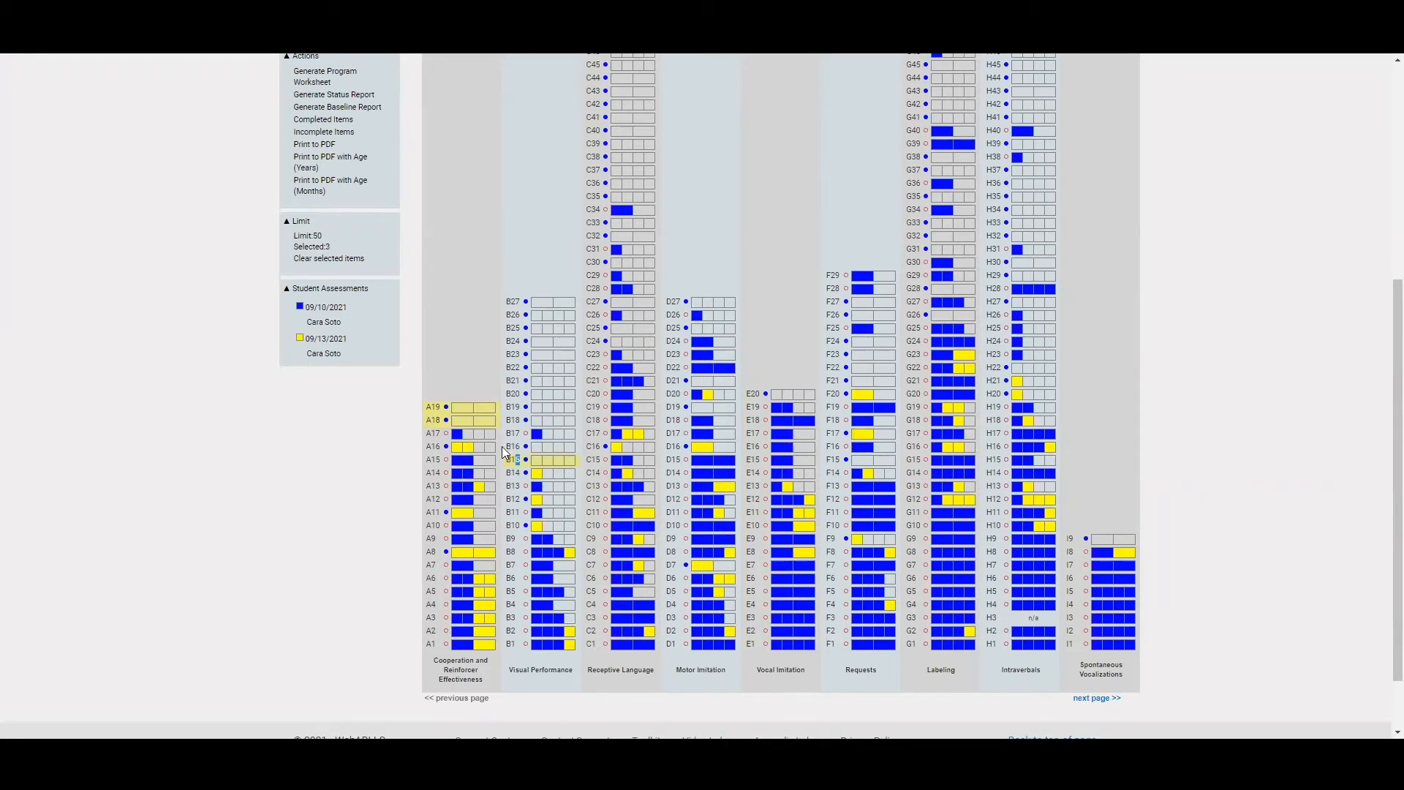
click(512, 446)
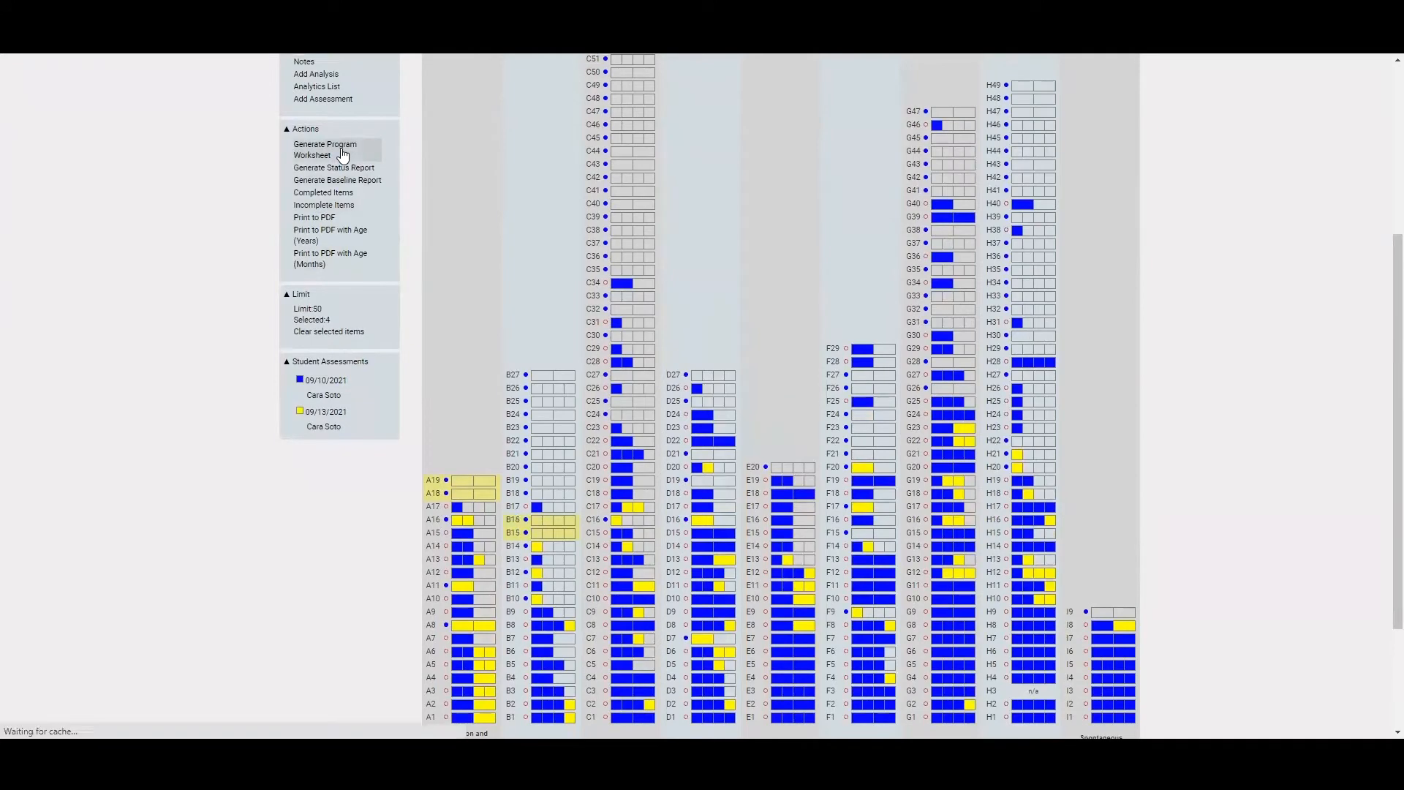
Generate a program worksheet for the four tasks, then a progress report from it
click(324, 149)
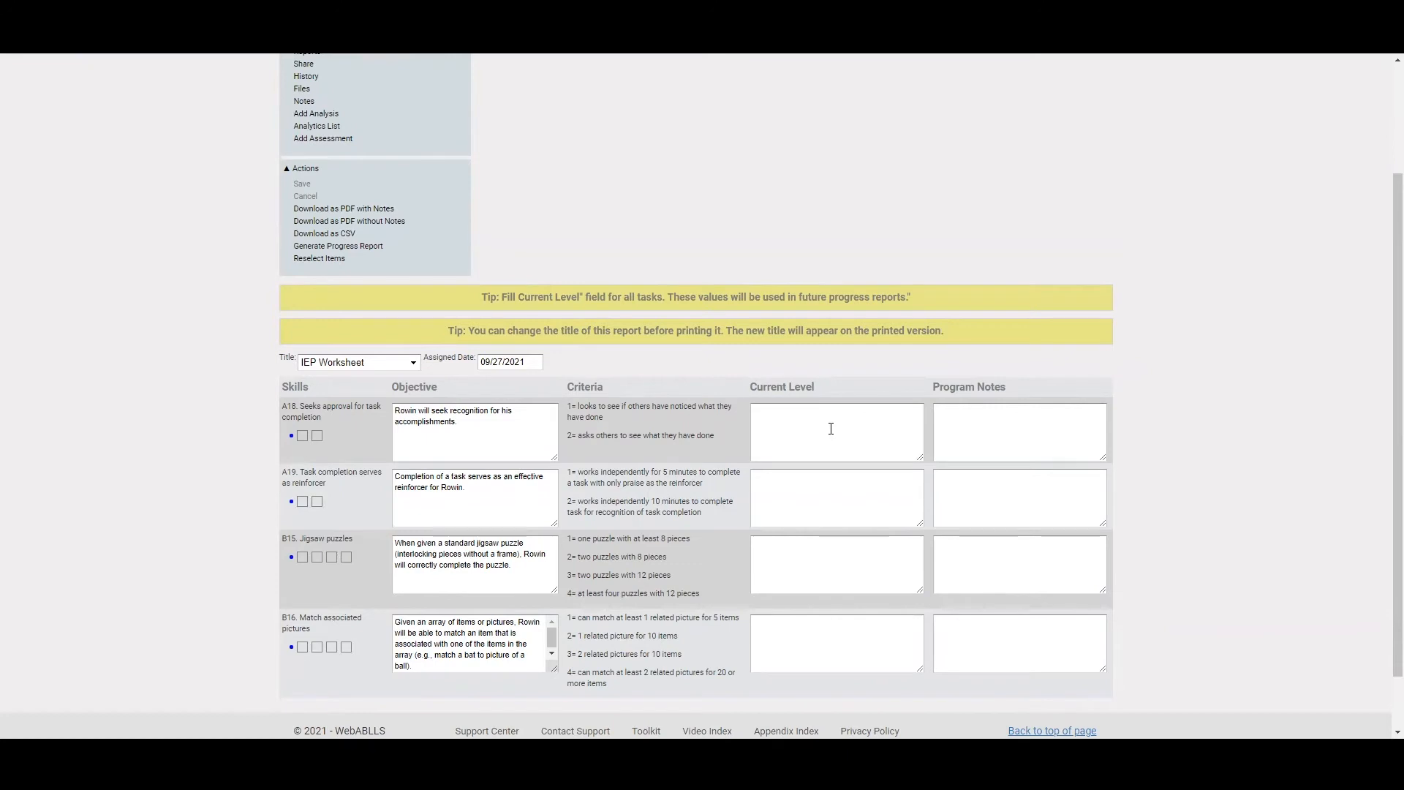
click(835, 432)
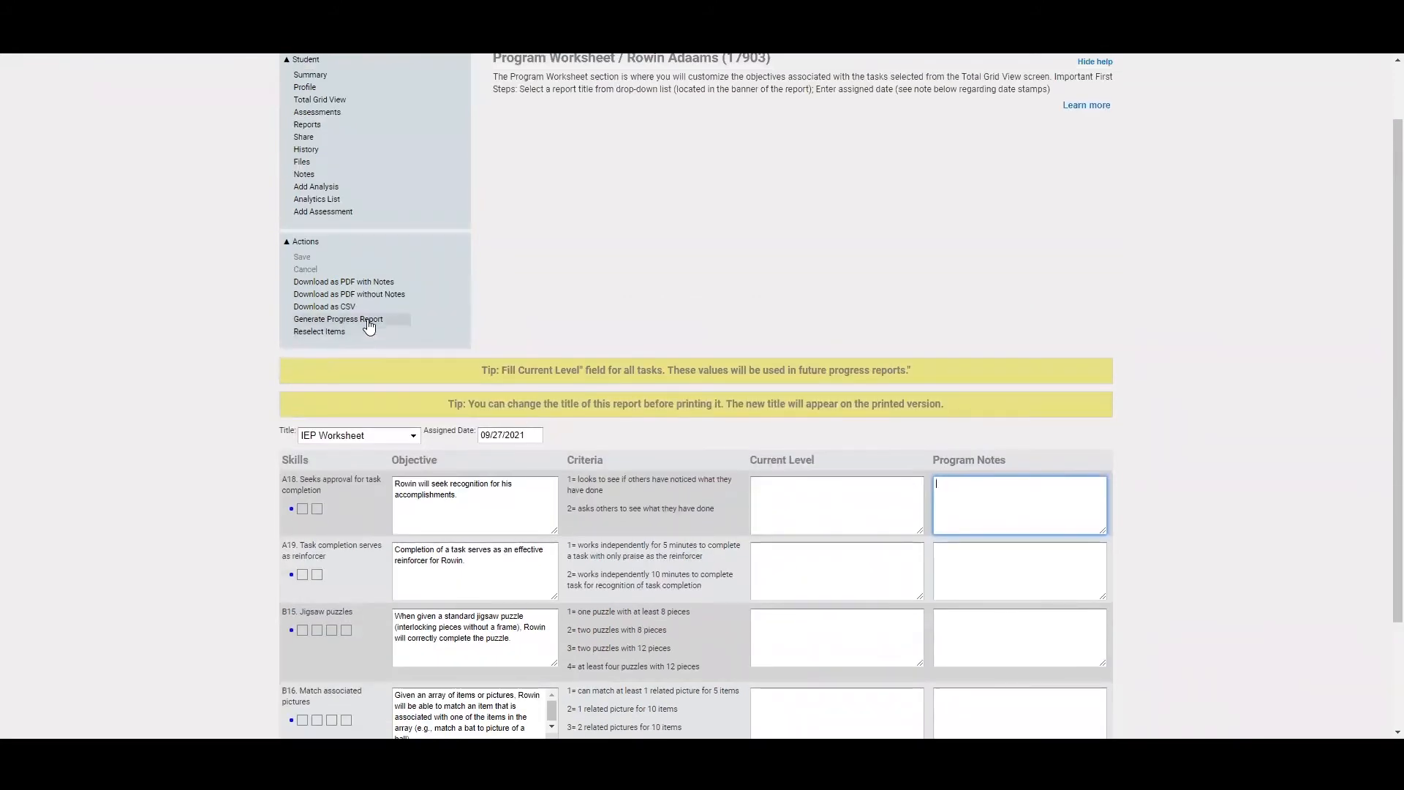
click(338, 319)
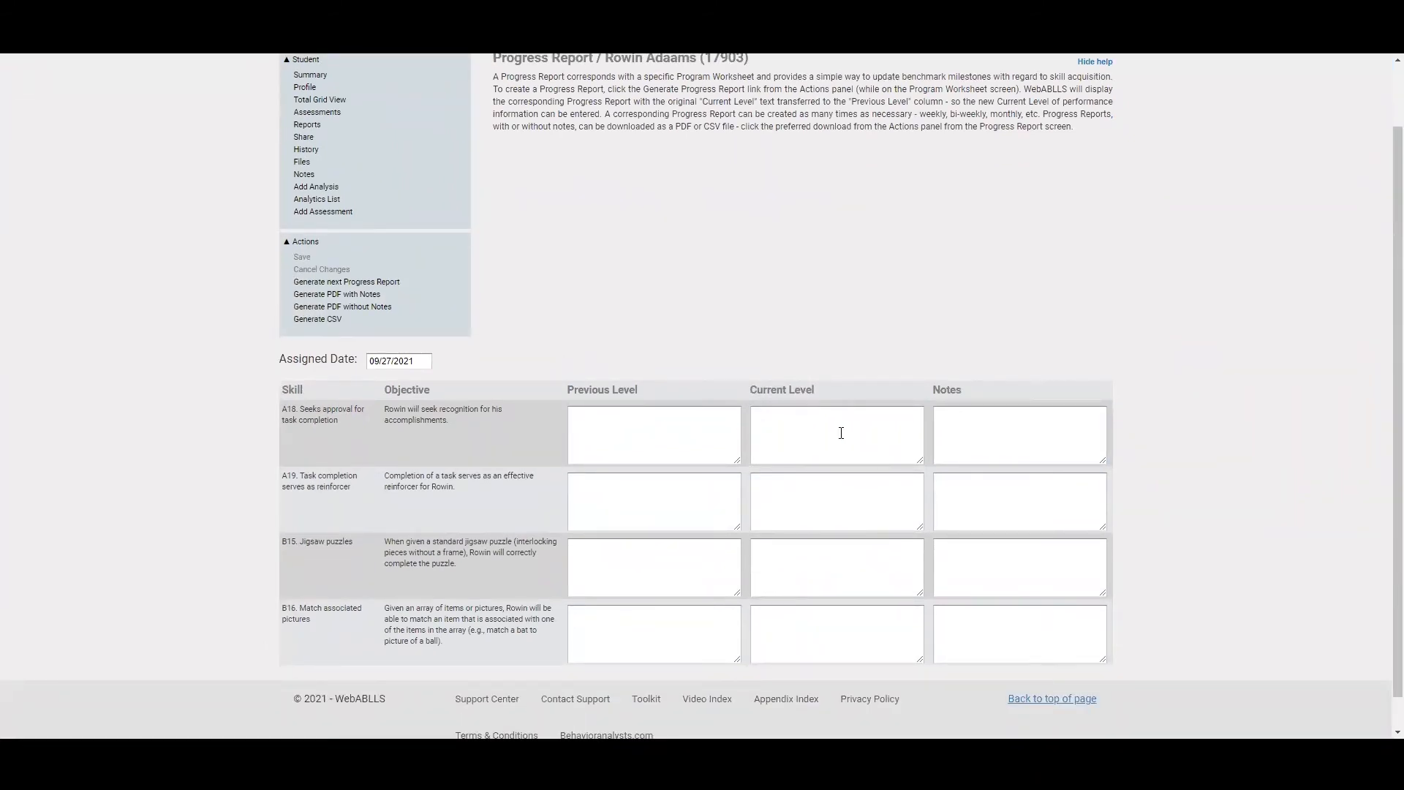
mouse_move(1028, 430)
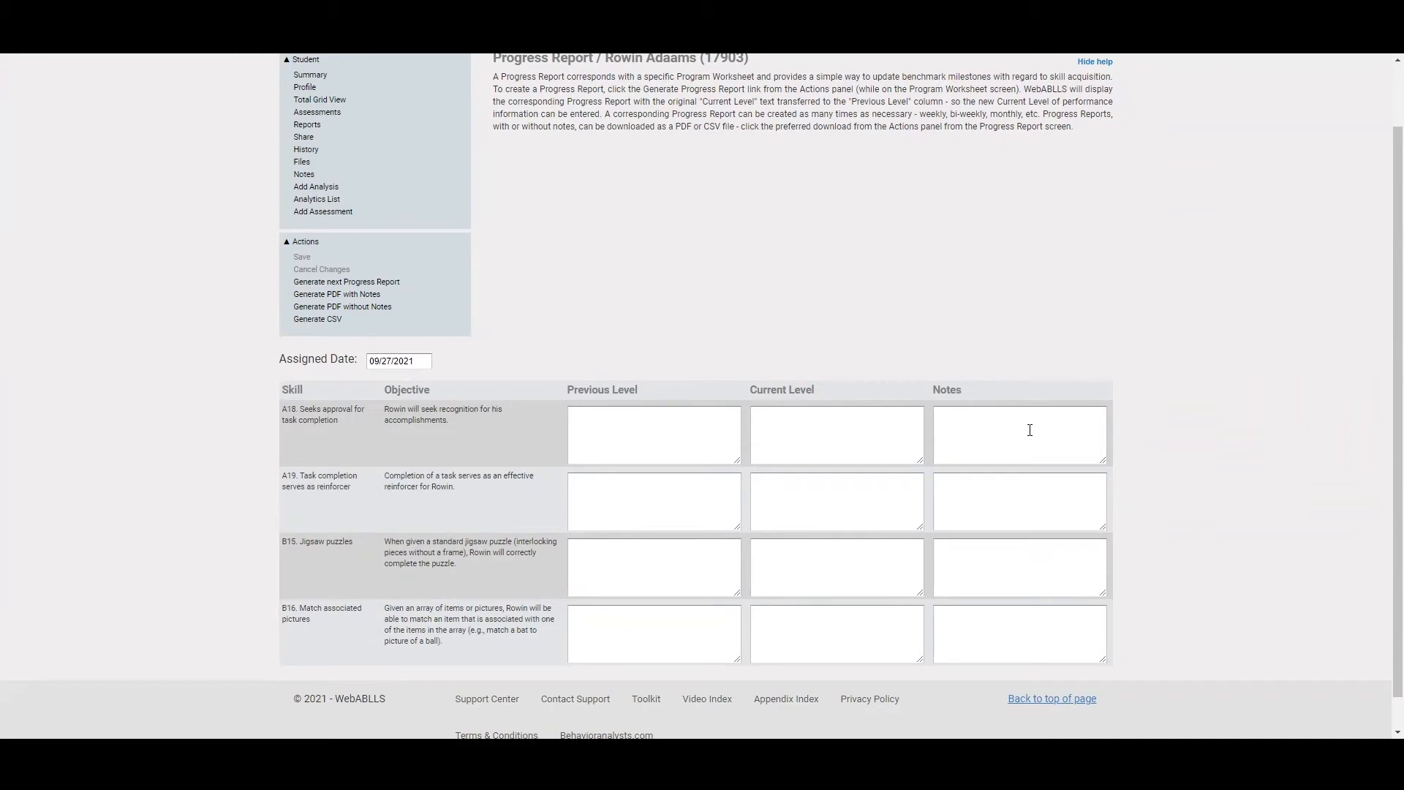
mouse_move(788, 414)
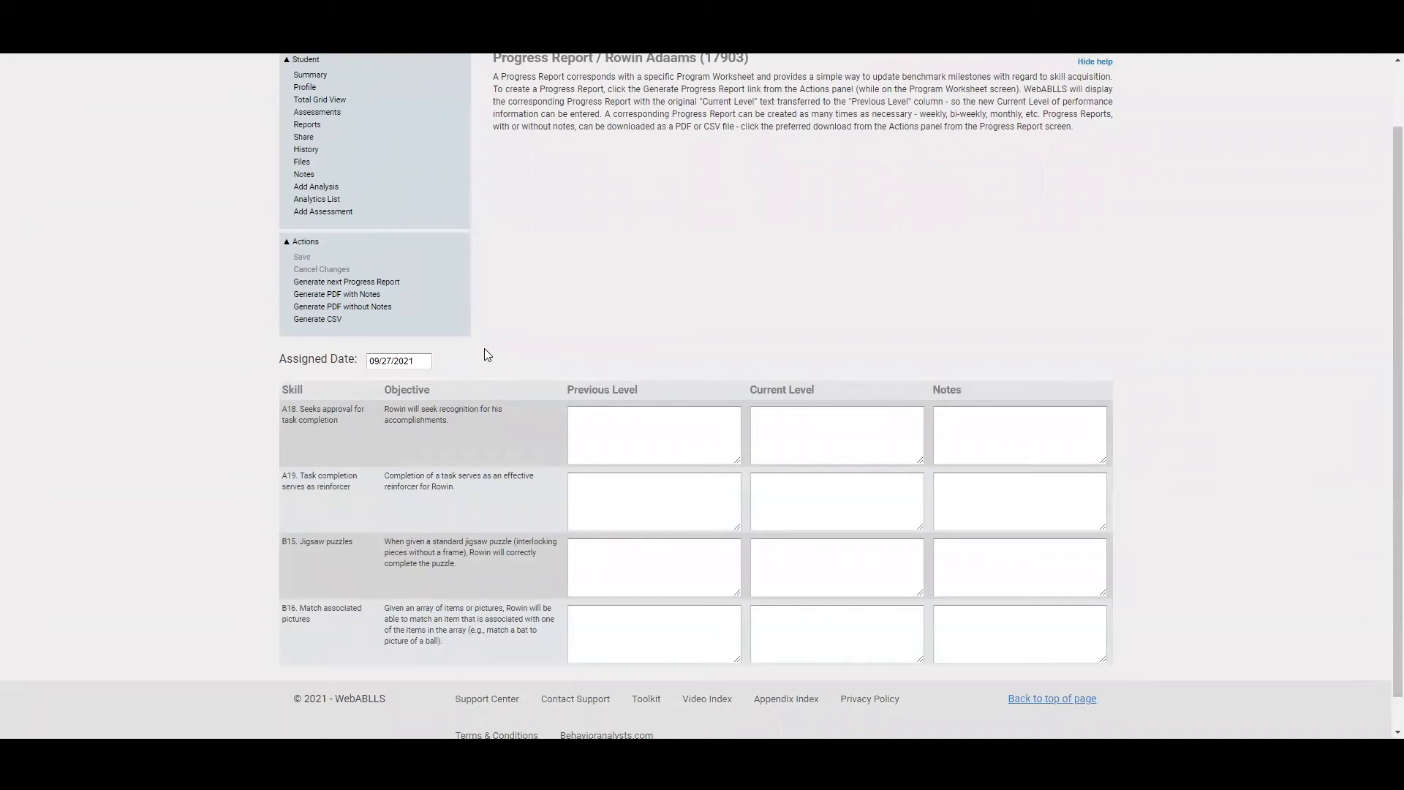
mouse_move(321, 194)
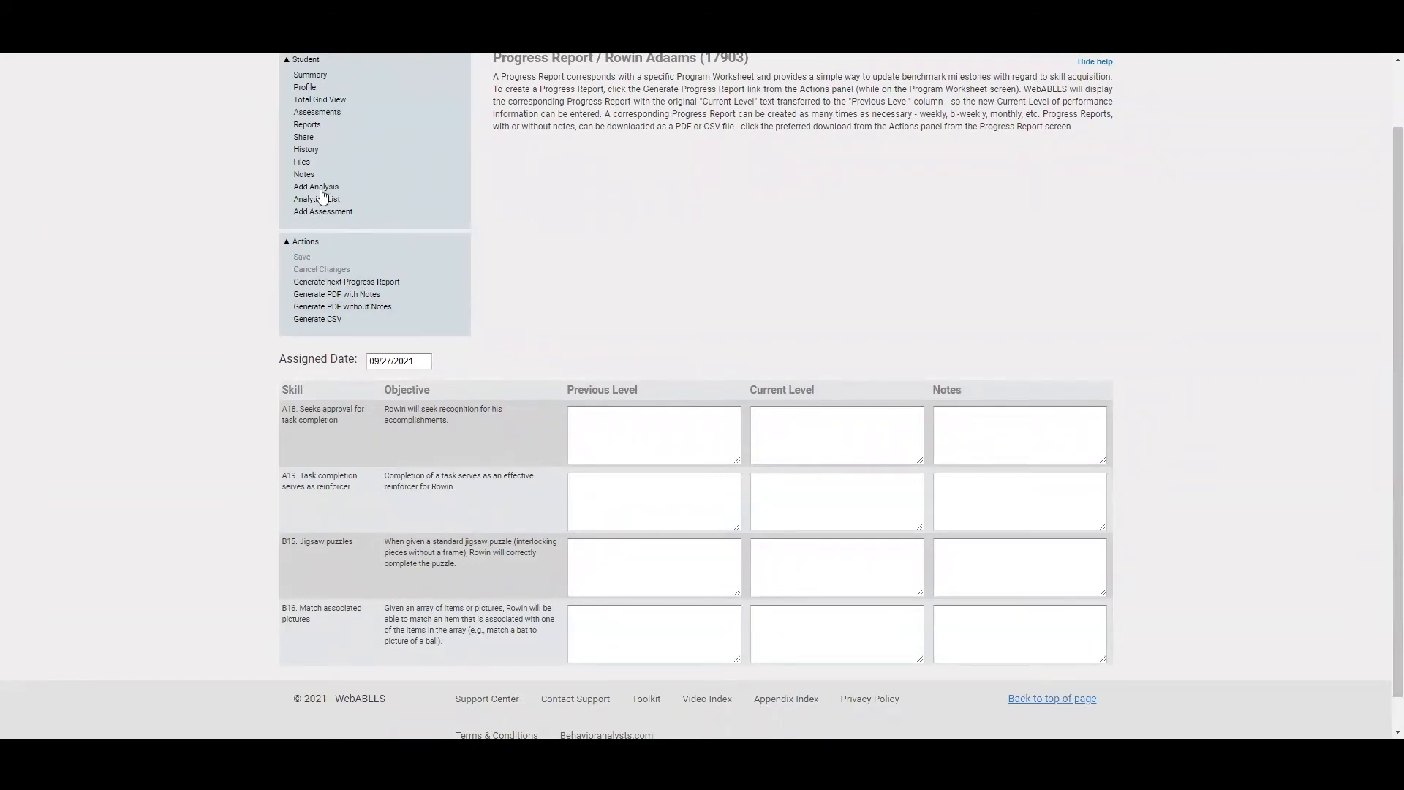
Add an analysis on the 09/10/2021 assessment with a single-assessment table output
click(316, 186)
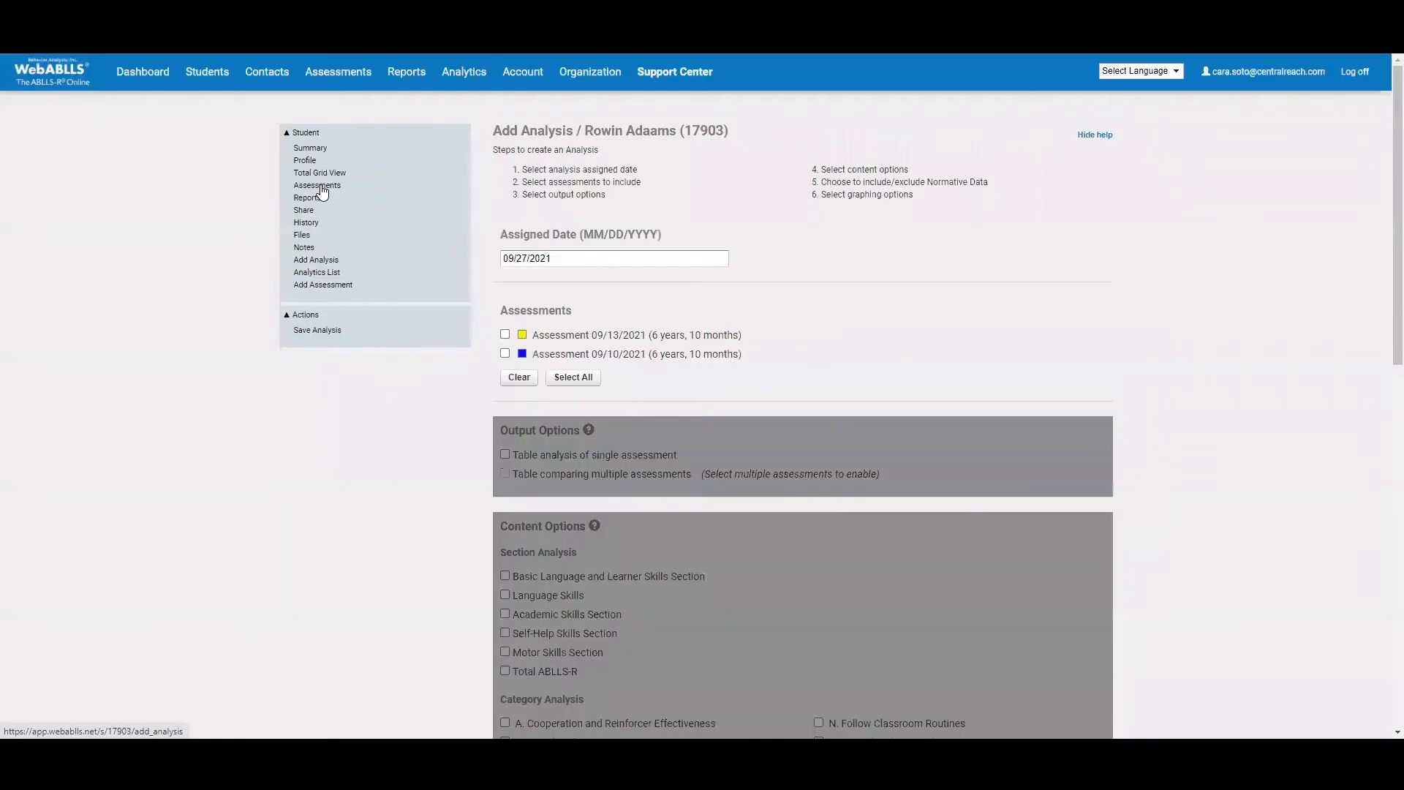
mouse_move(398, 472)
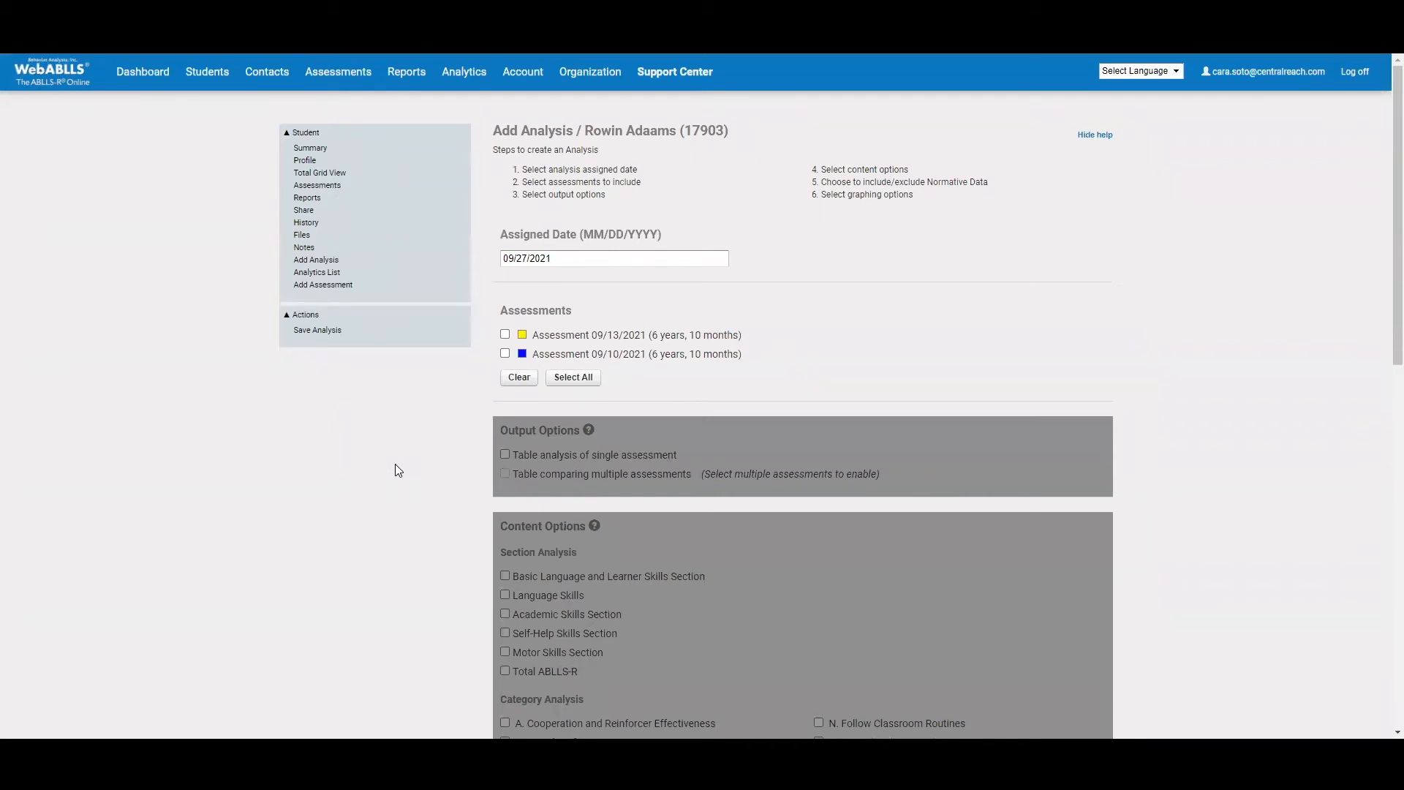
scroll(down, 3)
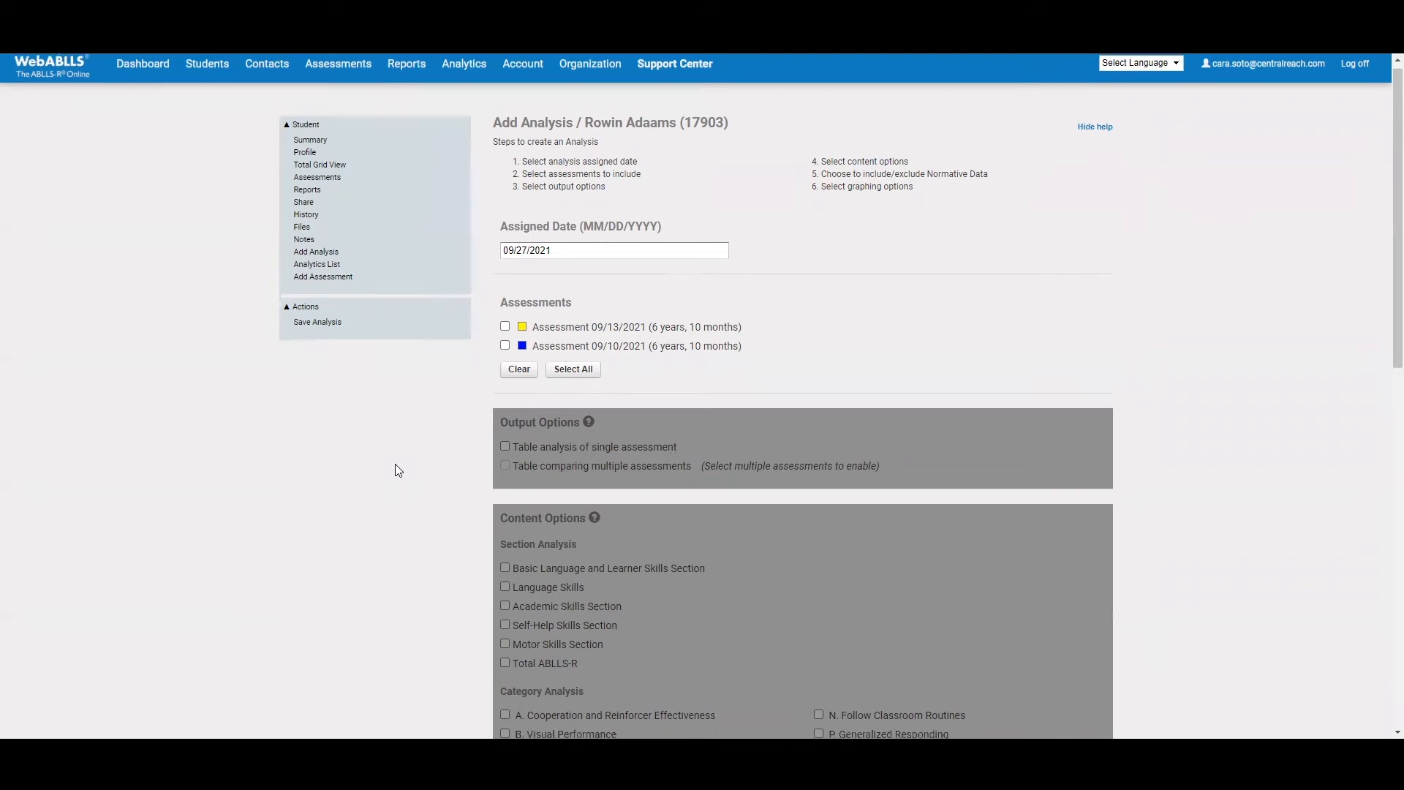
scroll(down, 3)
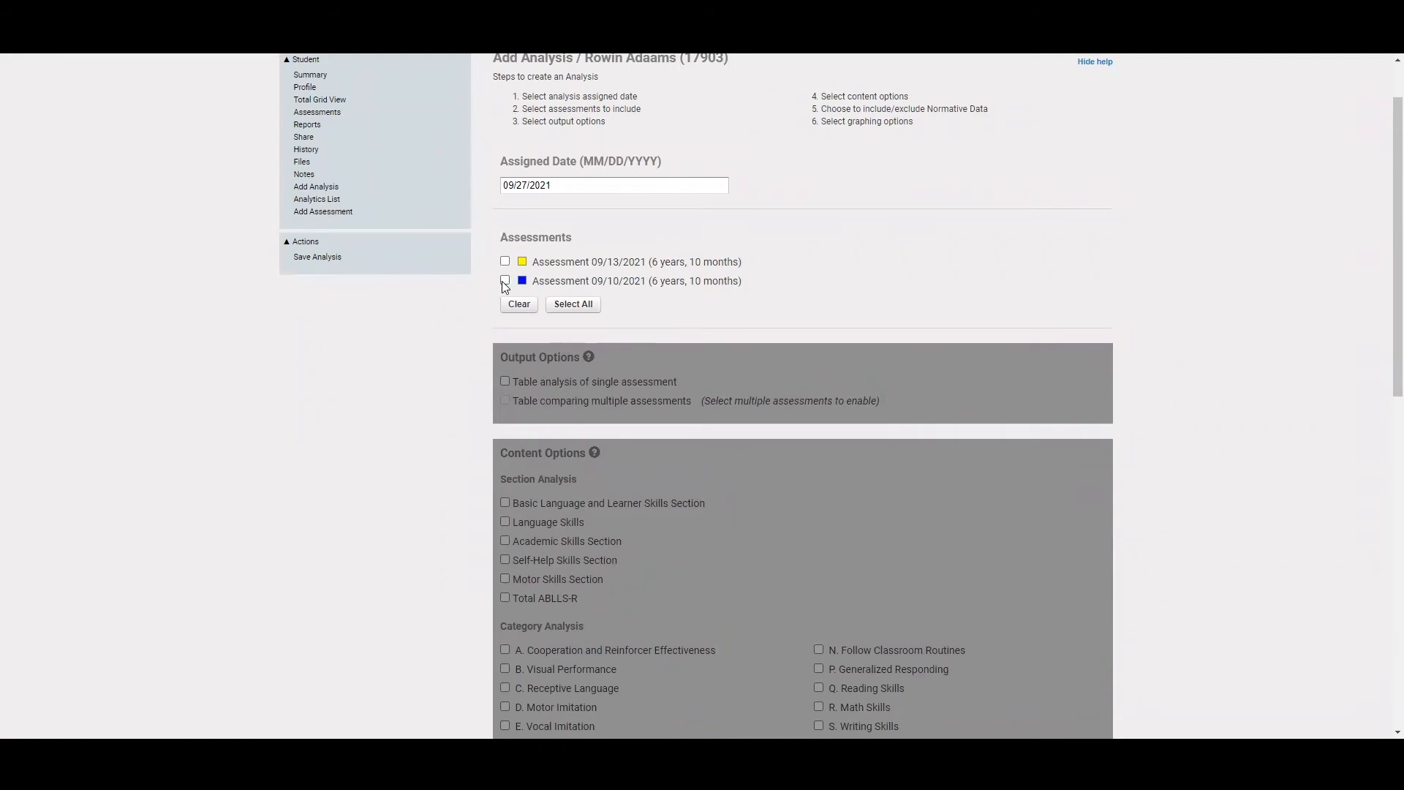
click(504, 281)
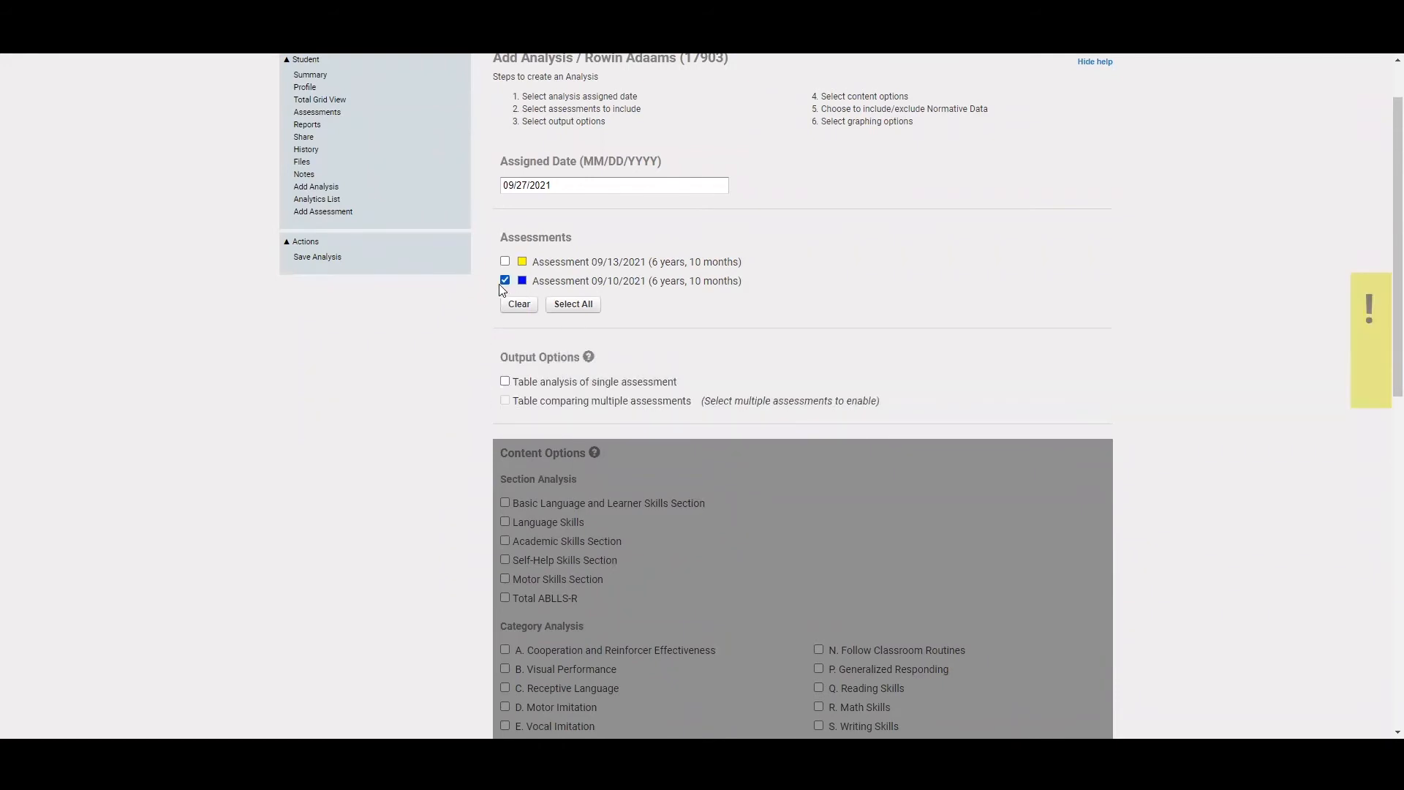
scroll(down, 3)
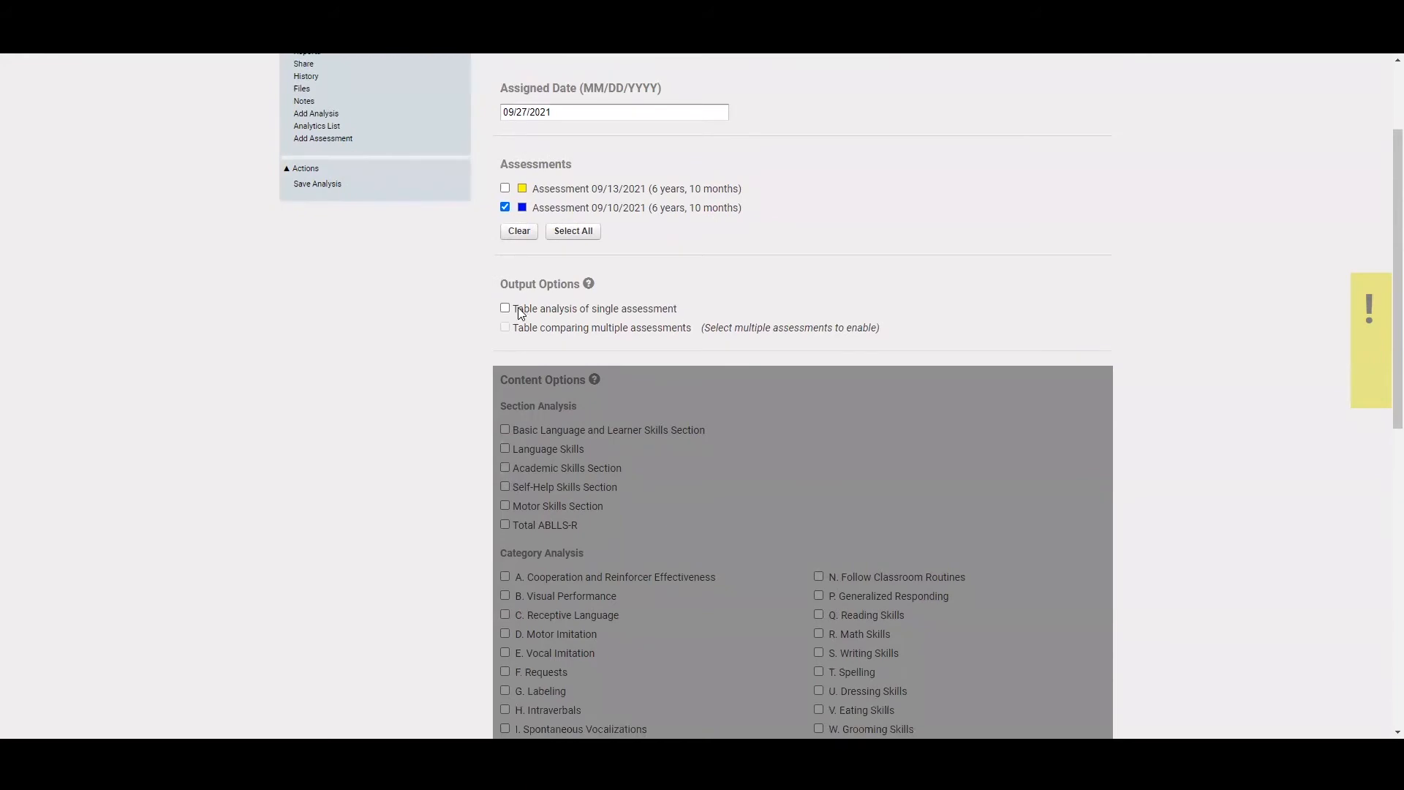
mouse_move(533, 316)
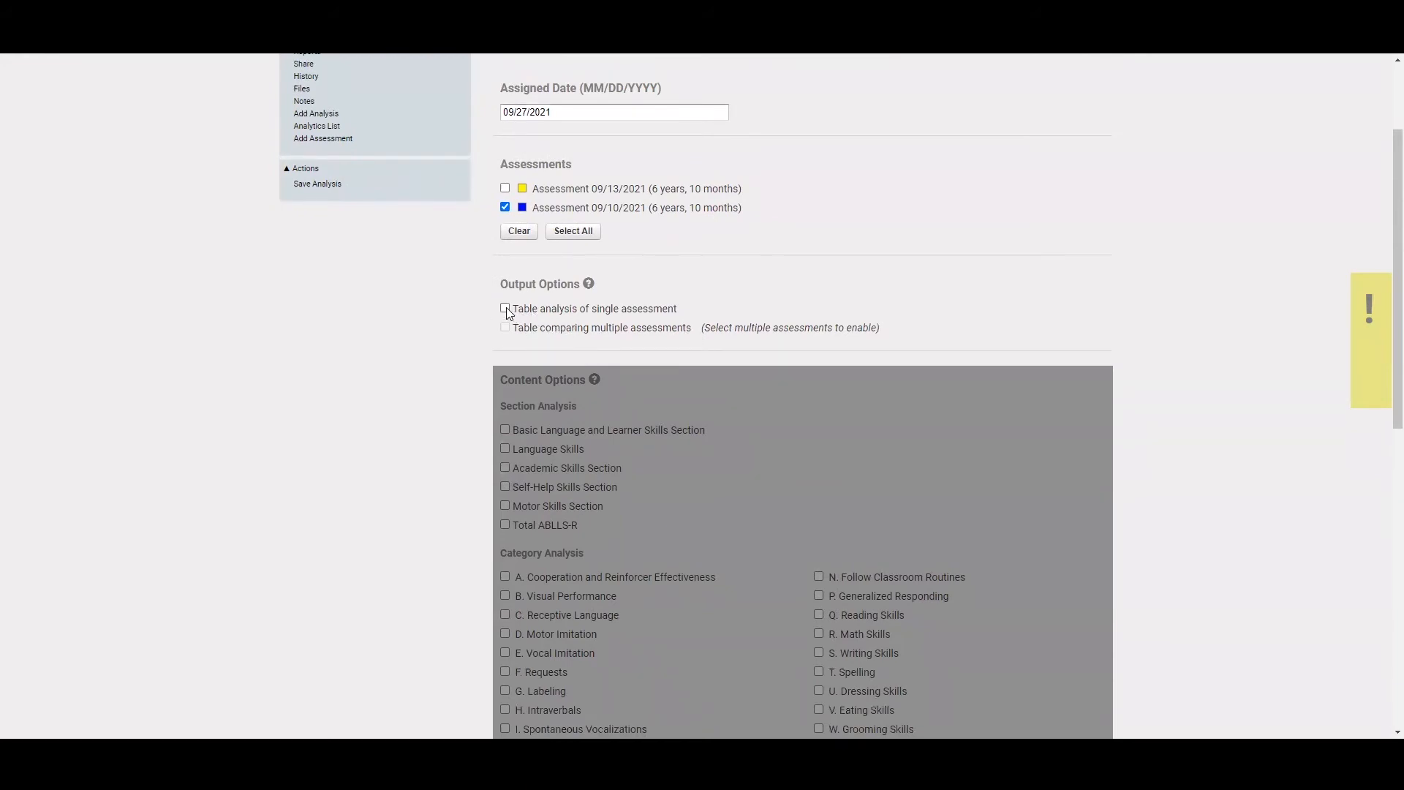
click(505, 308)
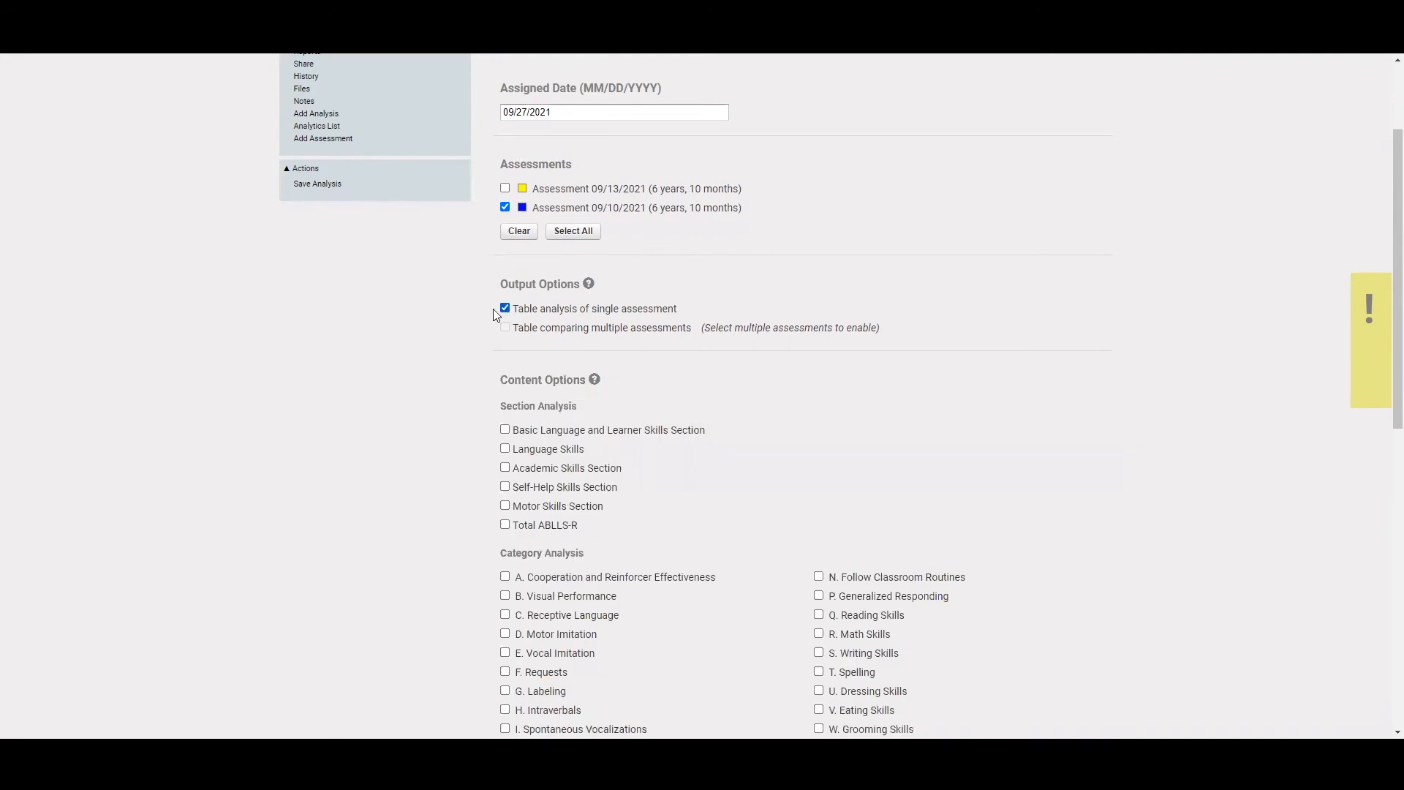
scroll(down, 3)
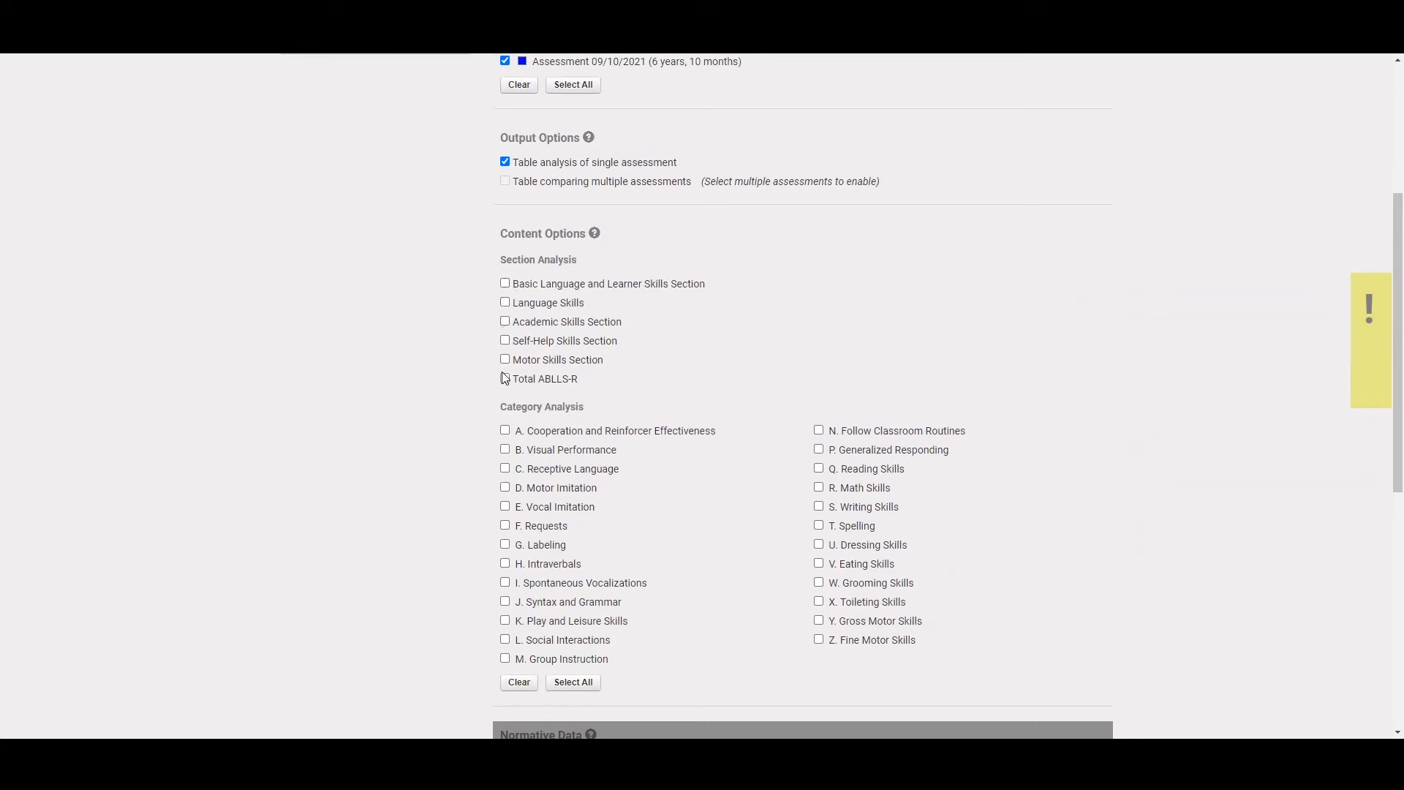
mouse_move(552, 384)
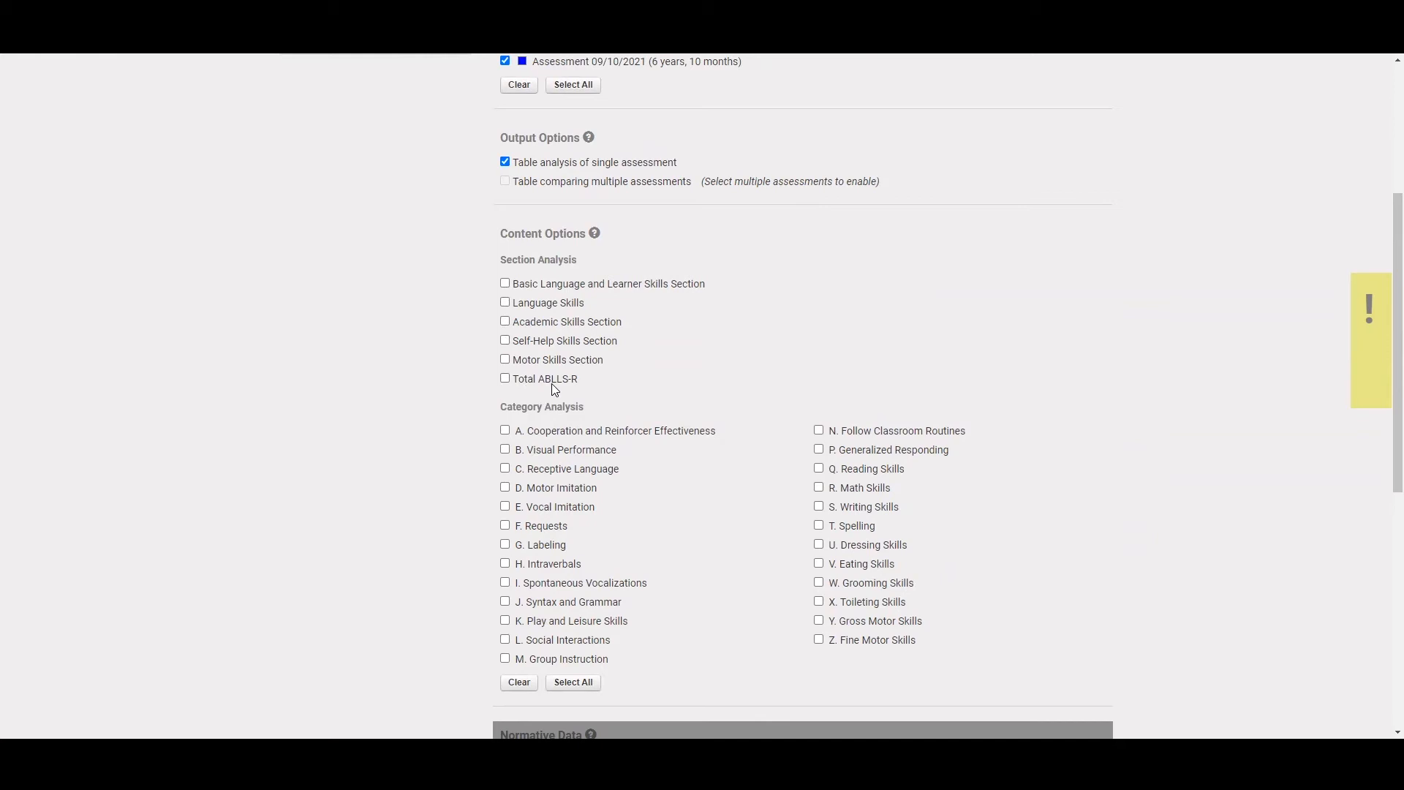
Include the Basic Language and Learner Skills section and normative data for age 5 years, 6 months
click(505, 282)
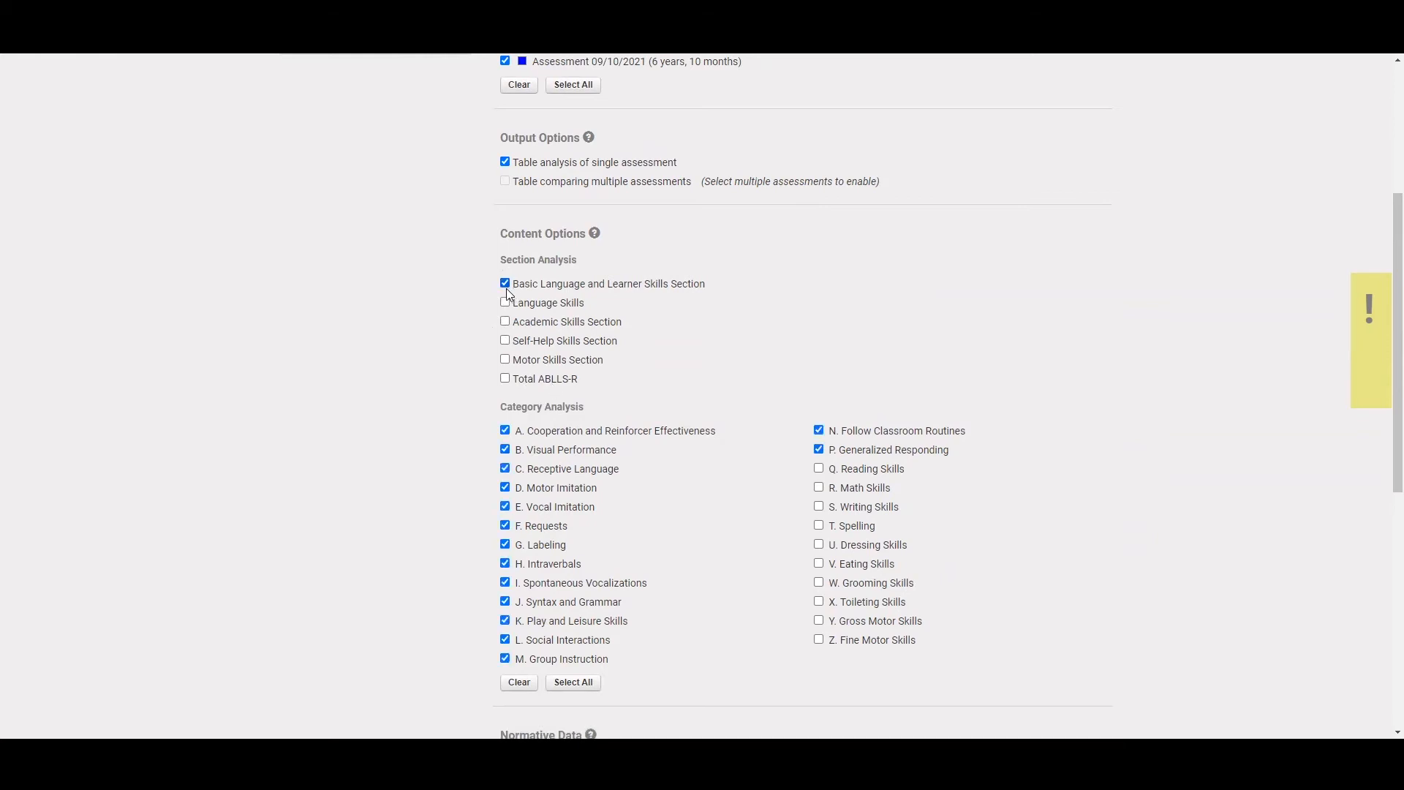
scroll(down, 3)
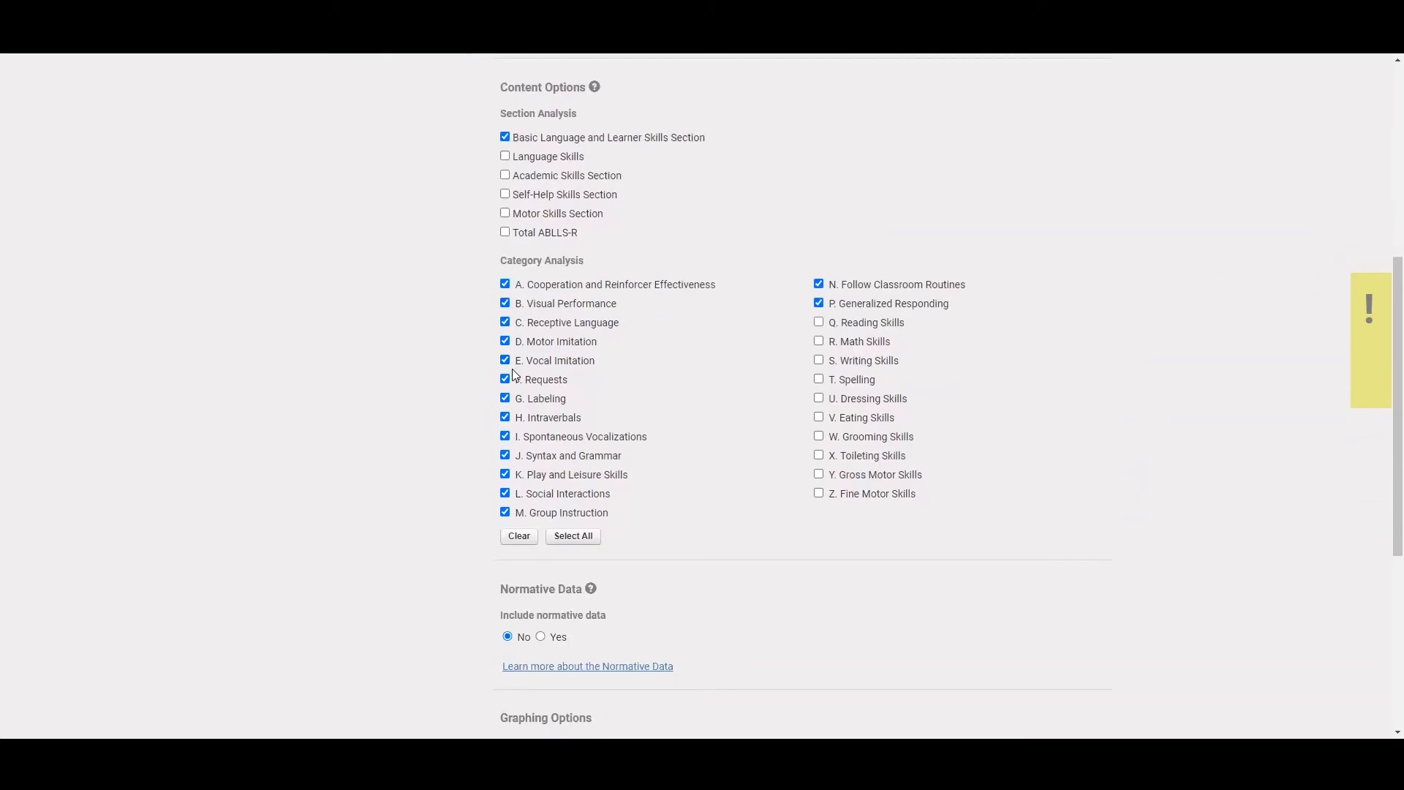
scroll(down, 3)
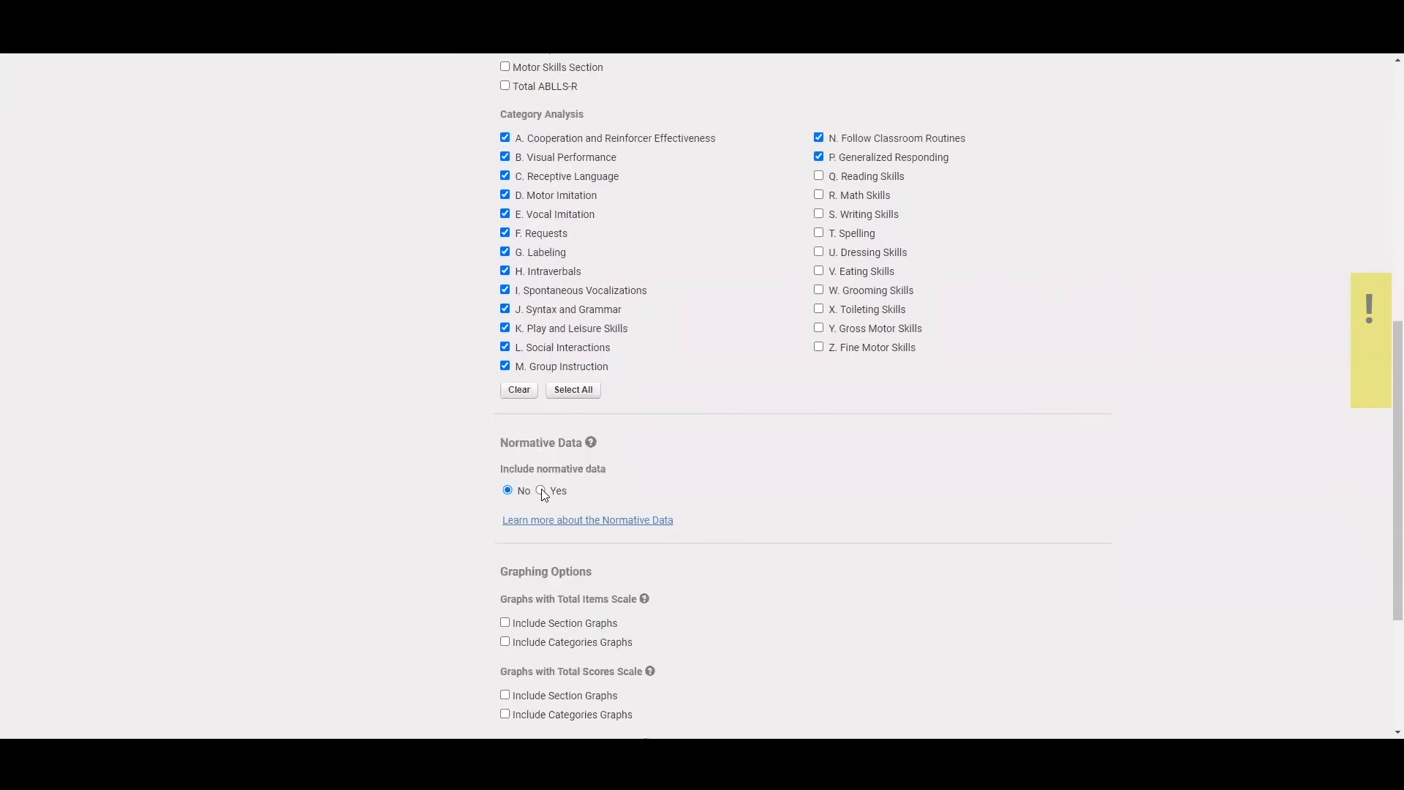
click(540, 490)
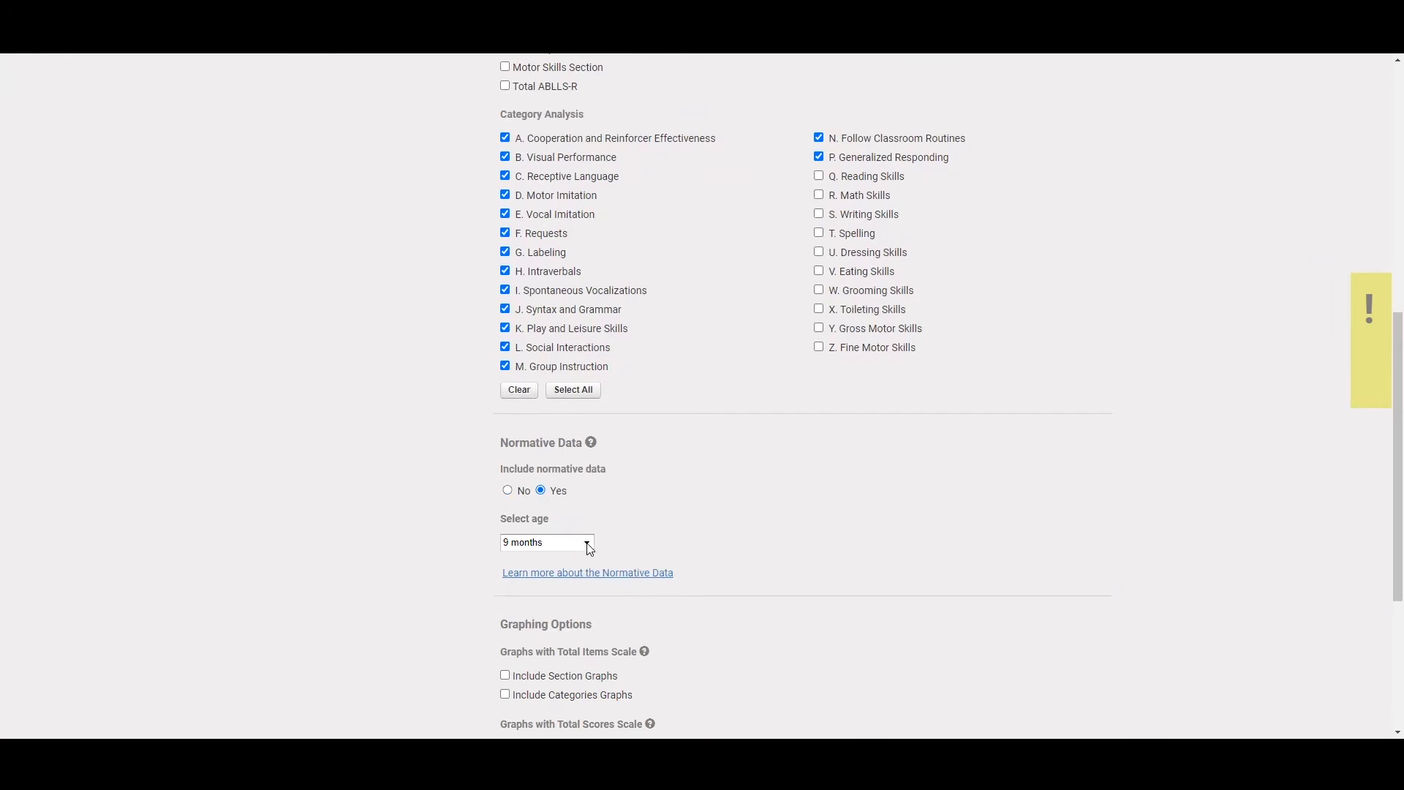
click(545, 542)
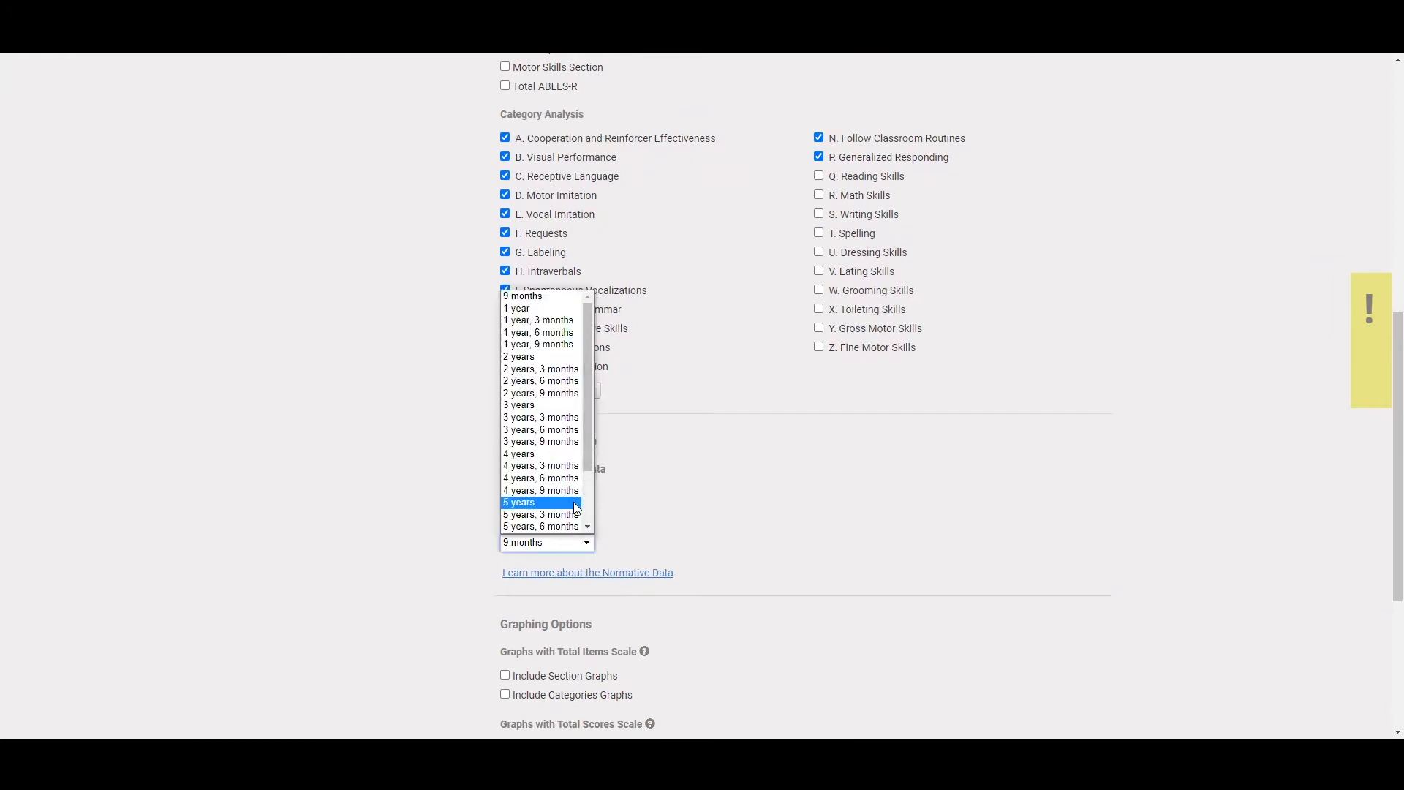
mouse_move(540, 525)
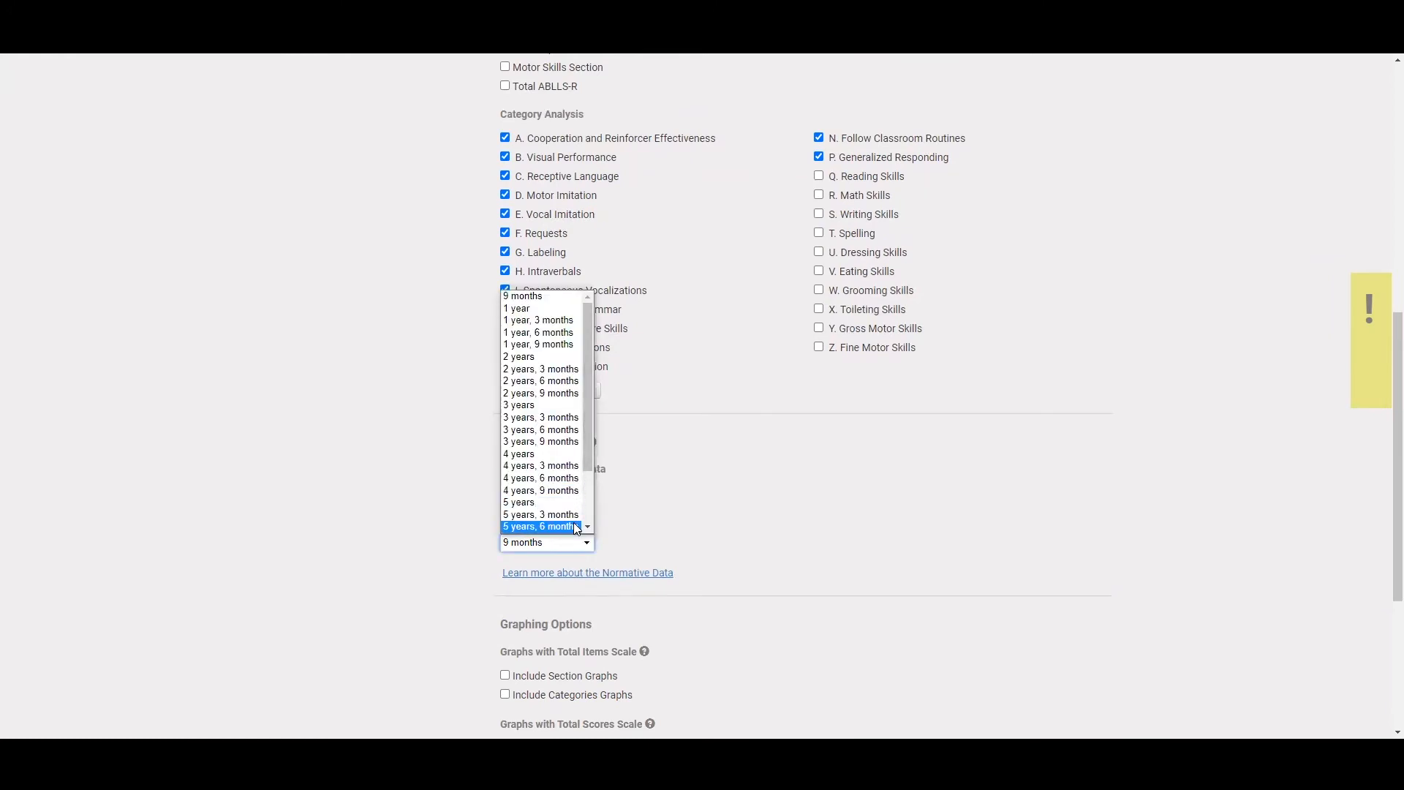
click(540, 525)
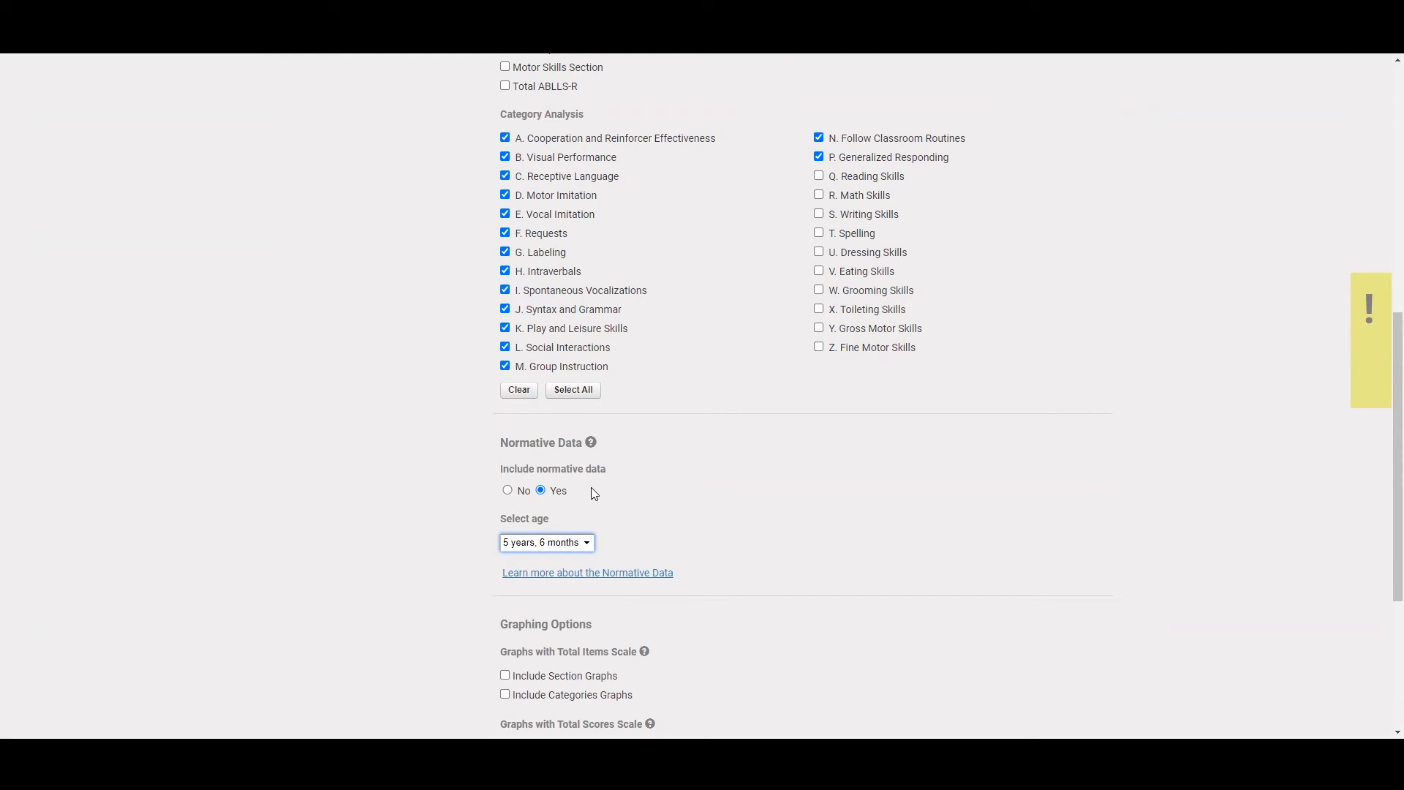
scroll(down, 3)
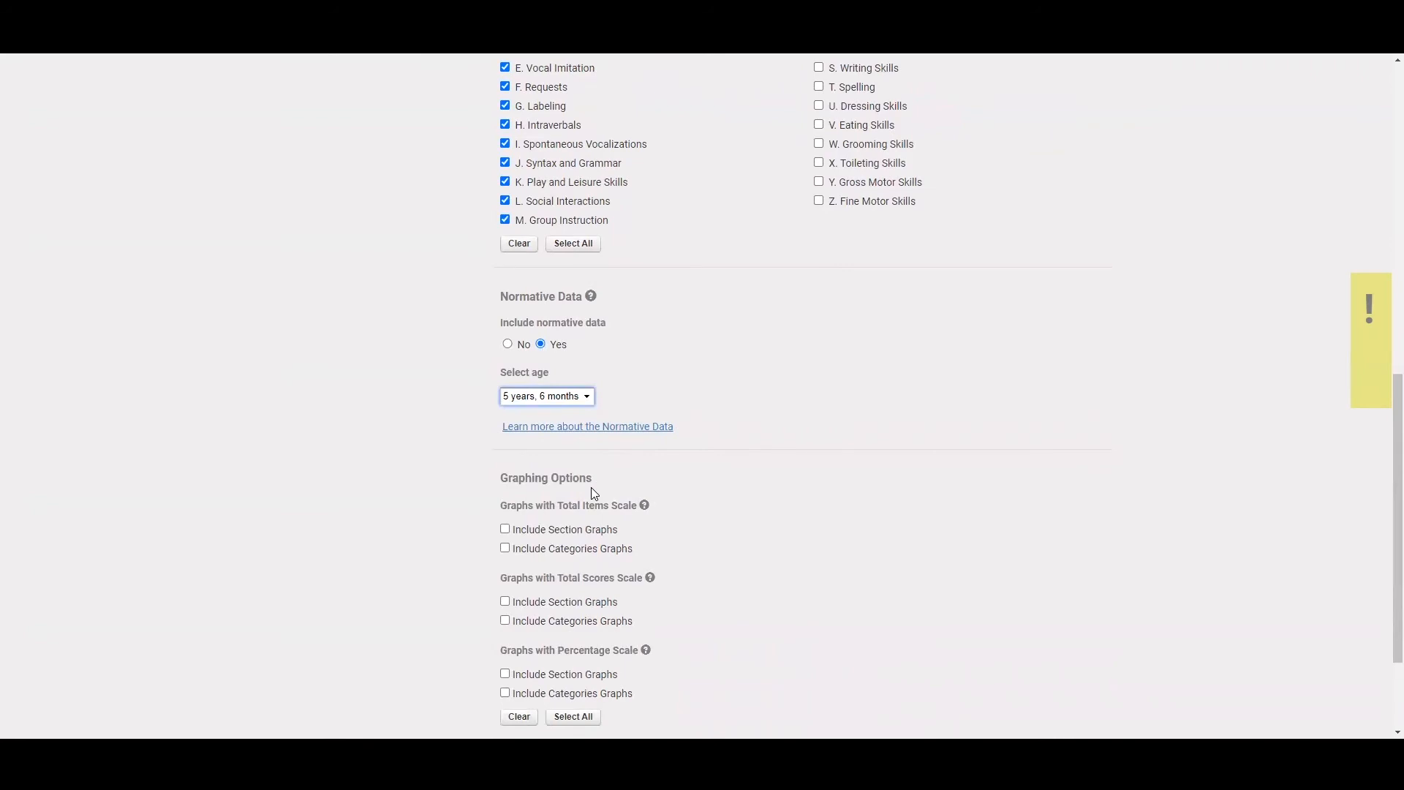
scroll(down, 3)
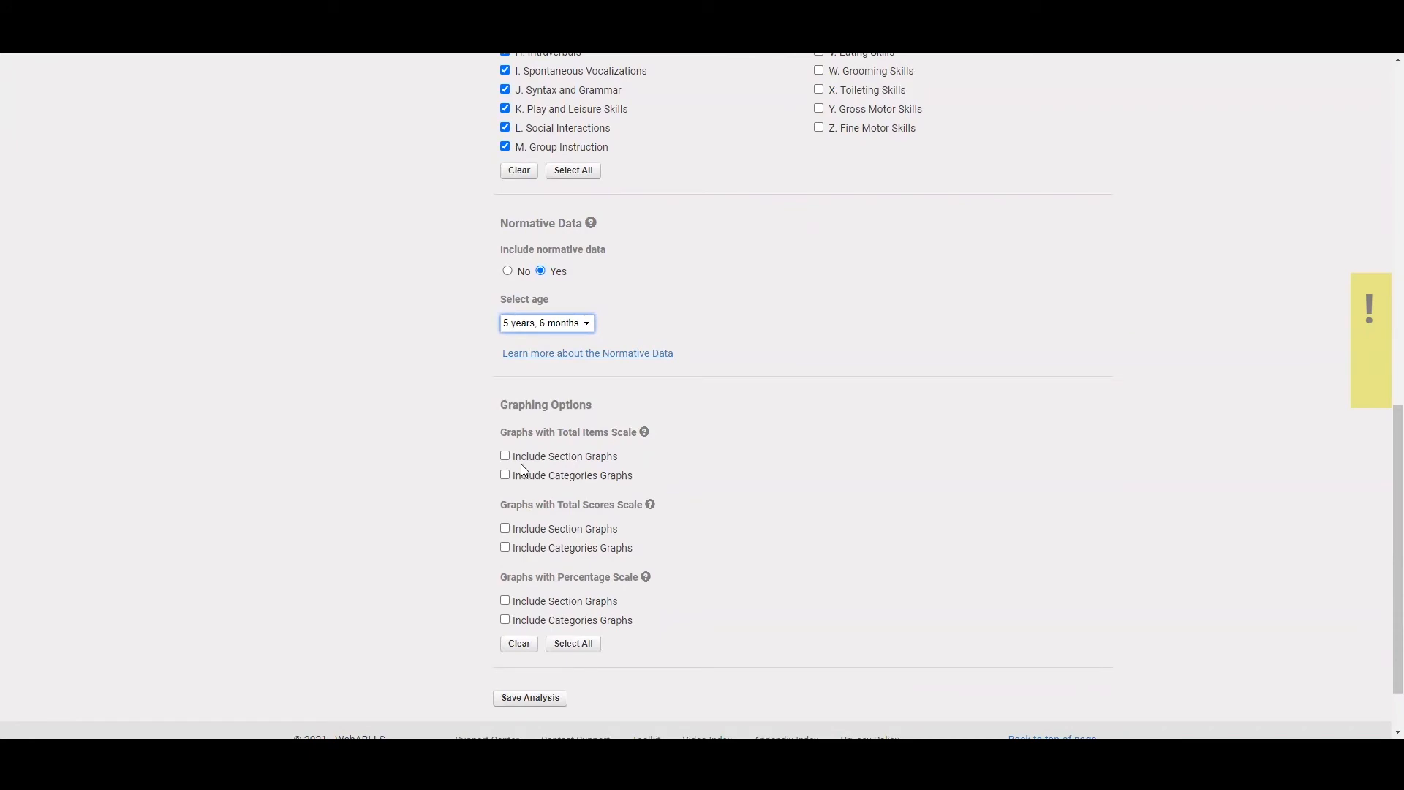
mouse_move(507, 488)
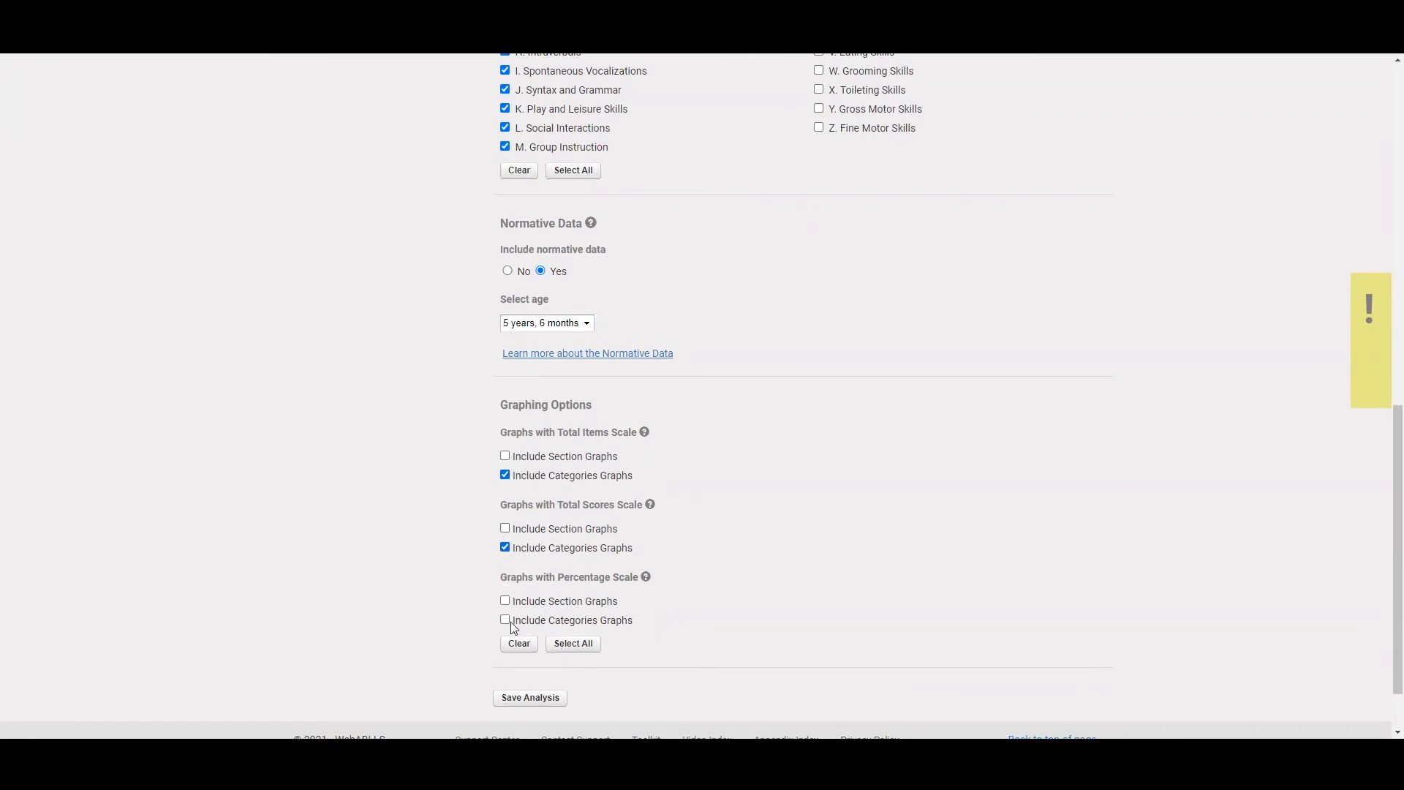
Add category graphs on the percentage scale and save the analysis
click(504, 620)
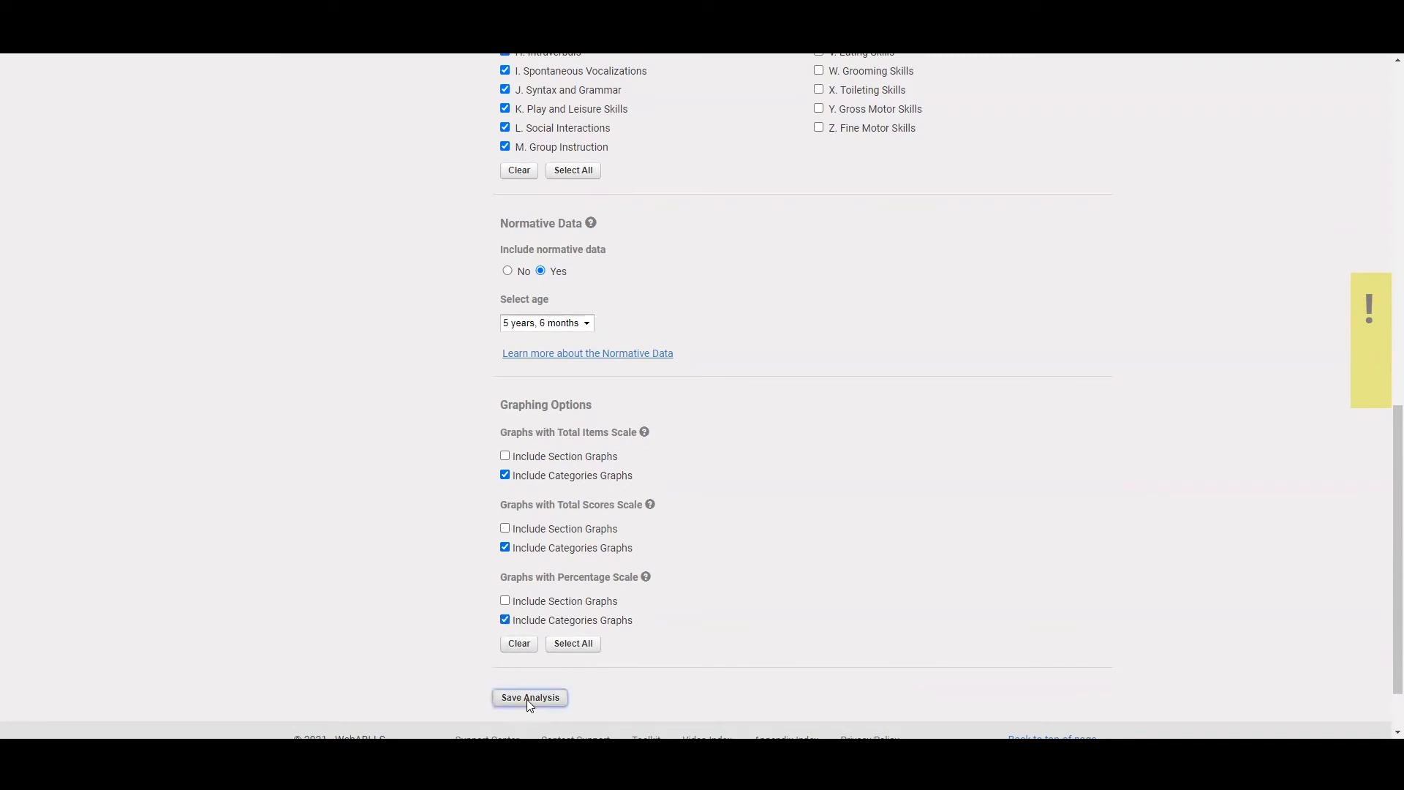
click(530, 697)
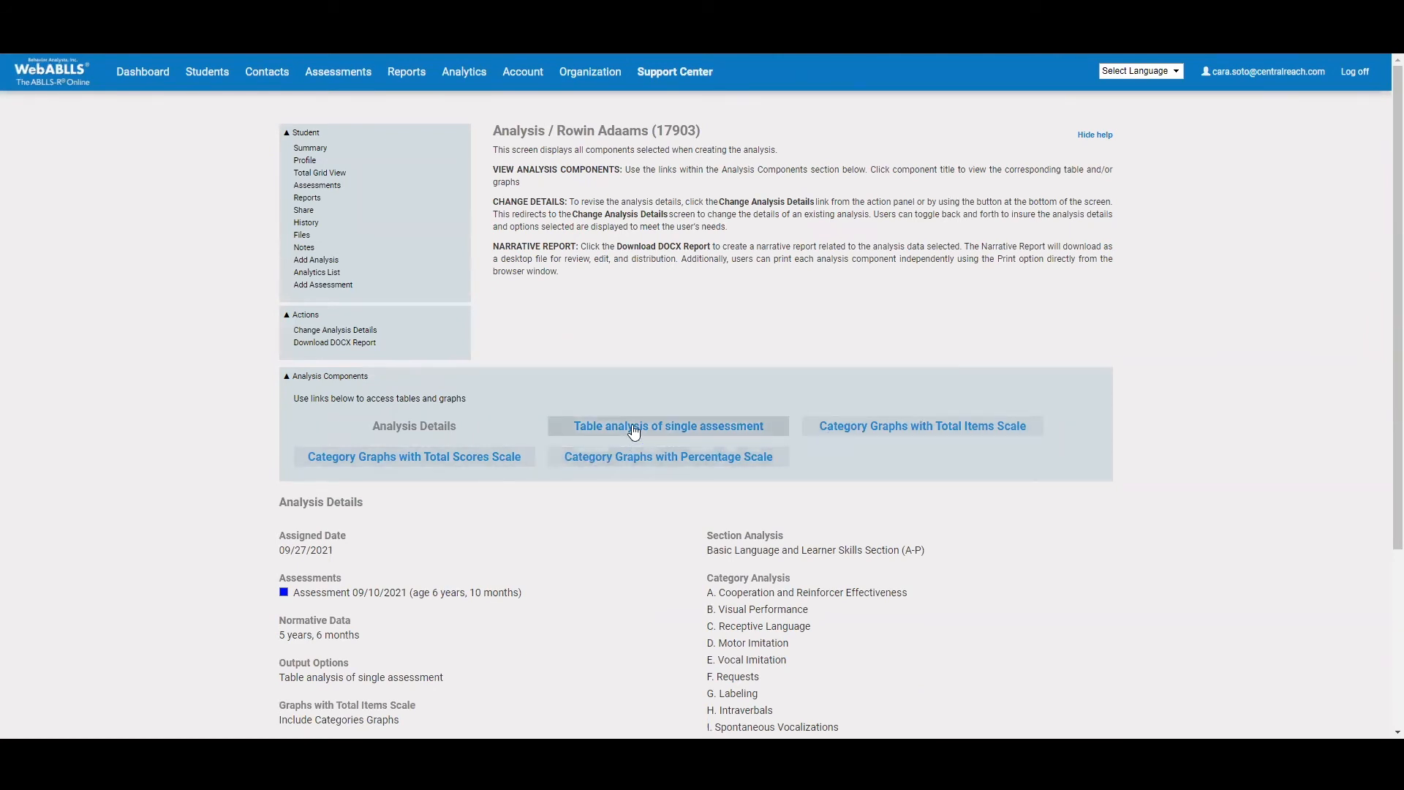
Show the 09/10/2021 table analysis with section and category totals, scores and percentages
click(667, 426)
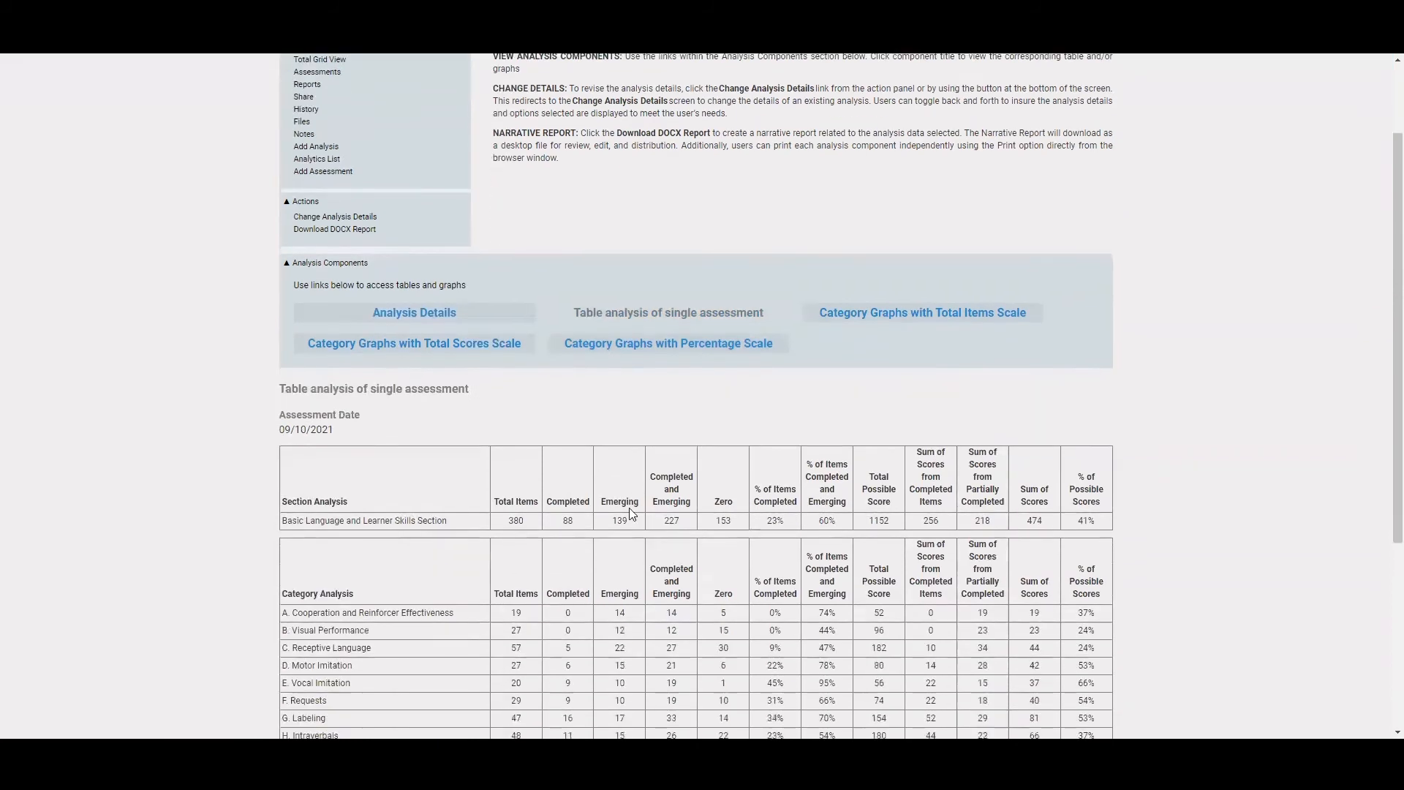
scroll(down, 3)
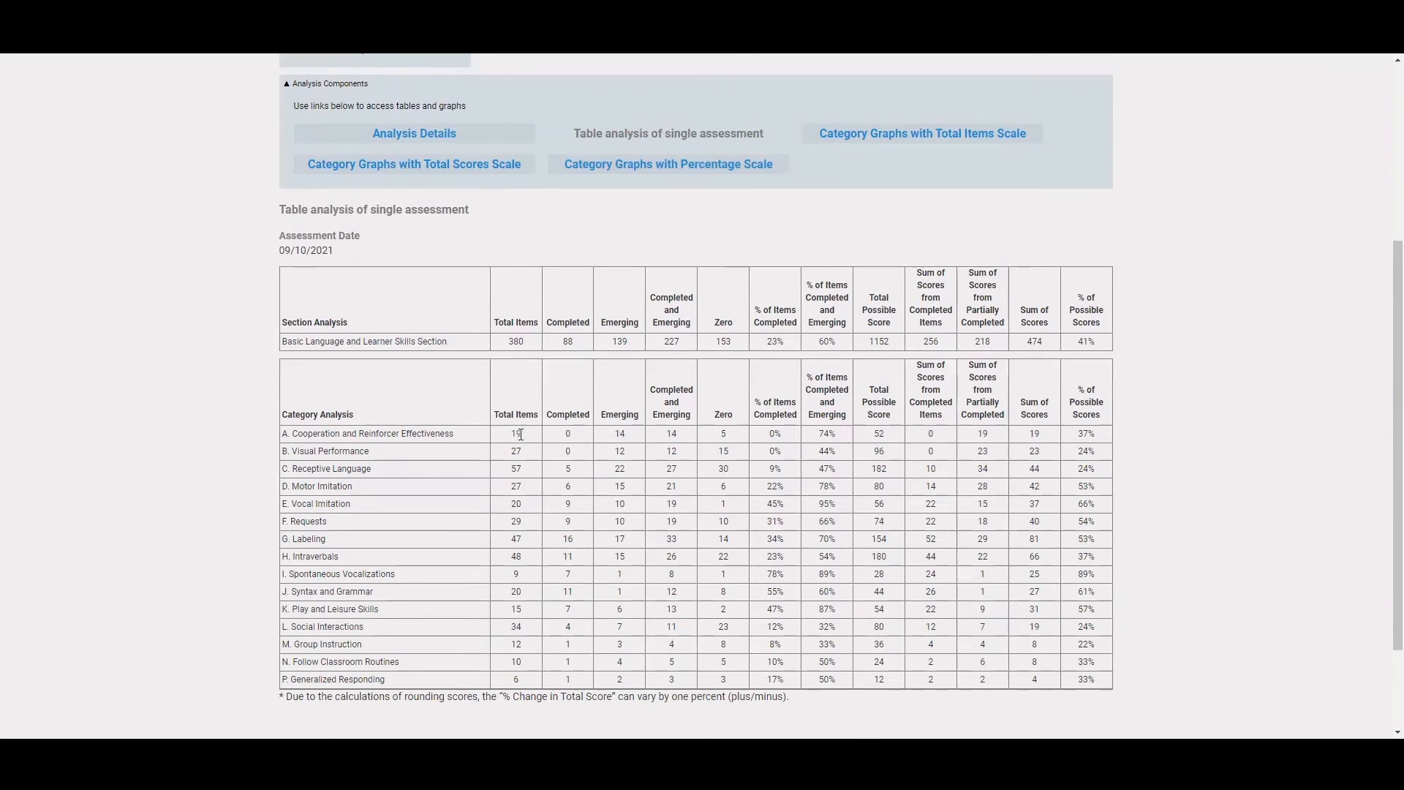
mouse_move(615, 440)
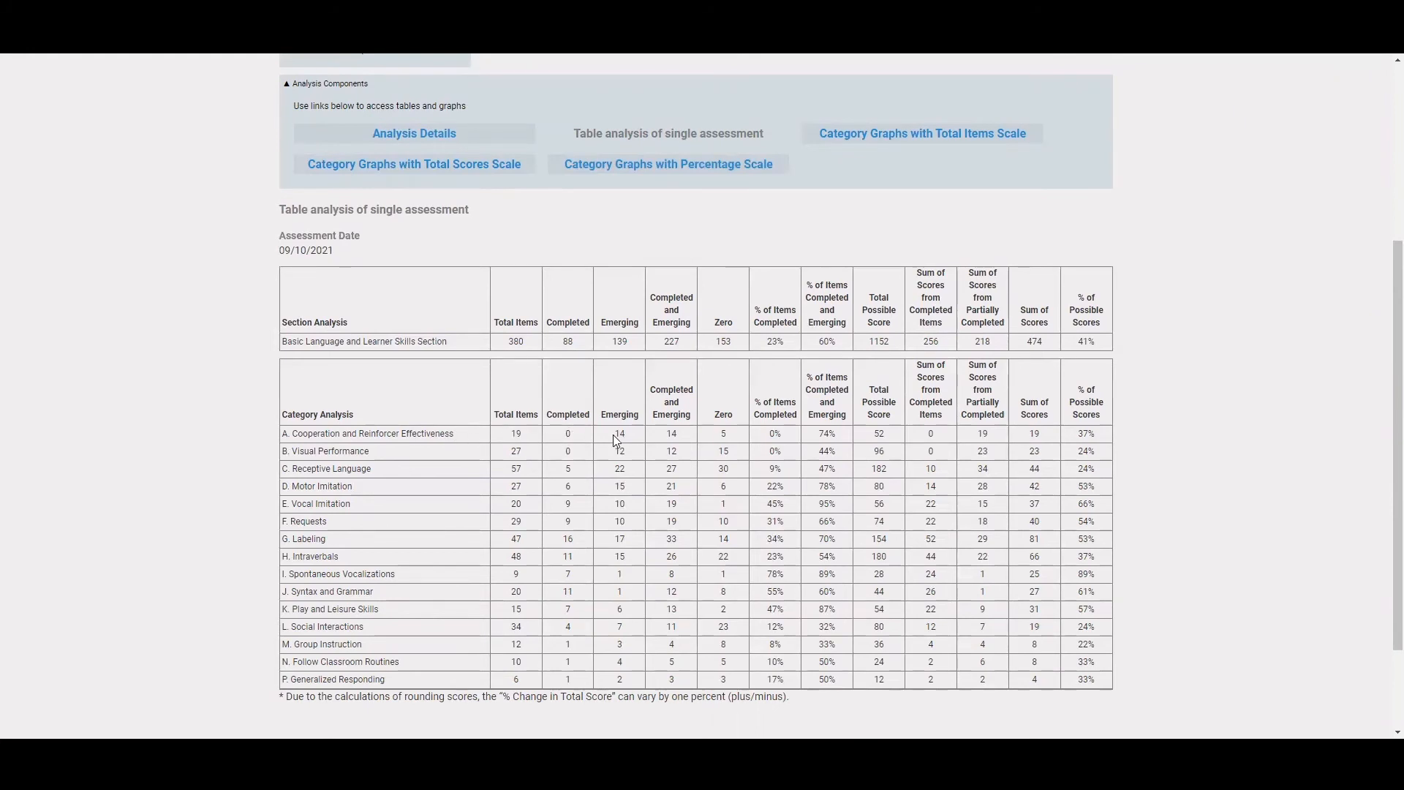
mouse_move(708, 433)
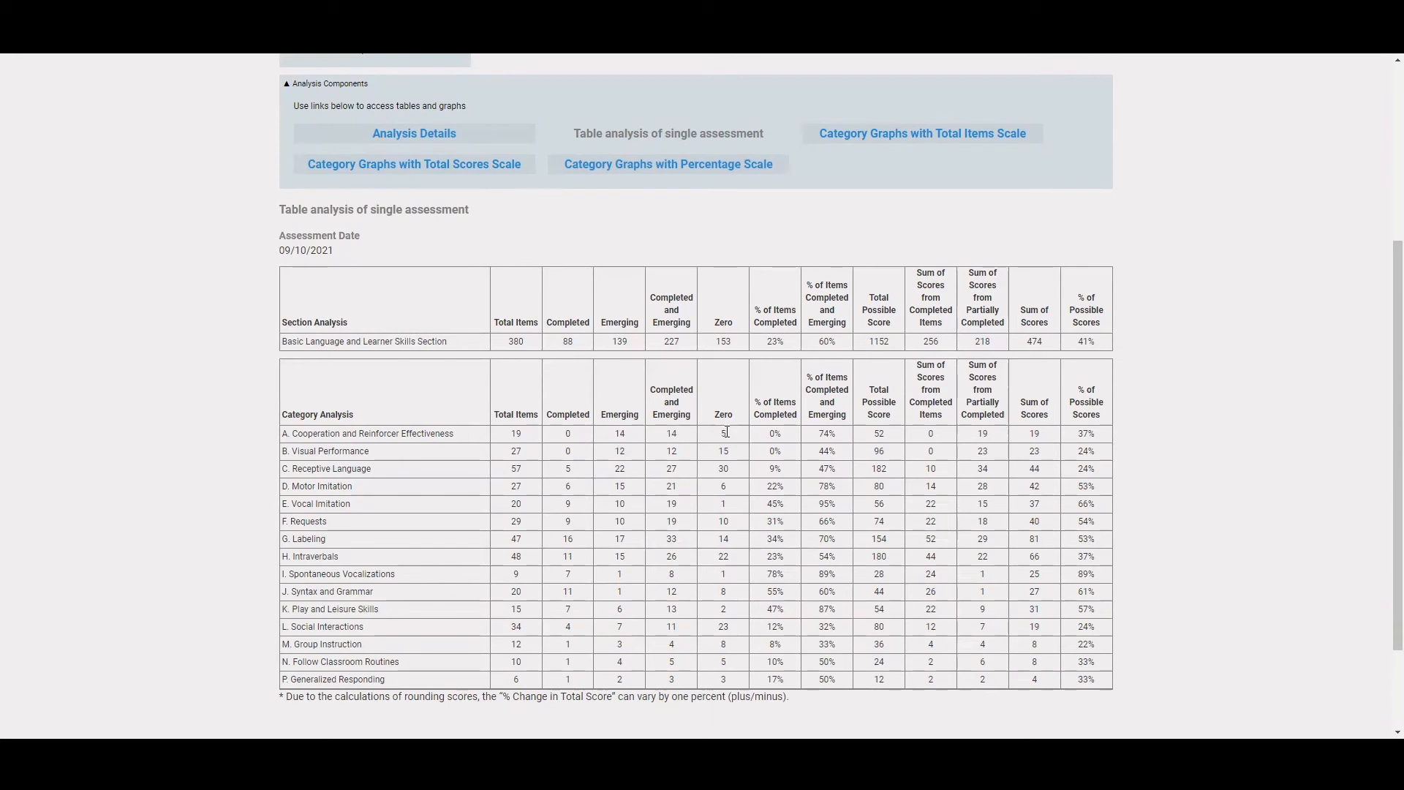
mouse_move(731, 440)
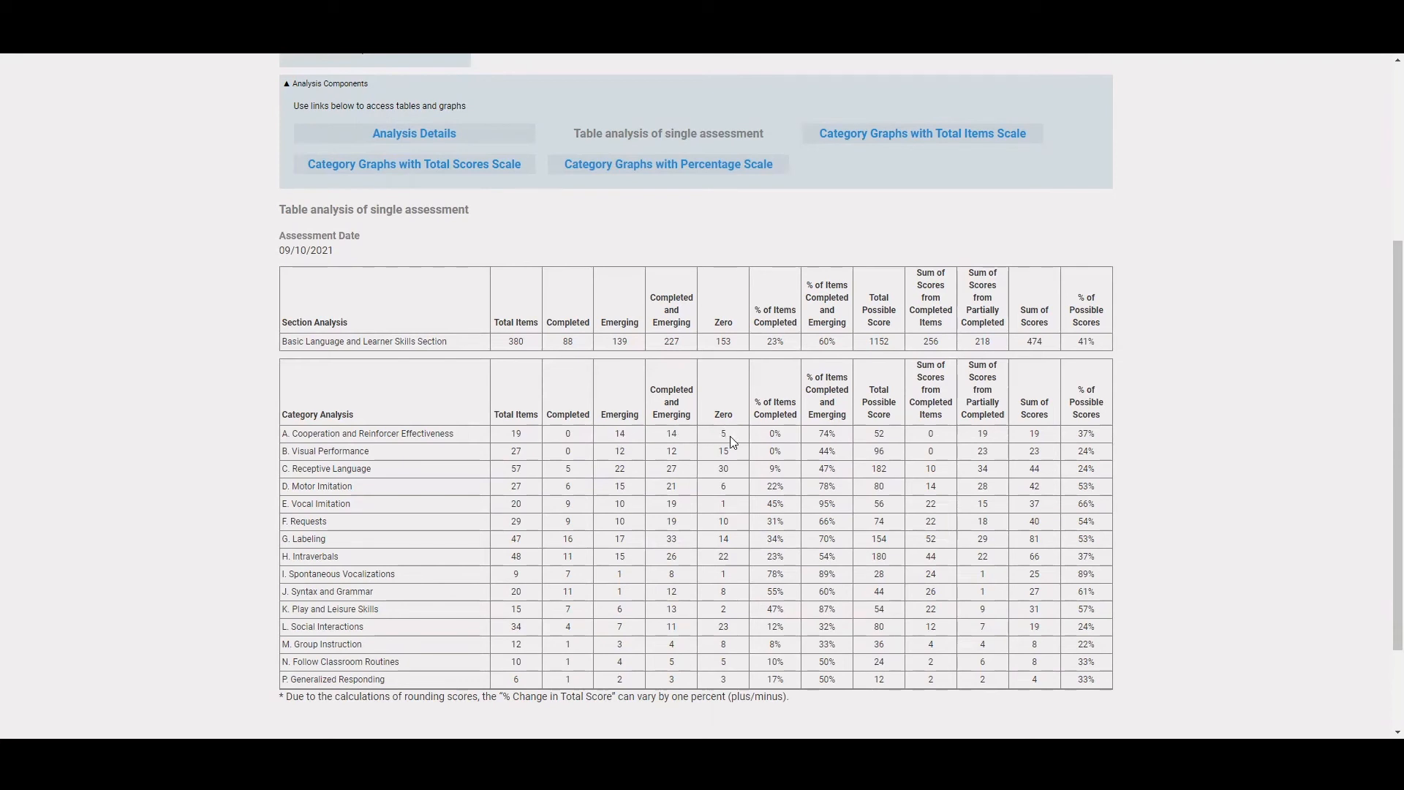
scroll(down, 3)
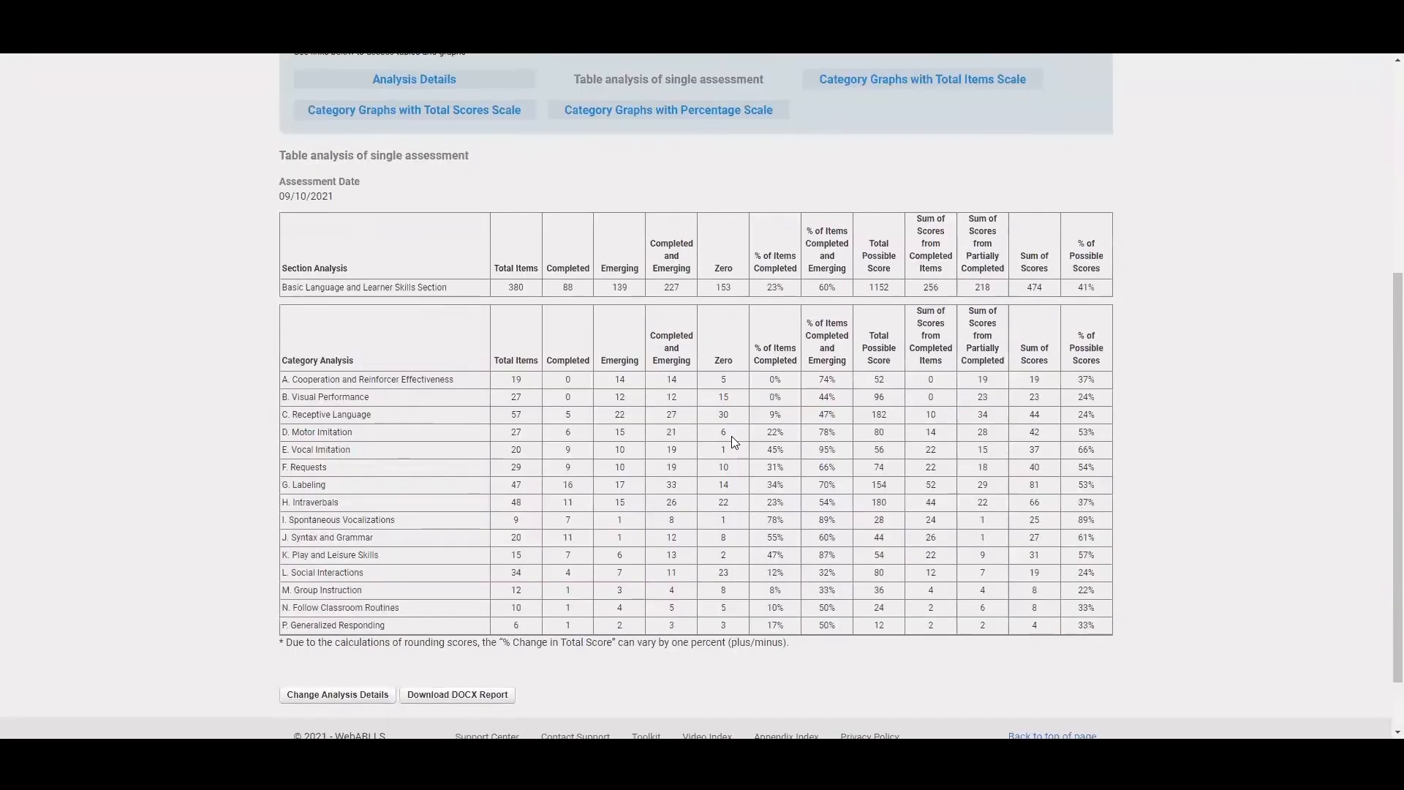
Show total-items-scale category graphs against normative data for 5 years, 6 months
click(920, 79)
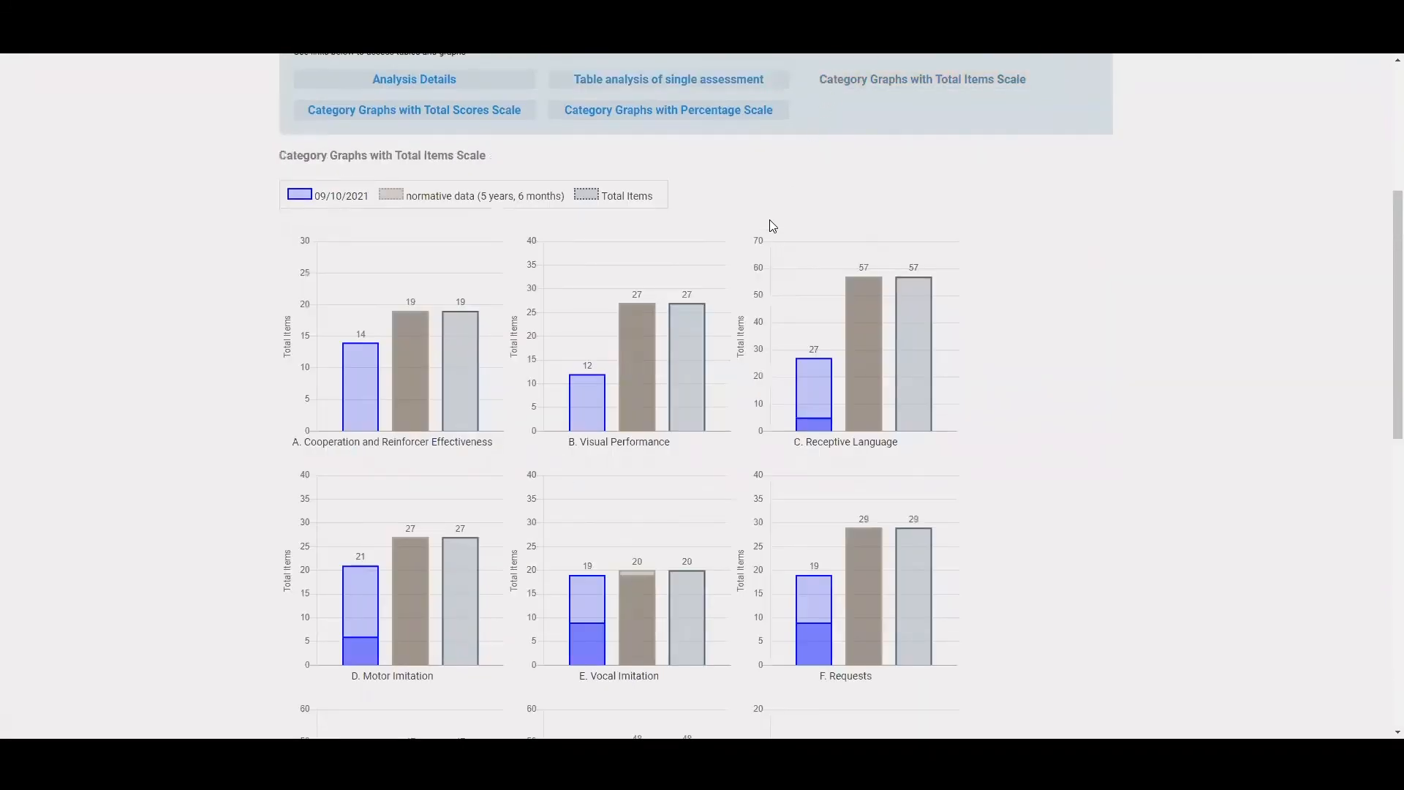
mouse_move(760, 200)
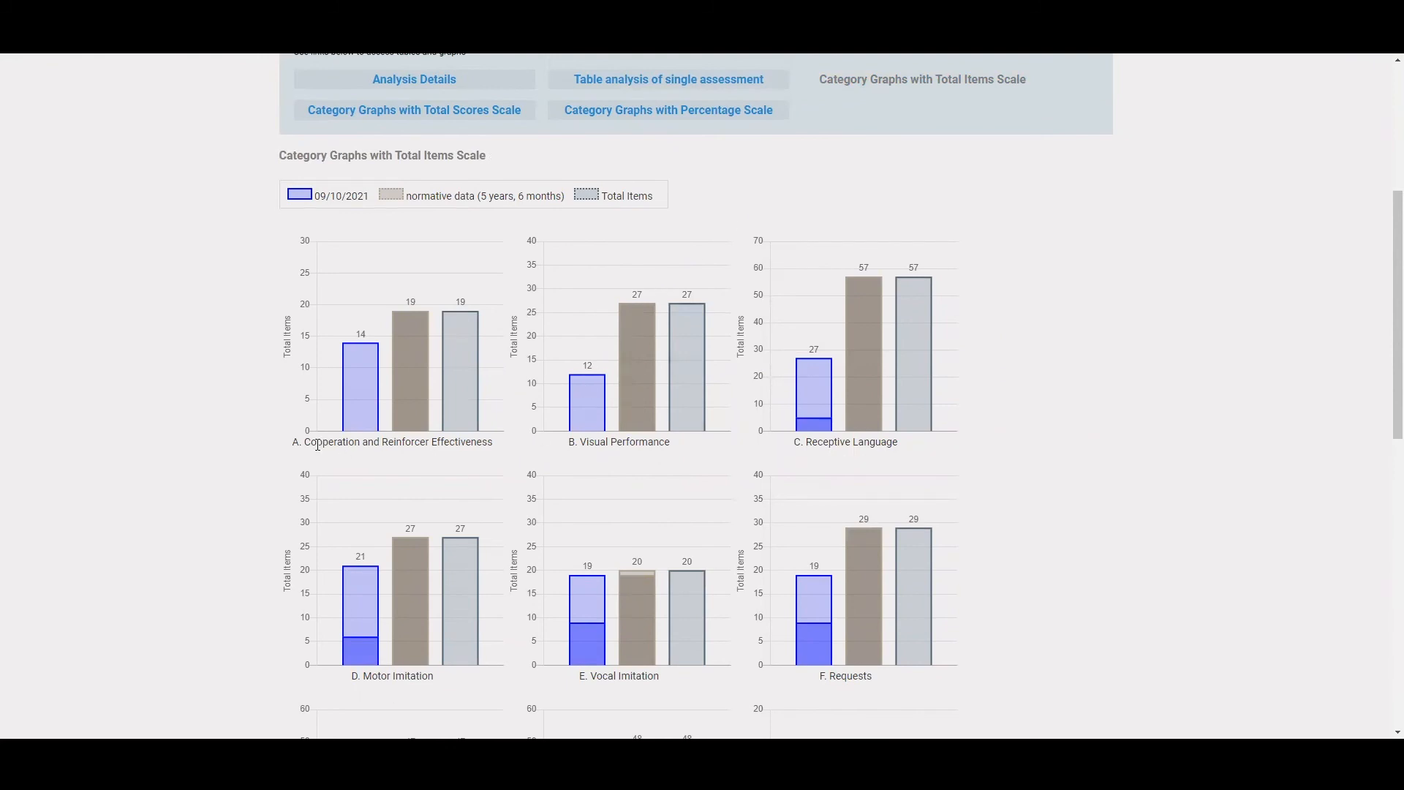
scroll(down, 3)
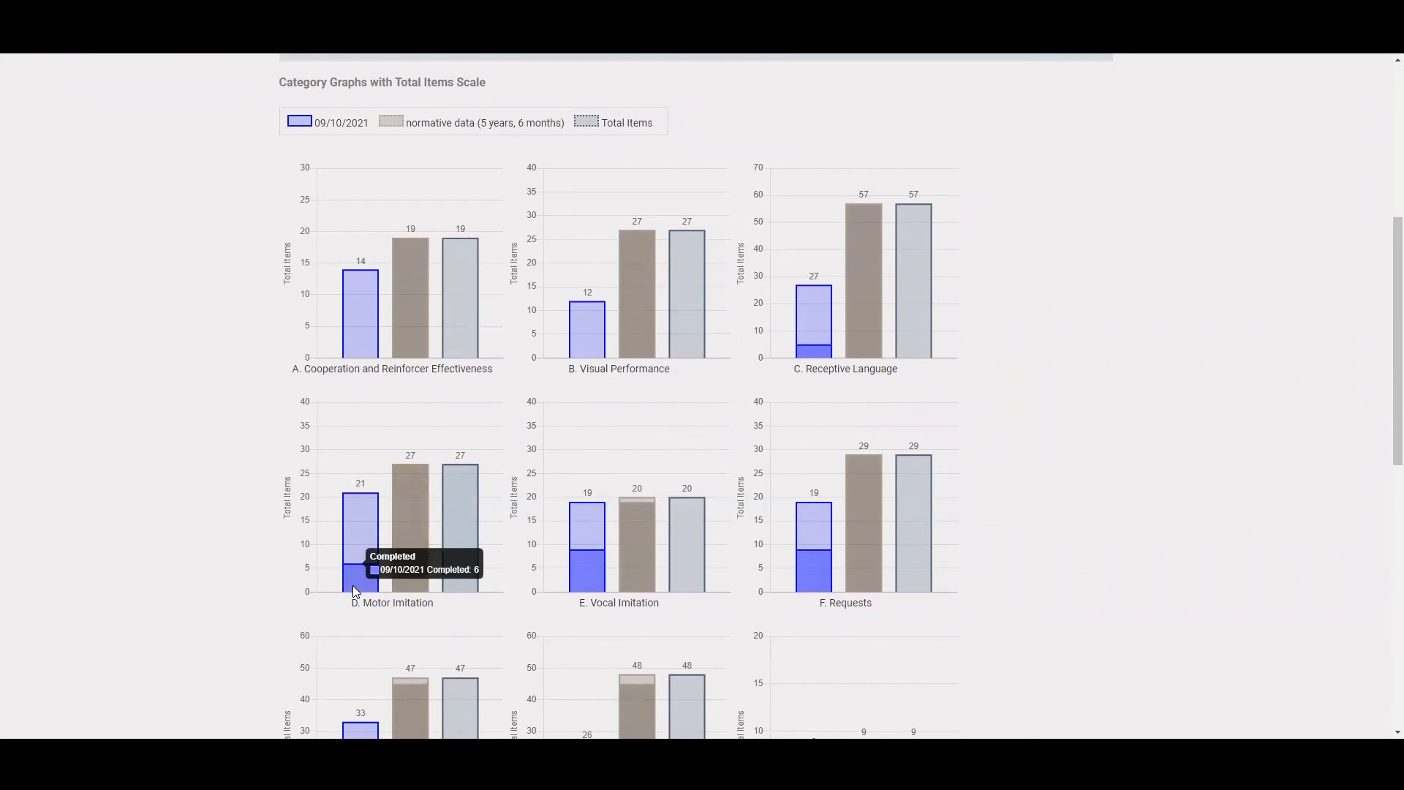
mouse_move(360, 534)
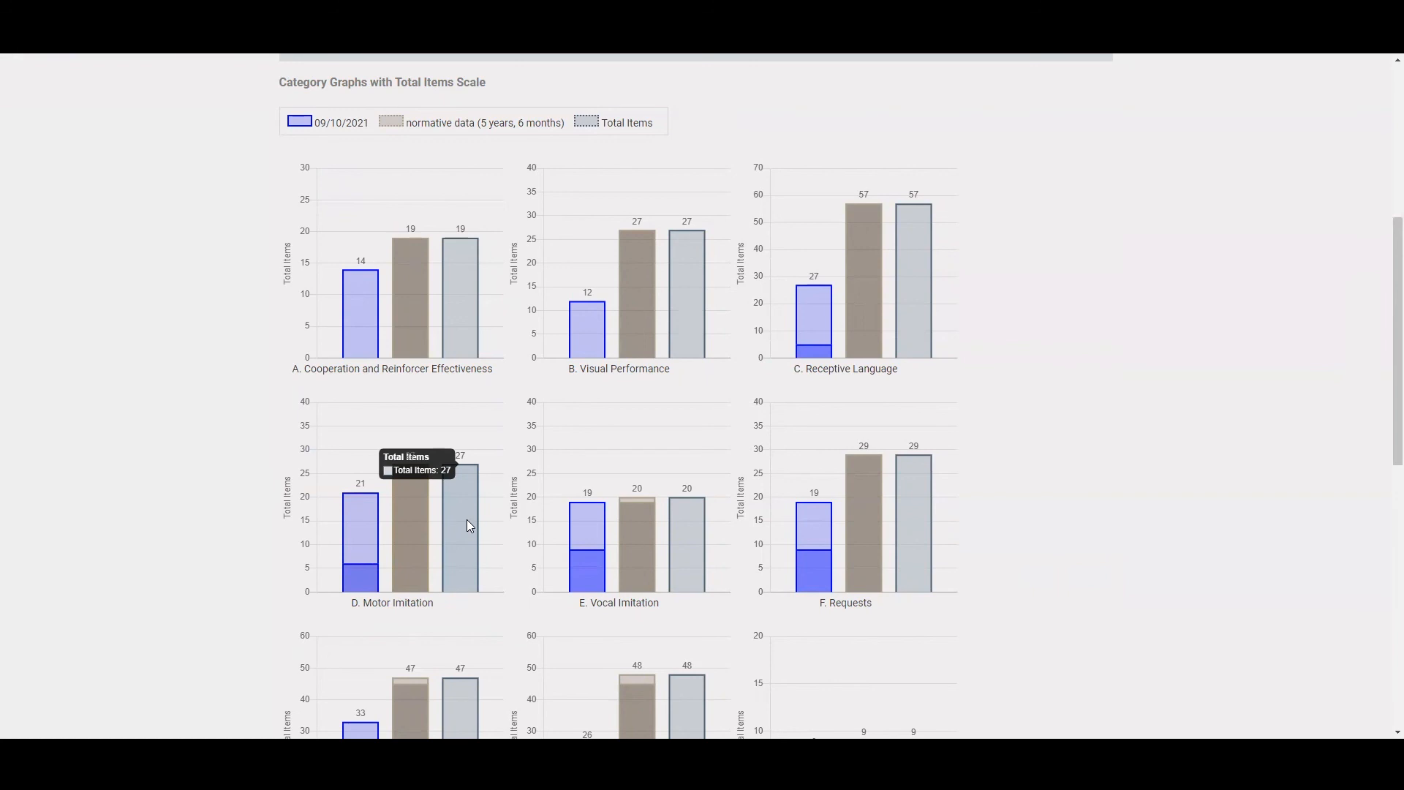
scroll(up, 3)
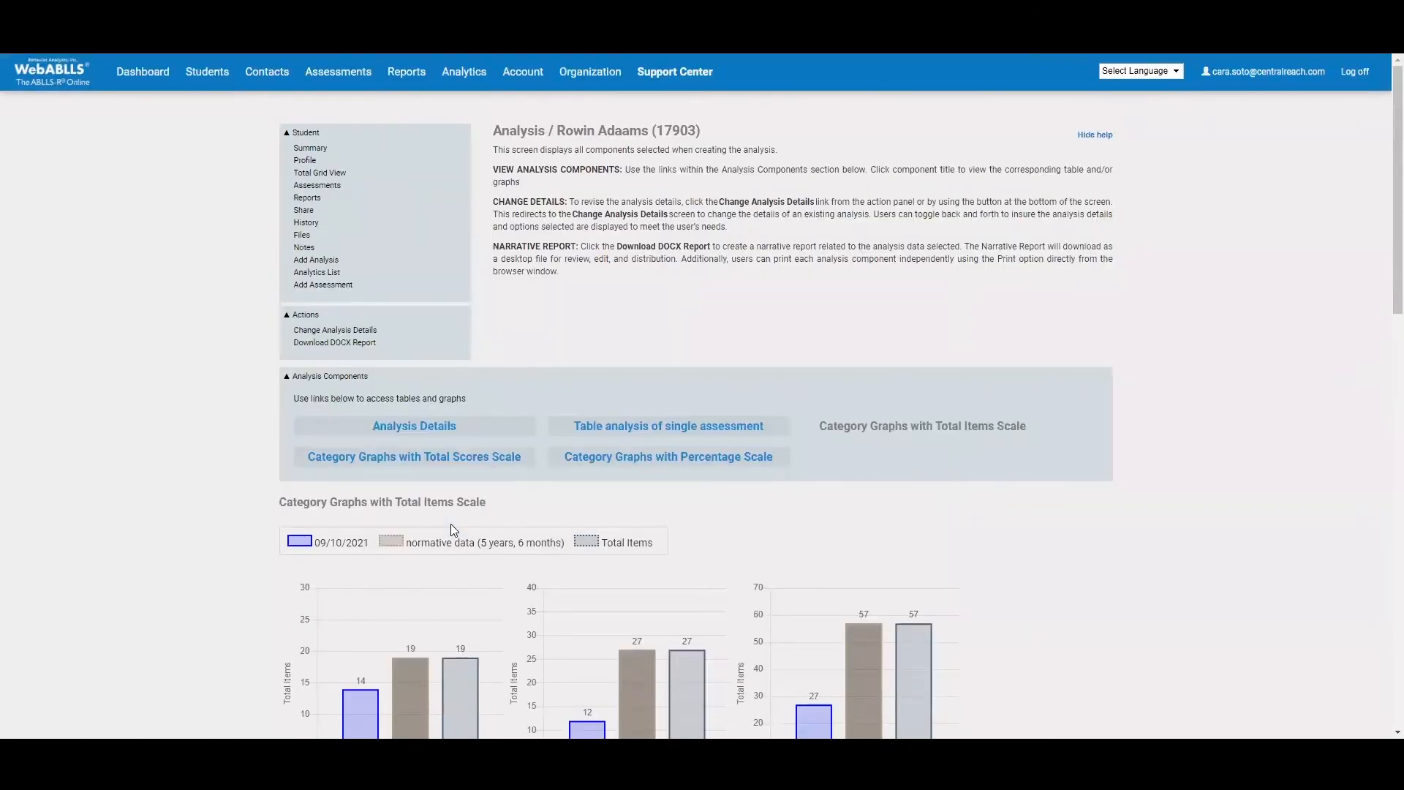
mouse_move(334, 342)
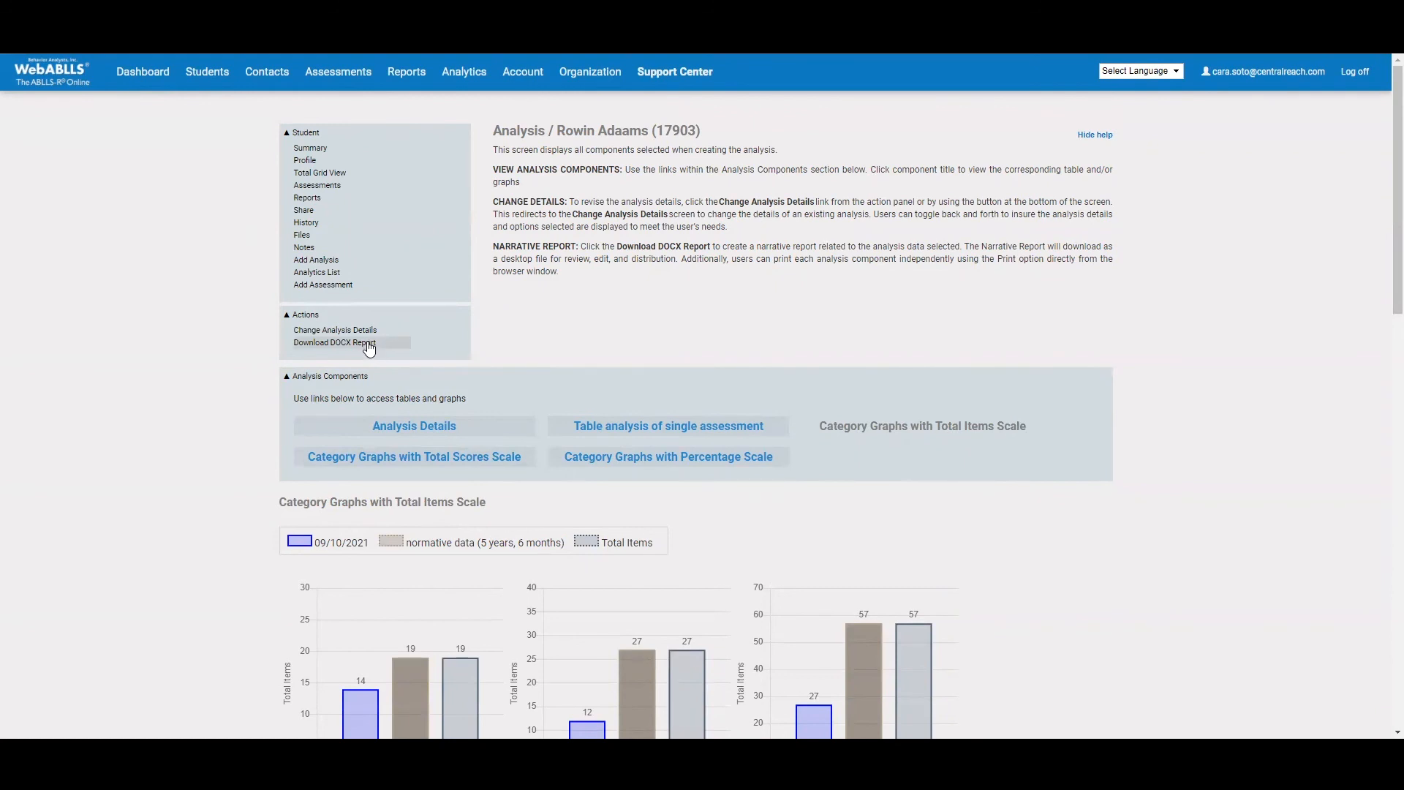
Download the DOCX analytics report and review its introduction and Cooperation graphs in Word
click(332, 343)
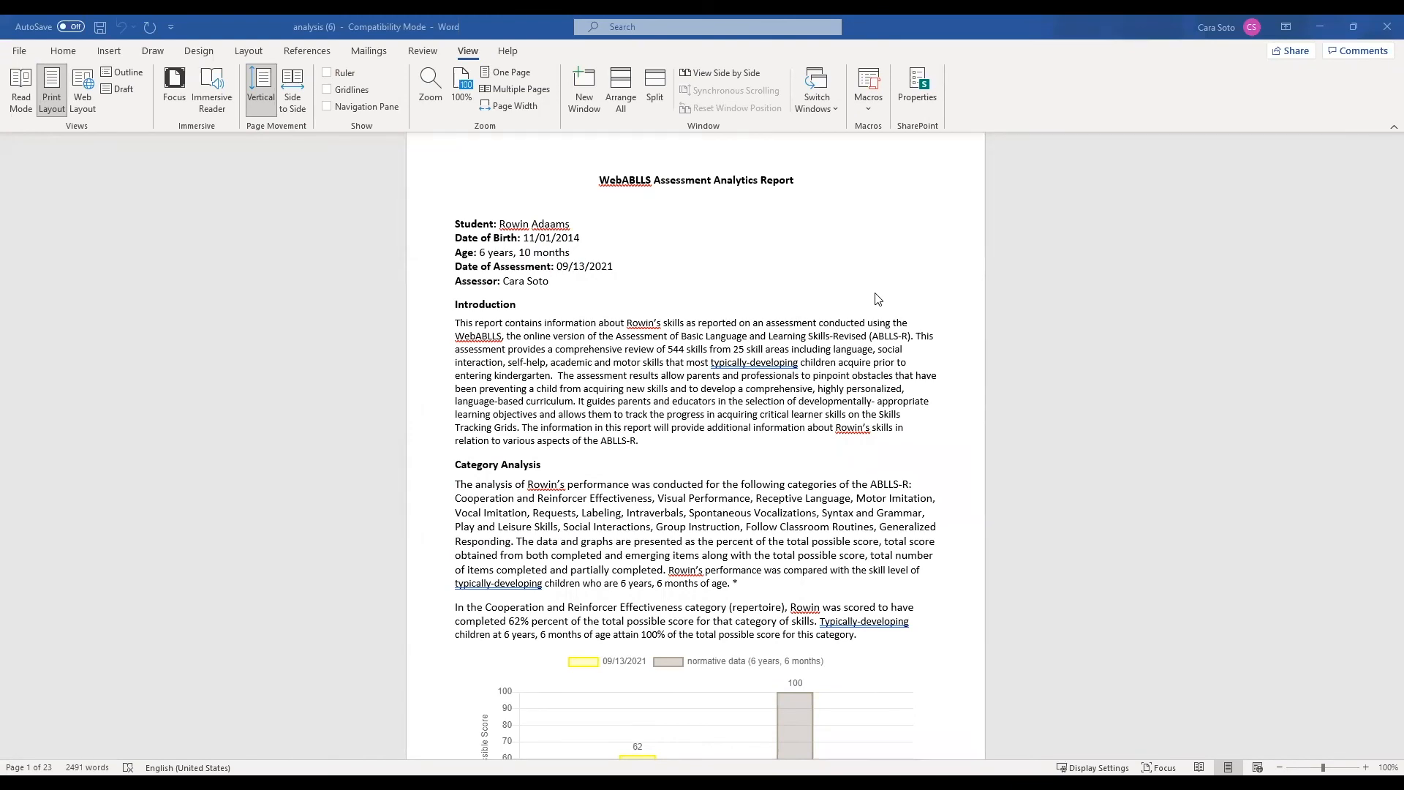
mouse_move(942, 288)
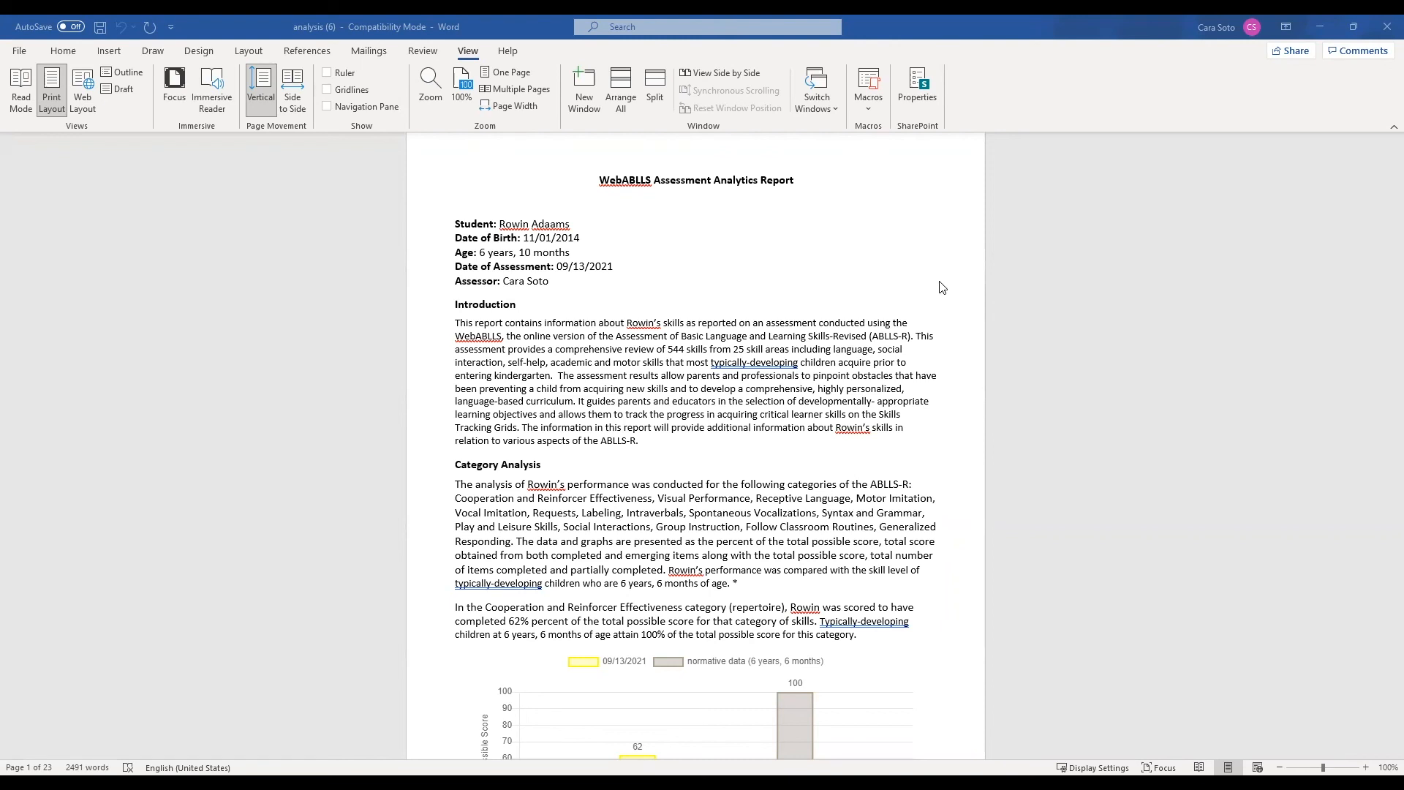
scroll(down, 3)
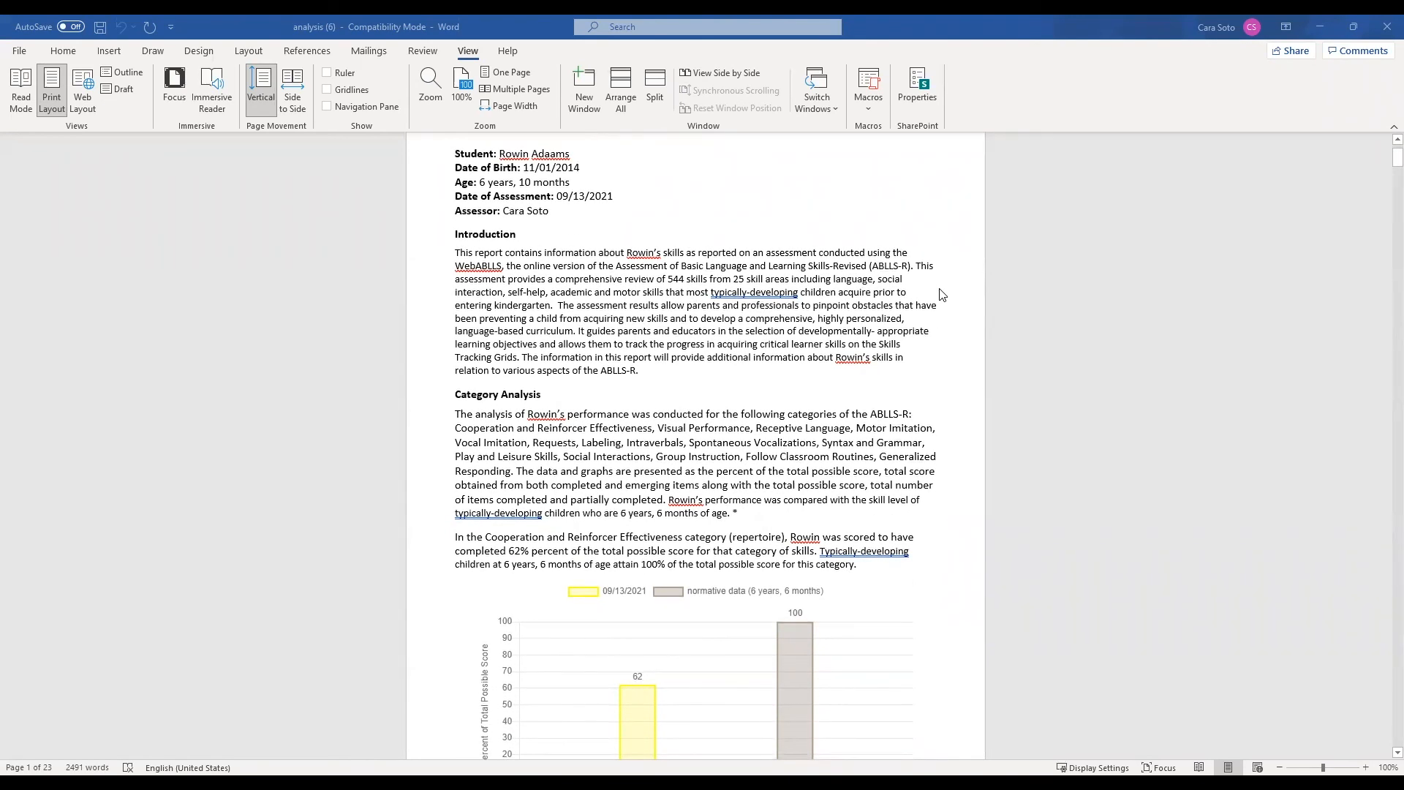
scroll(down, 3)
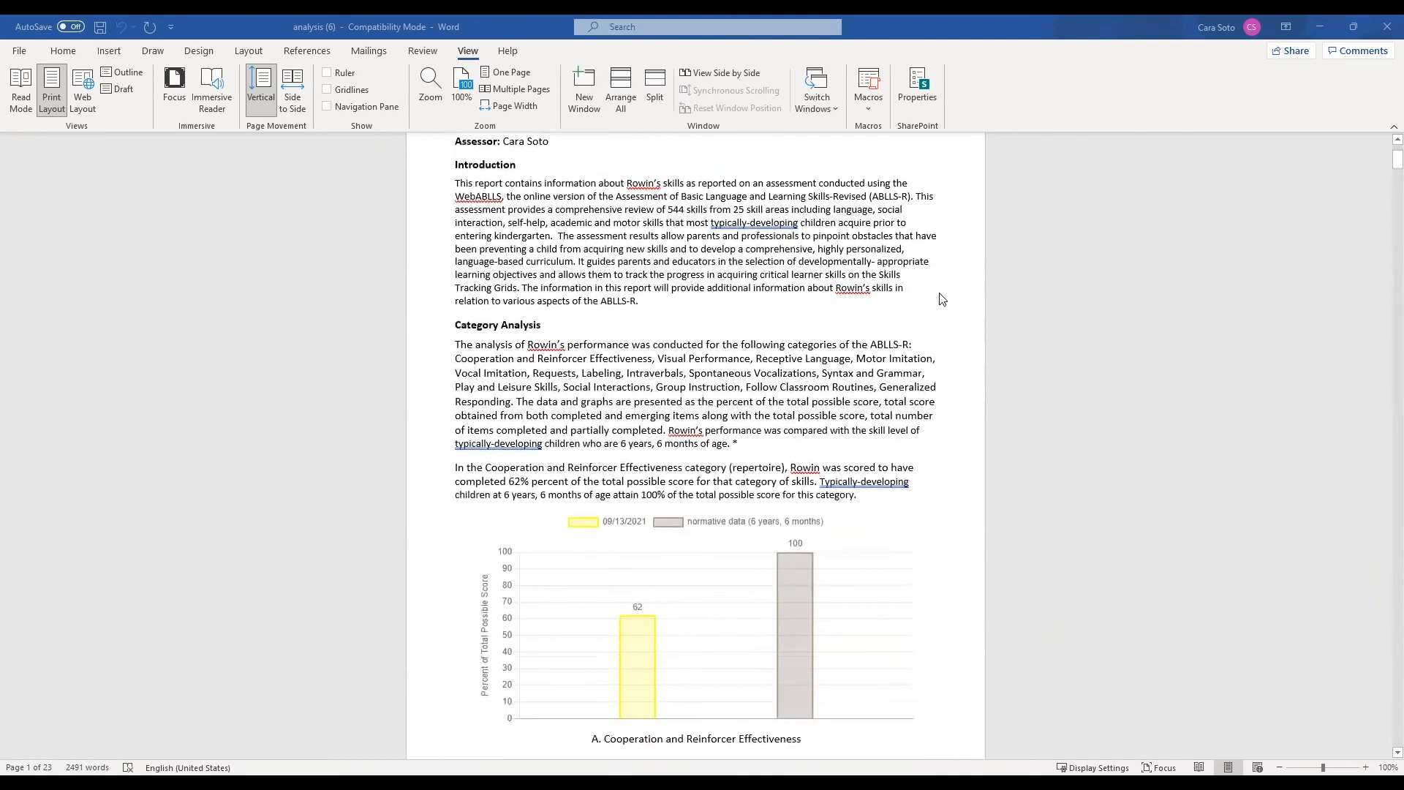
scroll(down, 3)
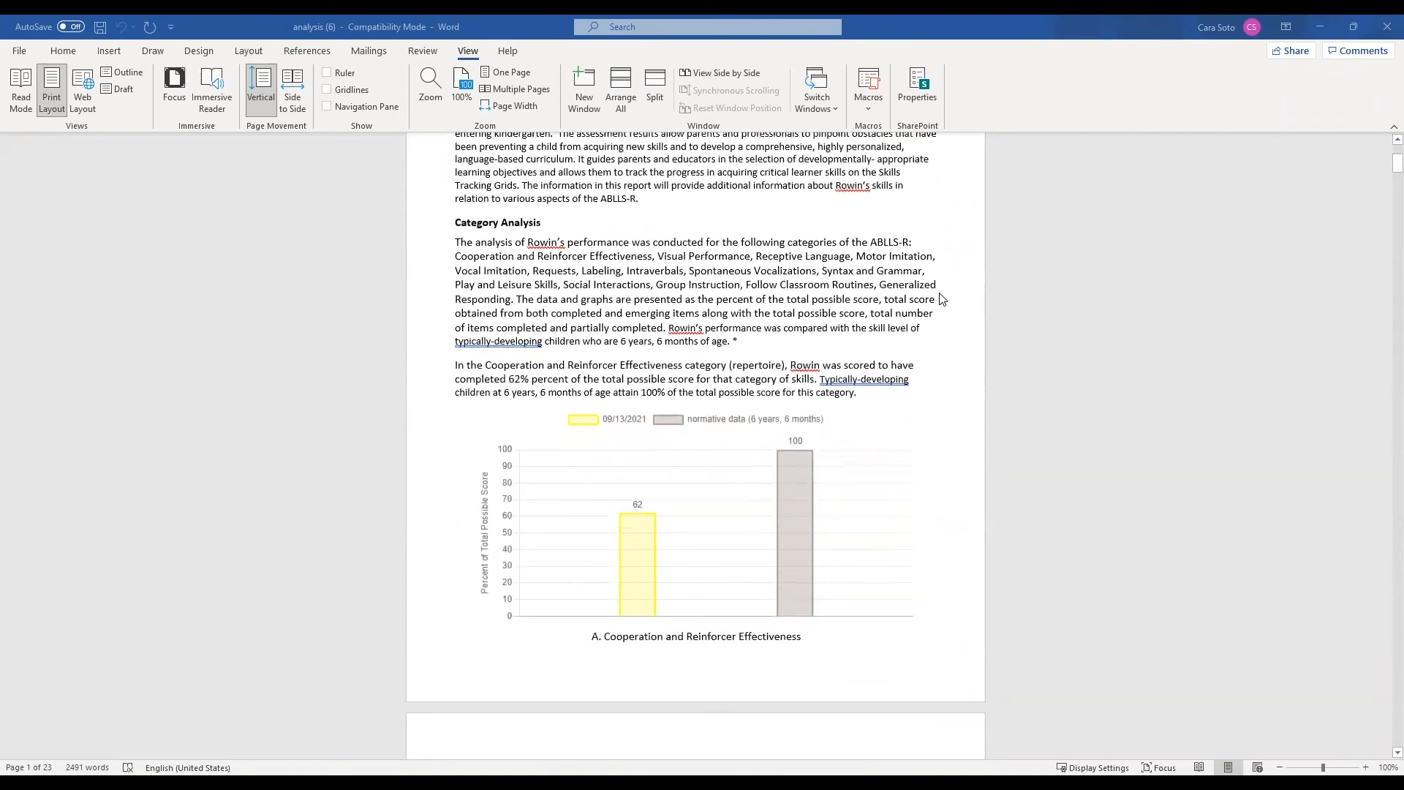
scroll(down, 3)
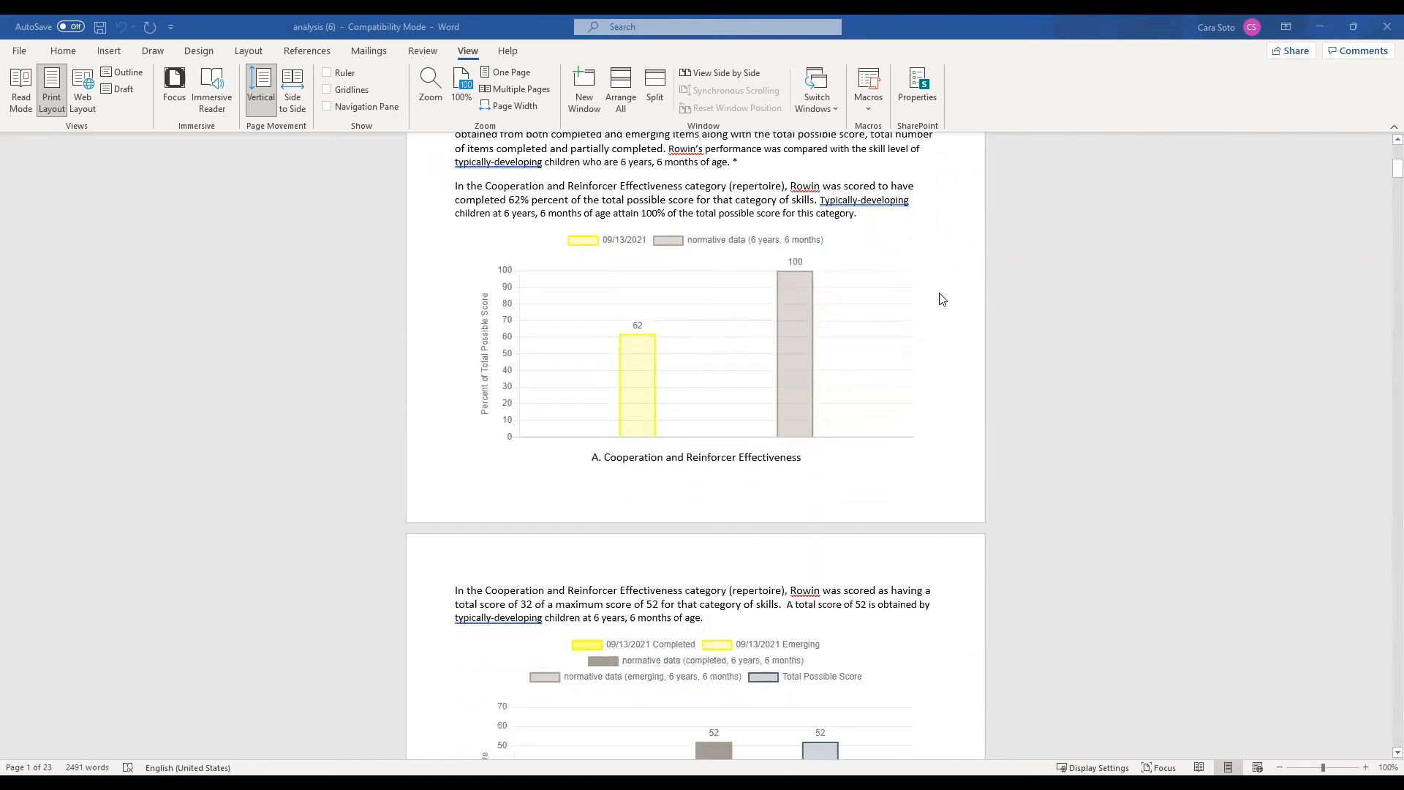
scroll(down, 3)
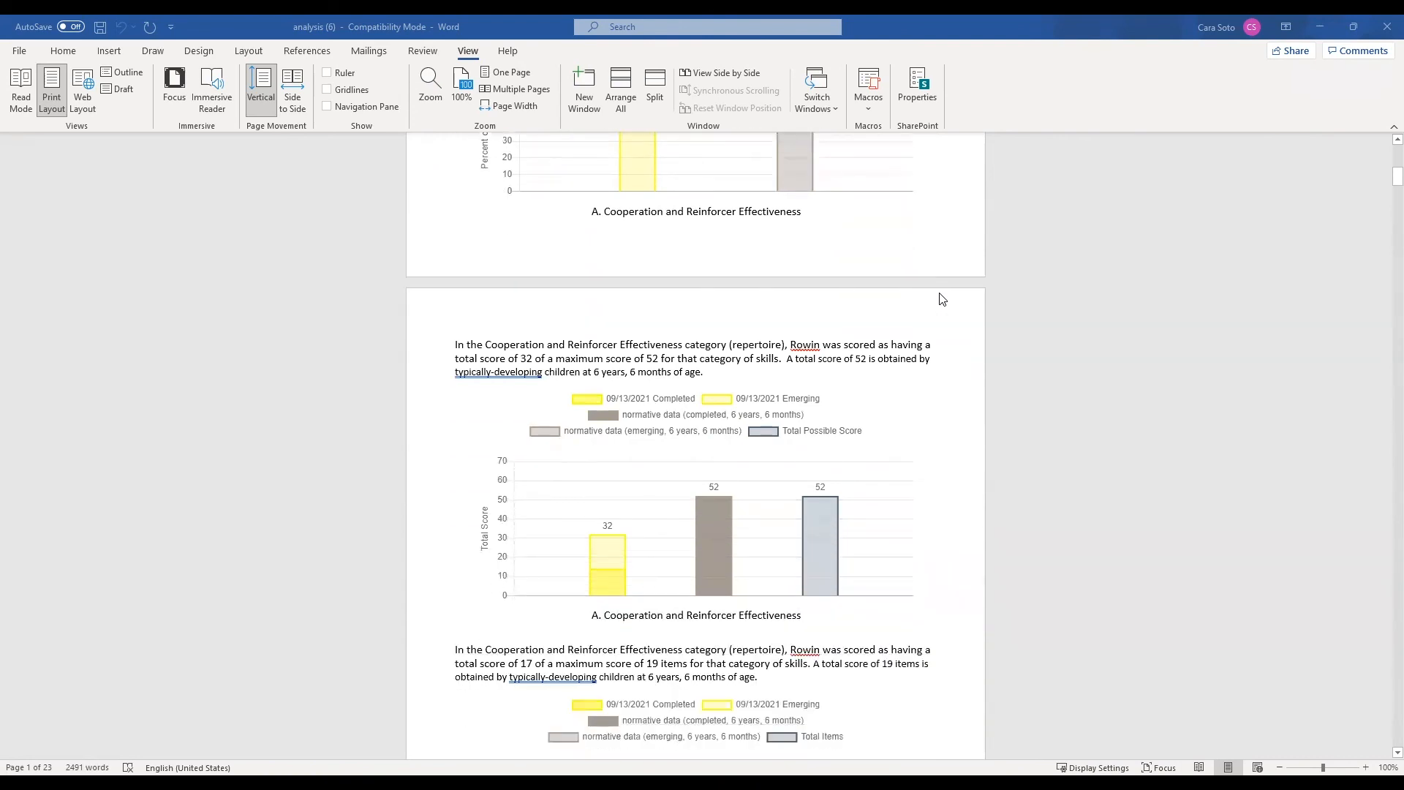
scroll(down, 3)
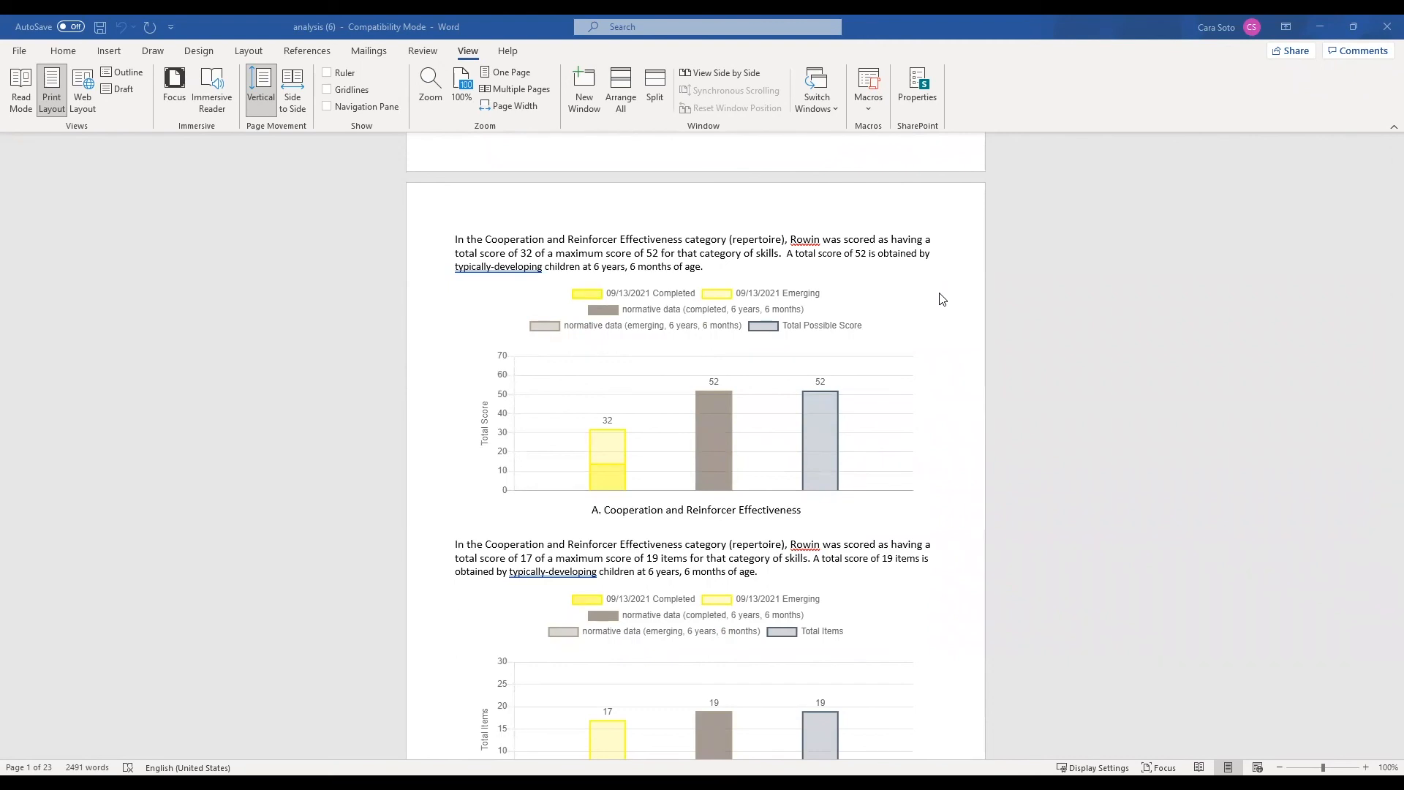
scroll(down, 3)
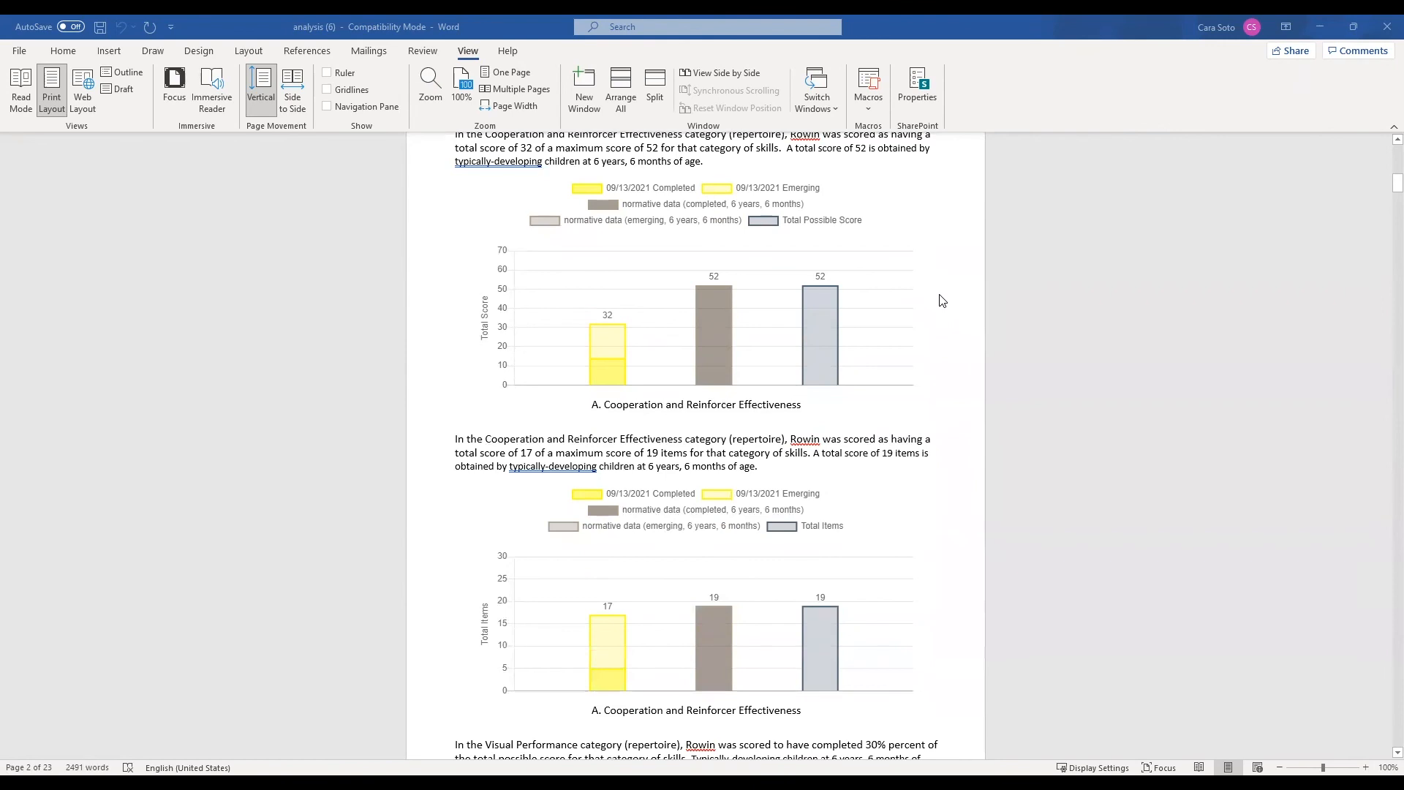
mouse_move(876, 171)
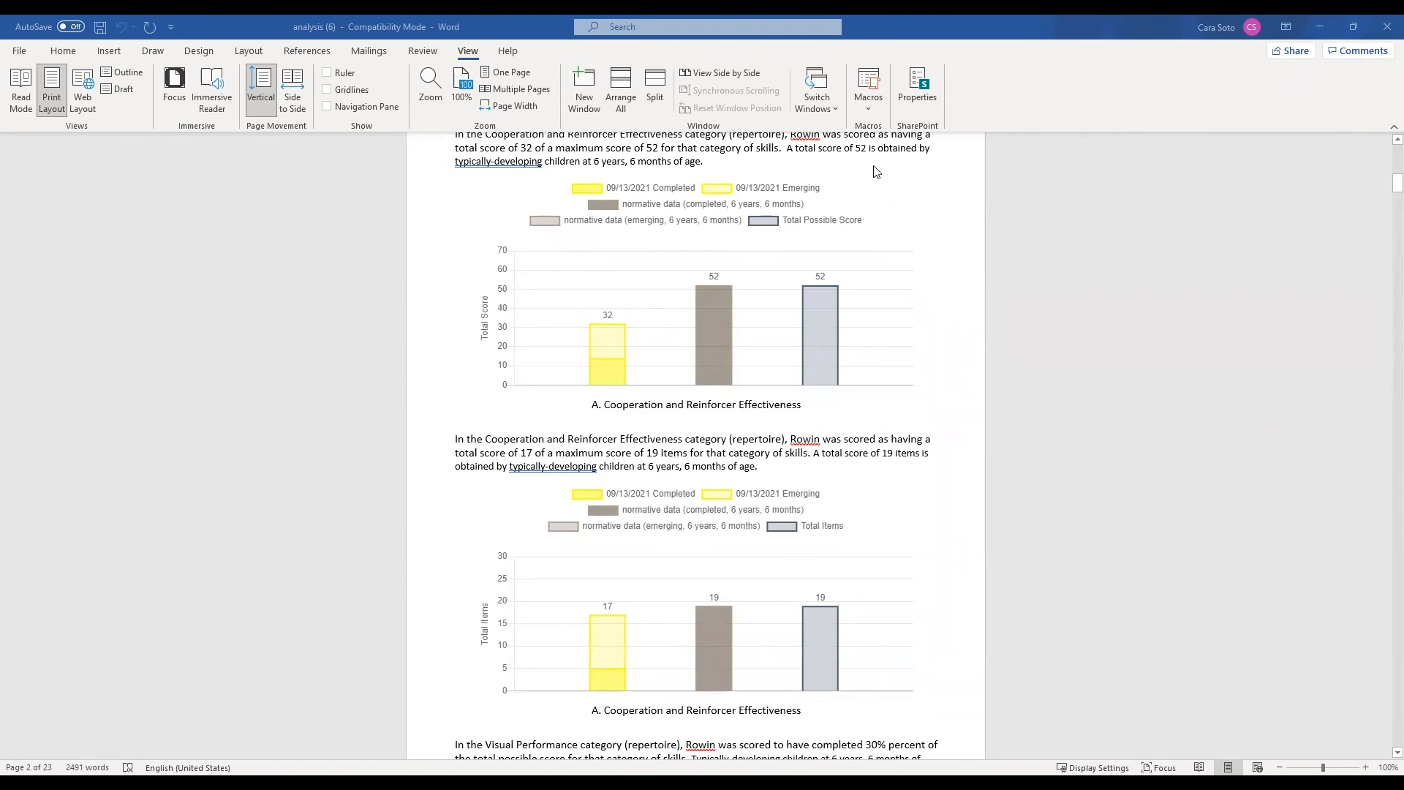
mouse_move(867, 159)
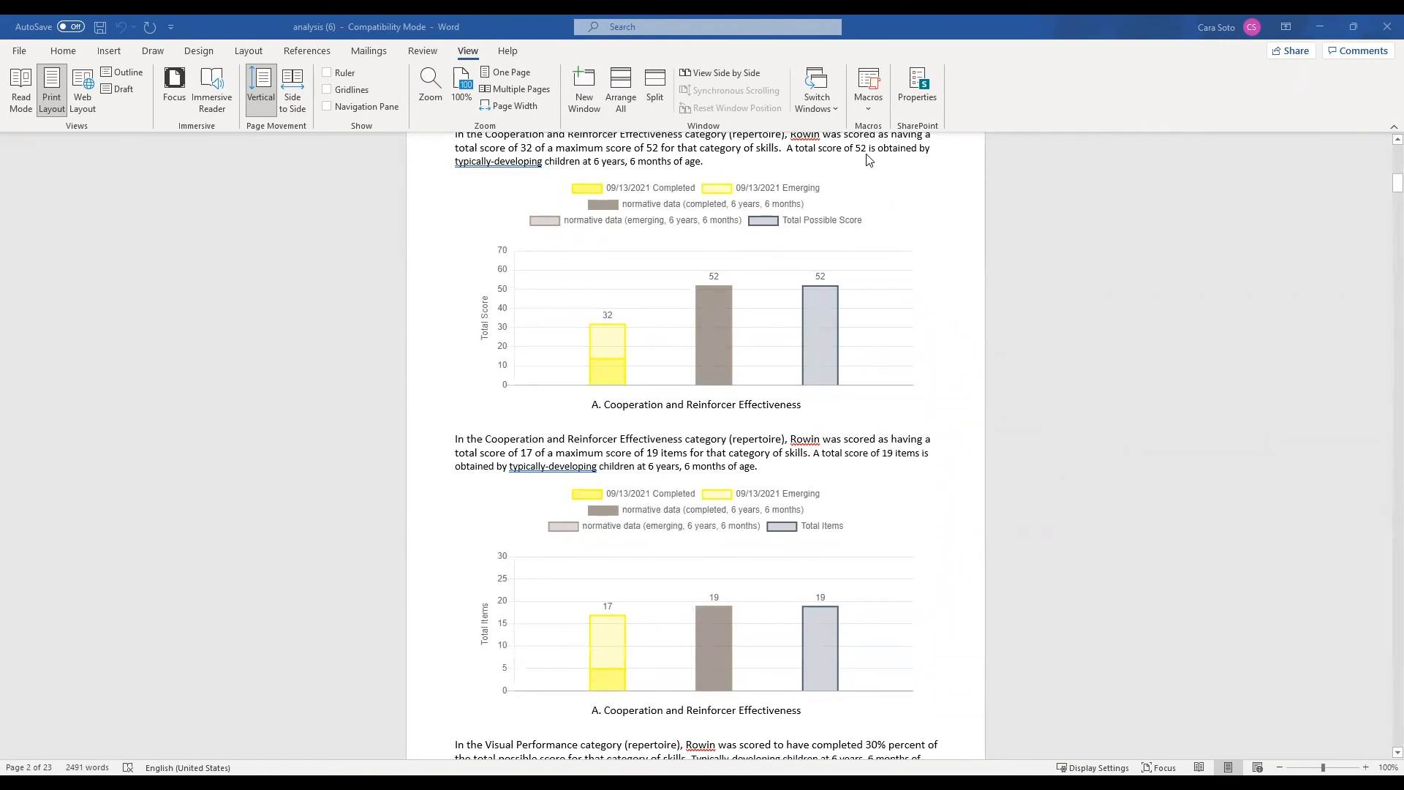